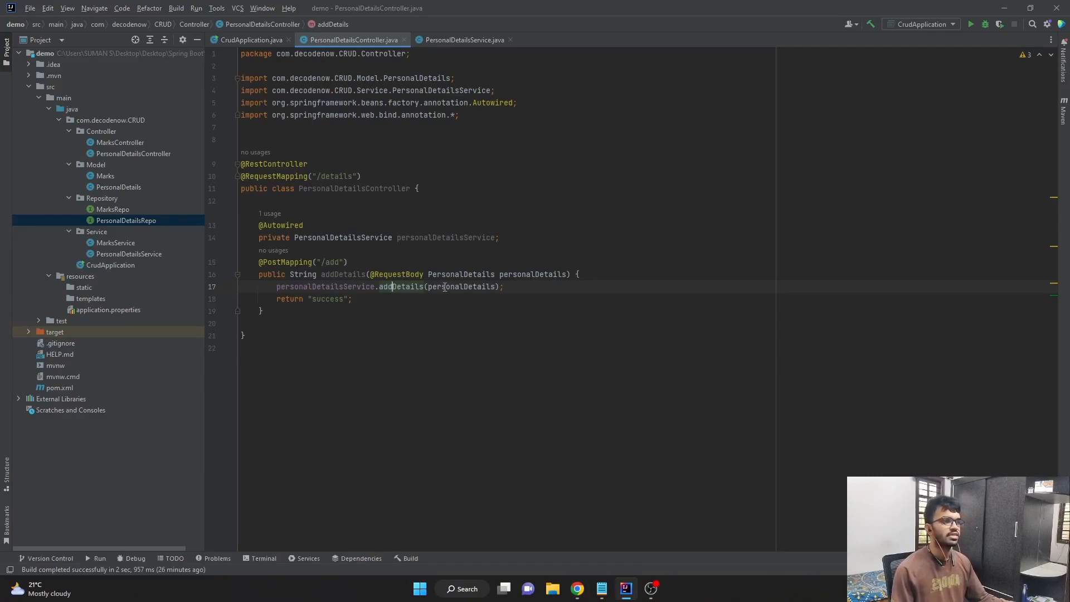
{"action": "mouse_move", "coordinate": [464, 39]}
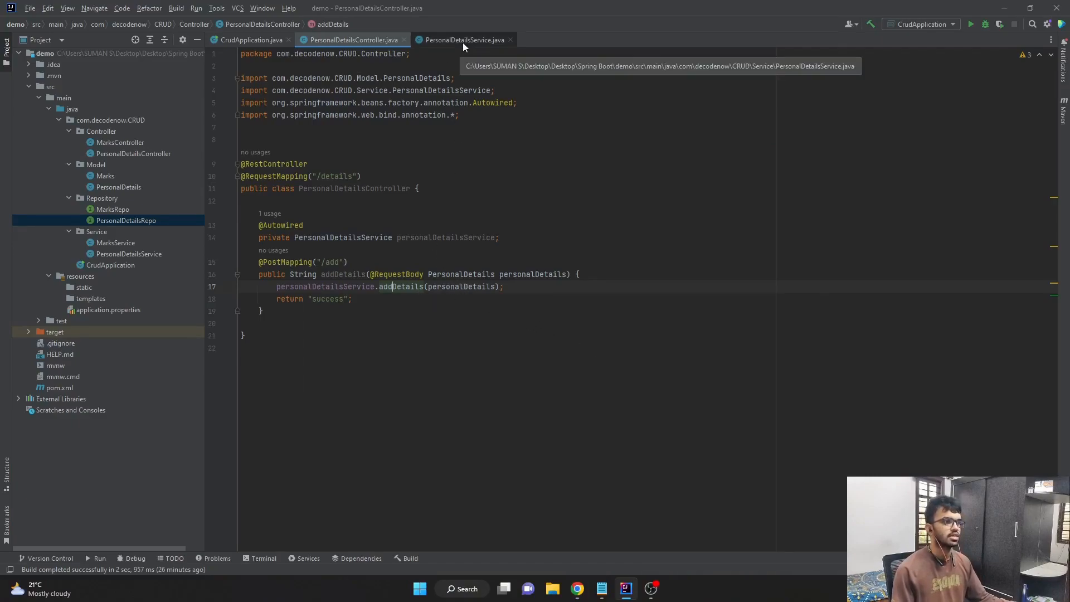
{"action": "left_click", "coordinate": [464, 40]}
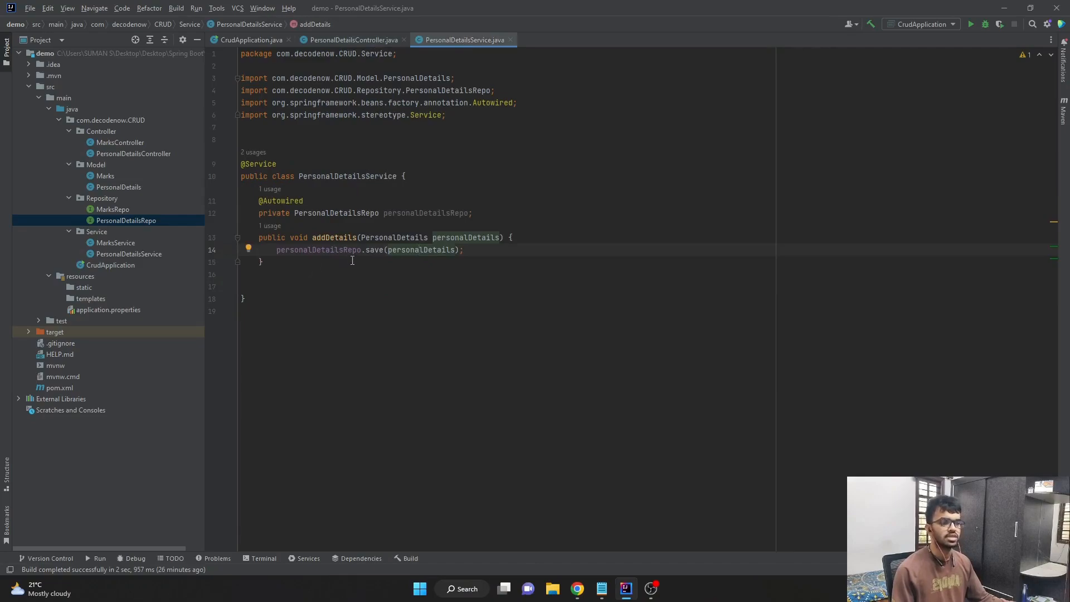
{"action": "left_click", "coordinate": [352, 40]}
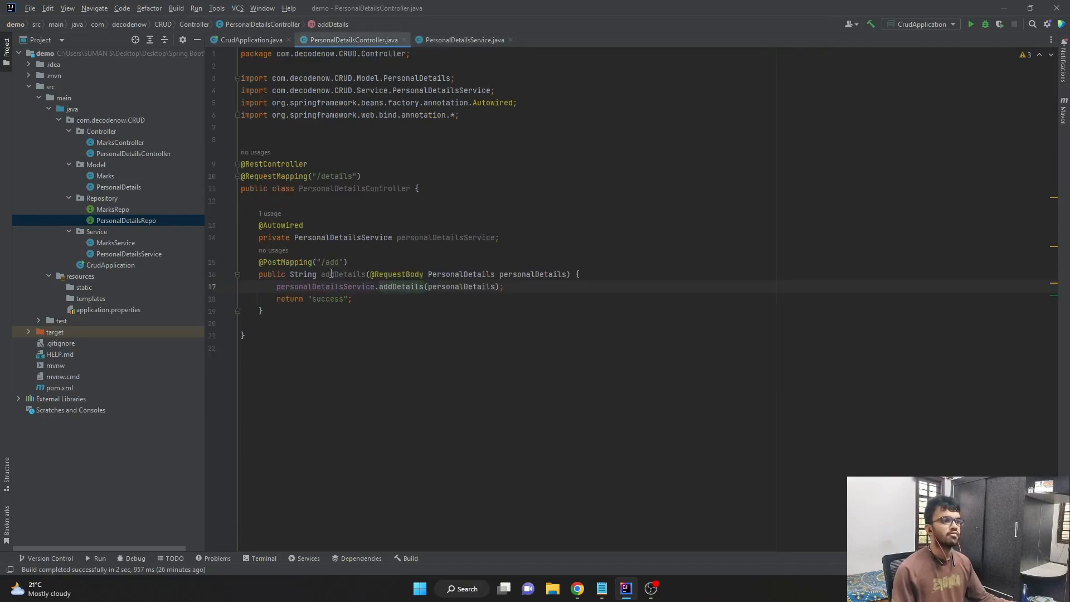
{"action": "double_click", "coordinate": [280, 225]}
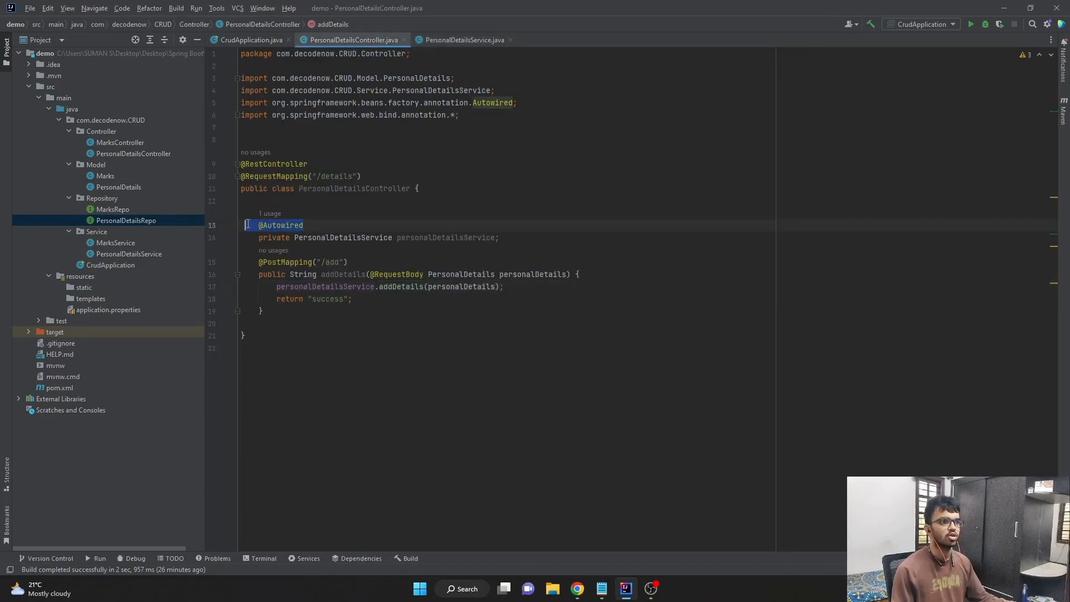
{"action": "left_click", "coordinate": [285, 261]}
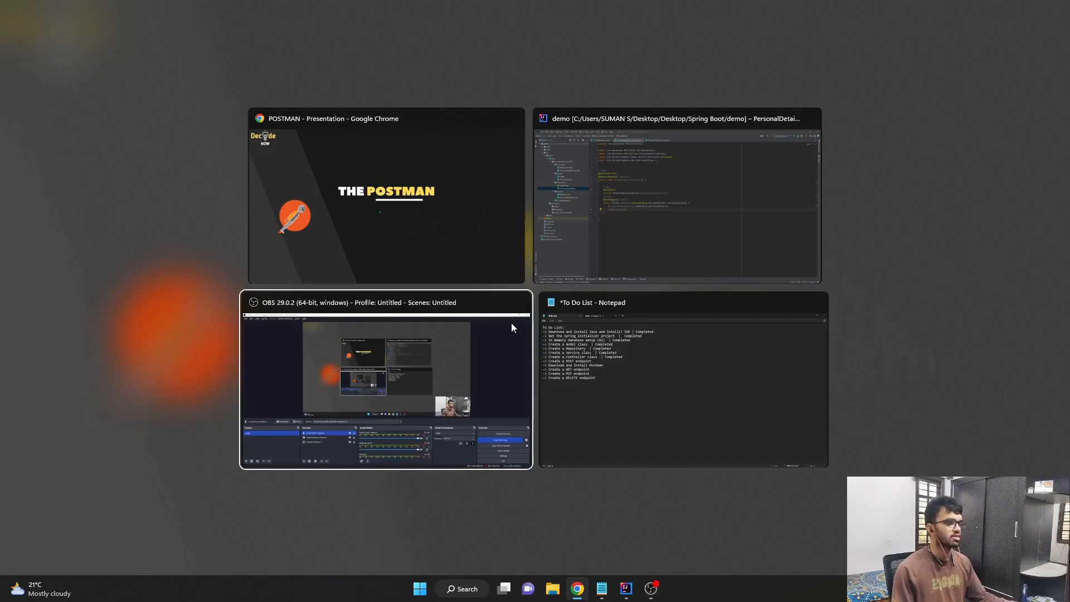
Append '| Completed' to the 'Create a POST endpoint' line in the to-do list.
{"action": "left_click", "coordinate": [681, 386]}
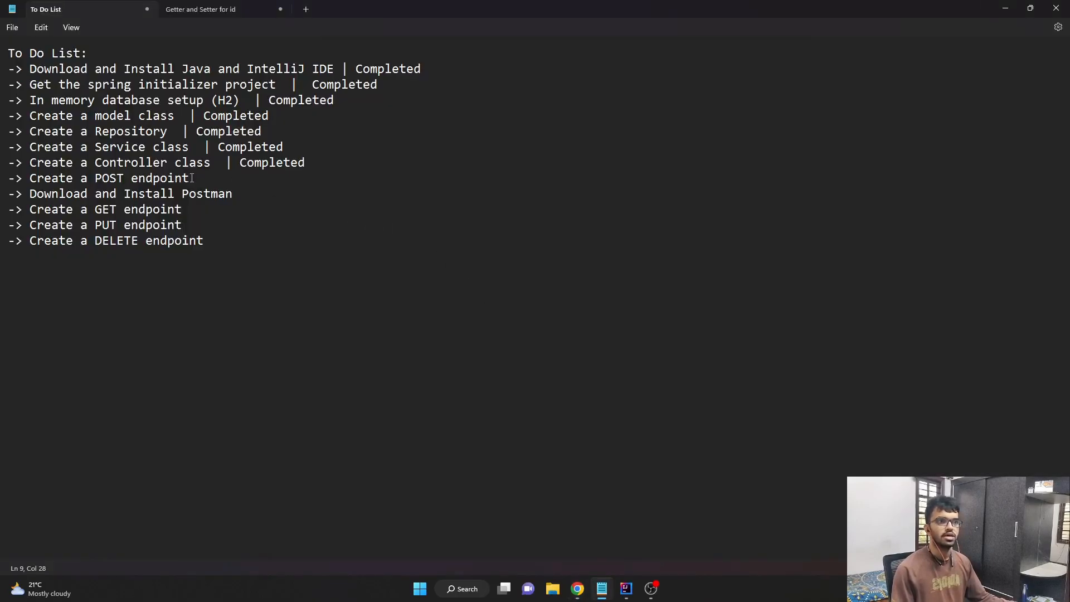
{"action": "mouse_move", "coordinate": [241, 186]}
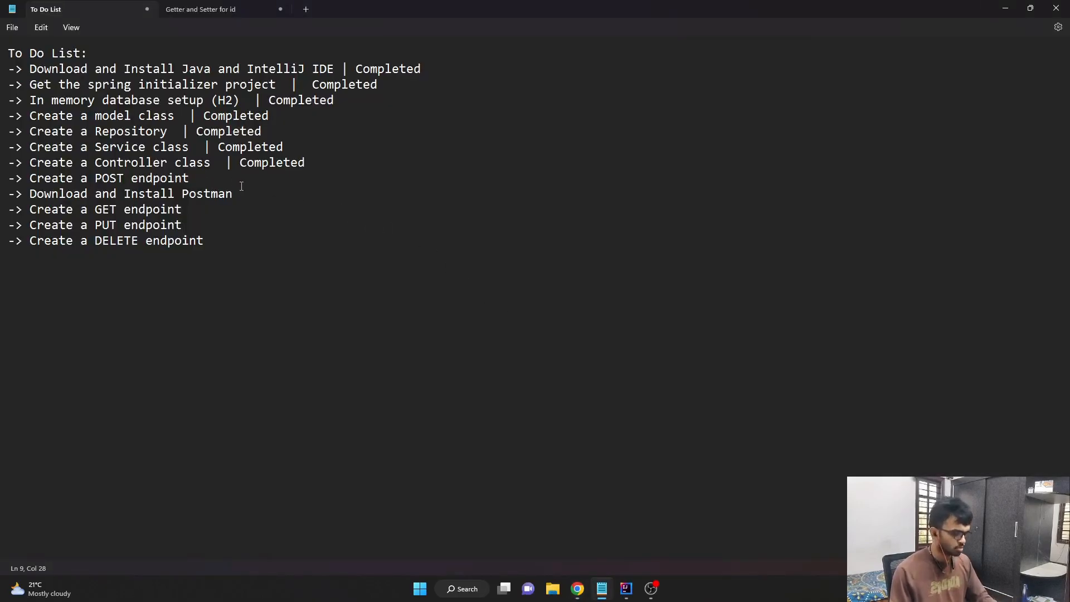
{"action": "type", "text": "| C"}
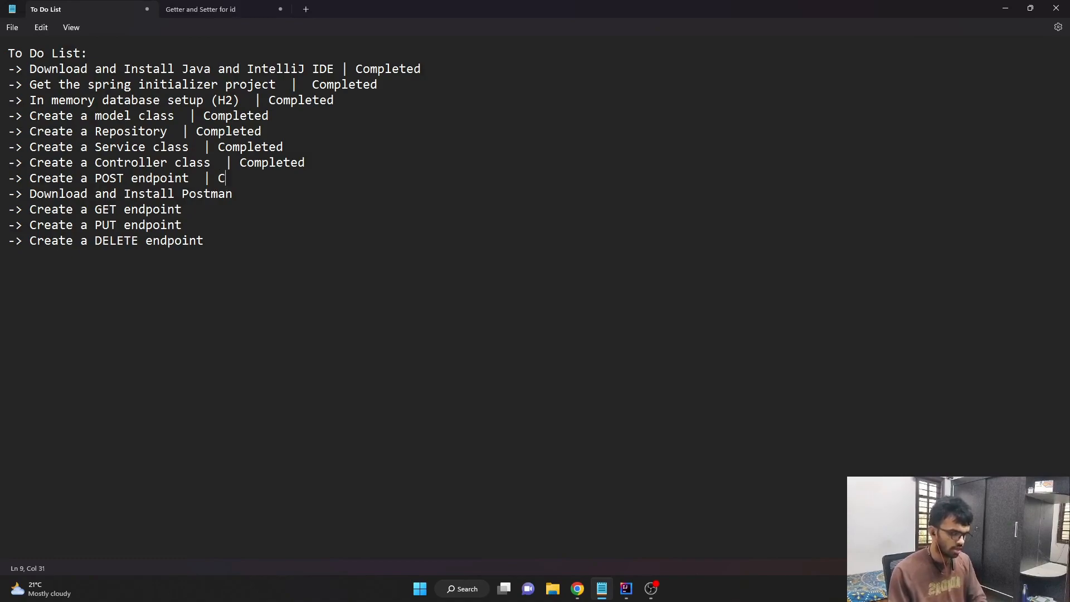
{"action": "type", "text": "ompleted"}
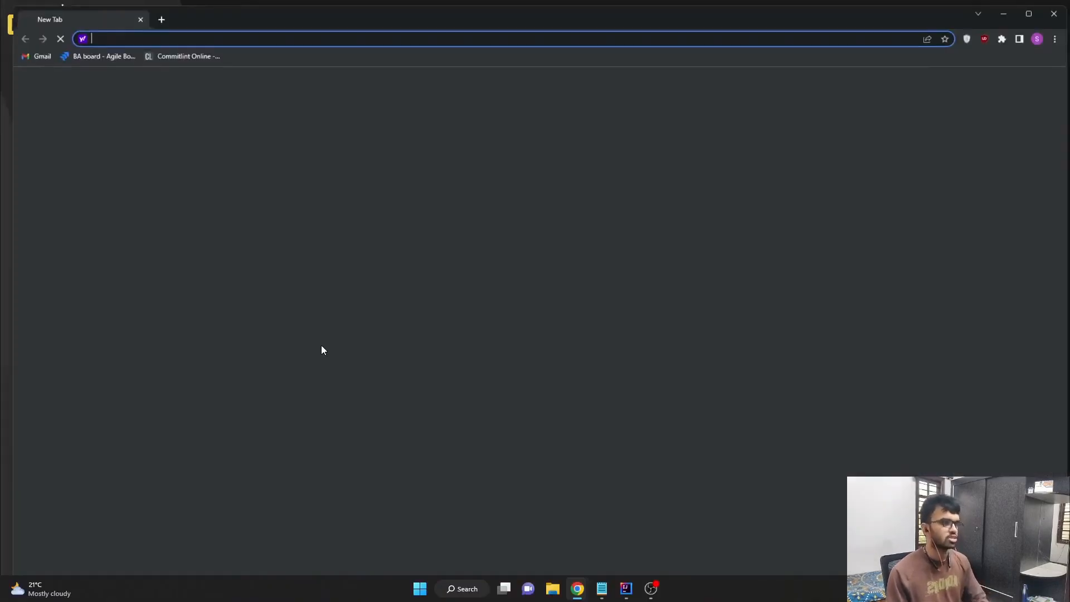
Search 'postman download' and open Postman's official downloads page.
{"action": "type", "text": "postman download"}
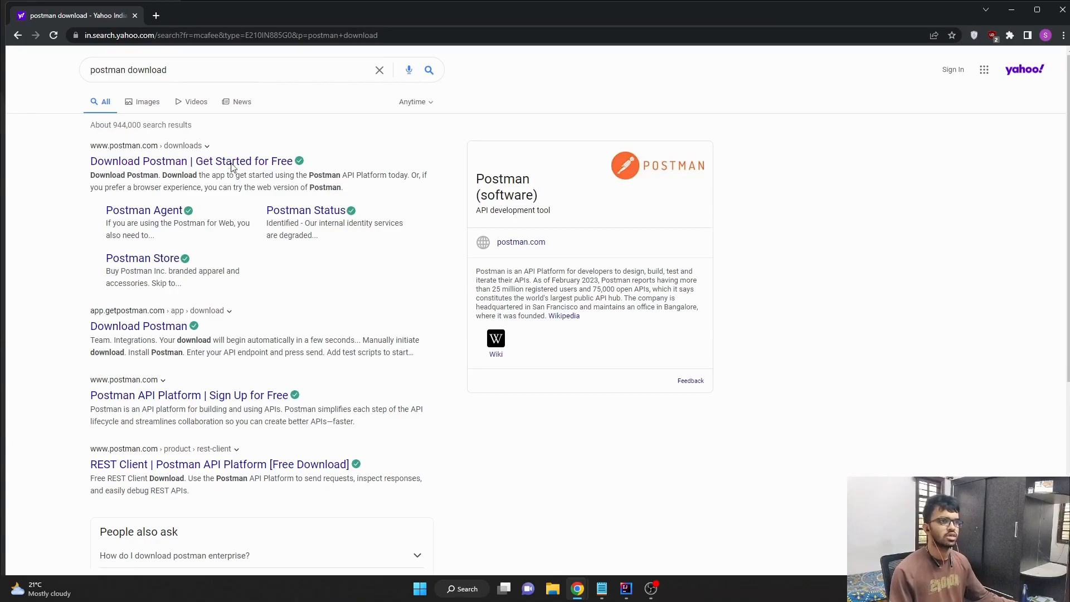
{"action": "left_click", "coordinate": [184, 161]}
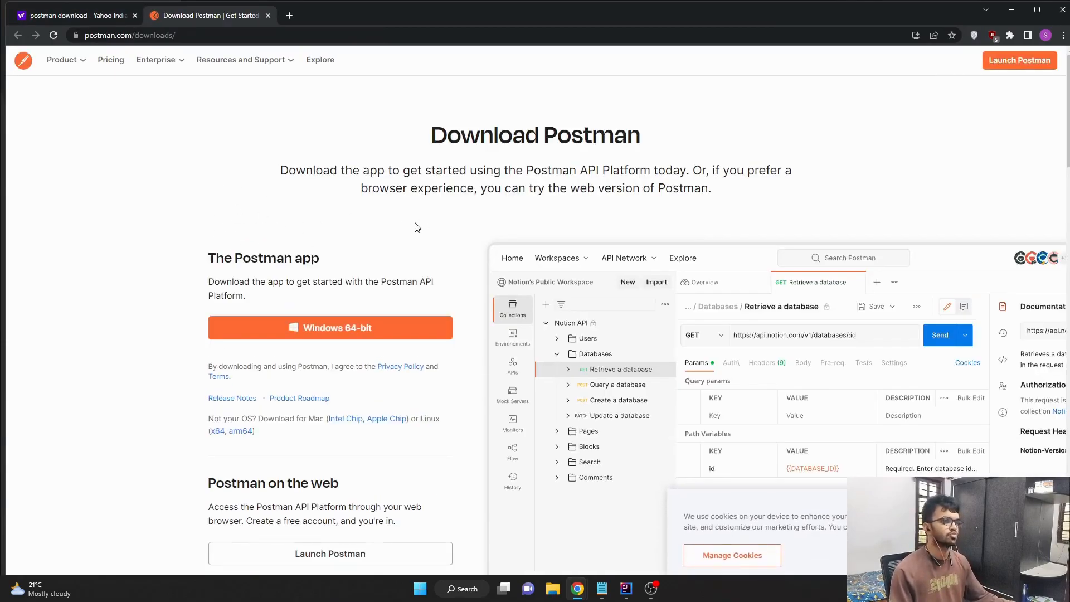
{"action": "mouse_move", "coordinate": [353, 347]}
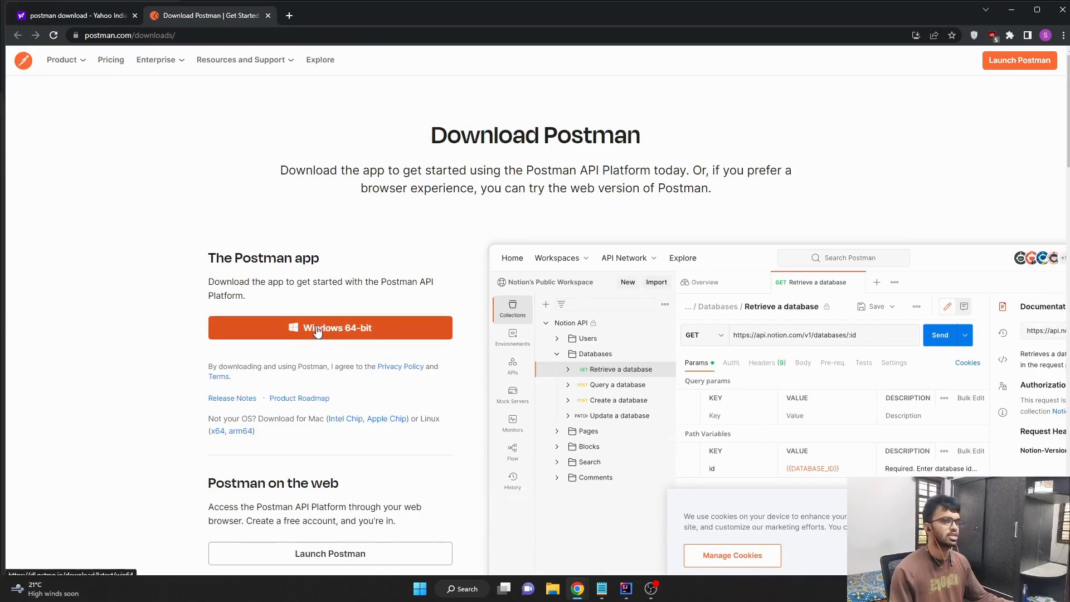
{"action": "mouse_move", "coordinate": [334, 235]}
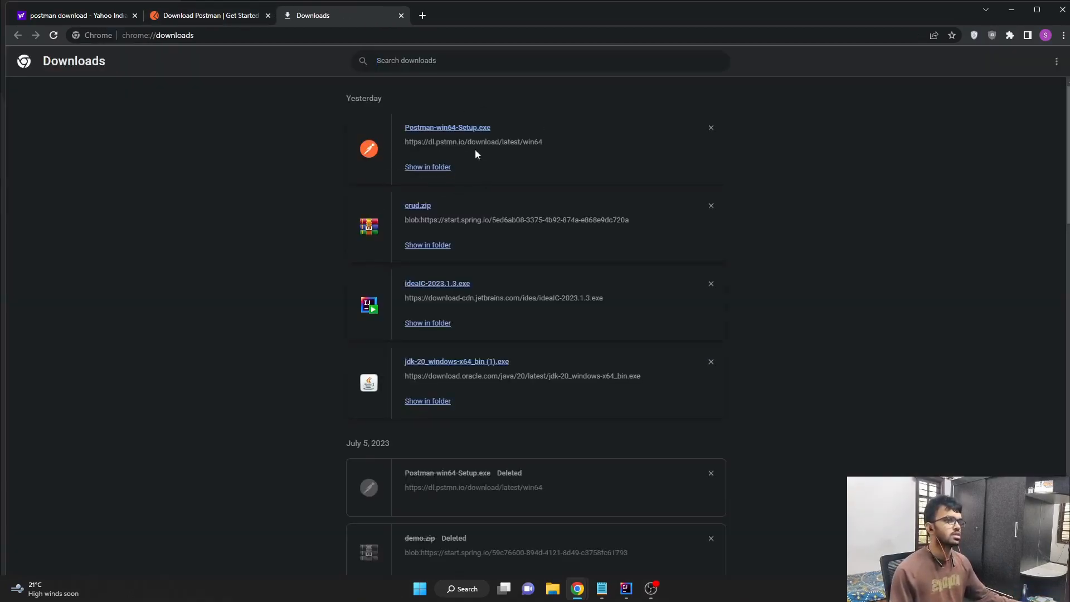
{"action": "mouse_move", "coordinate": [483, 165]}
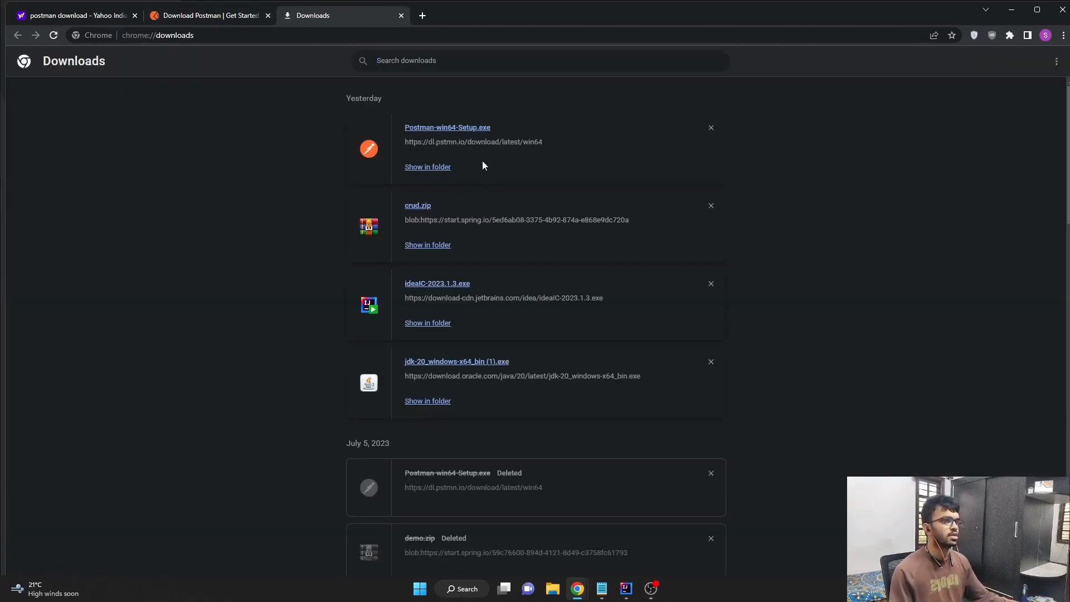
{"action": "mouse_move", "coordinate": [457, 176]}
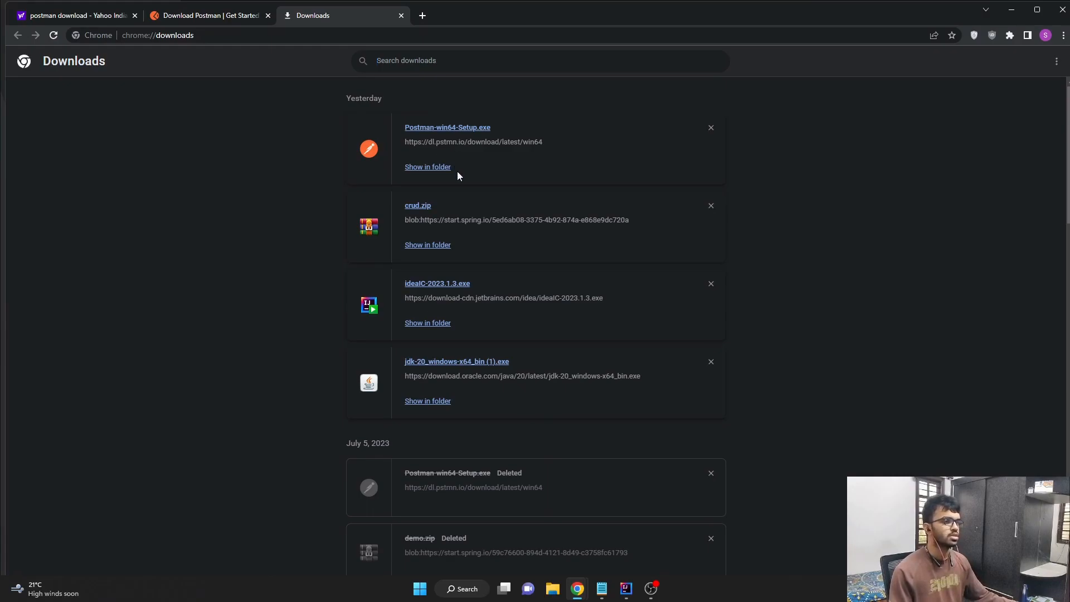
{"action": "mouse_move", "coordinate": [447, 127]}
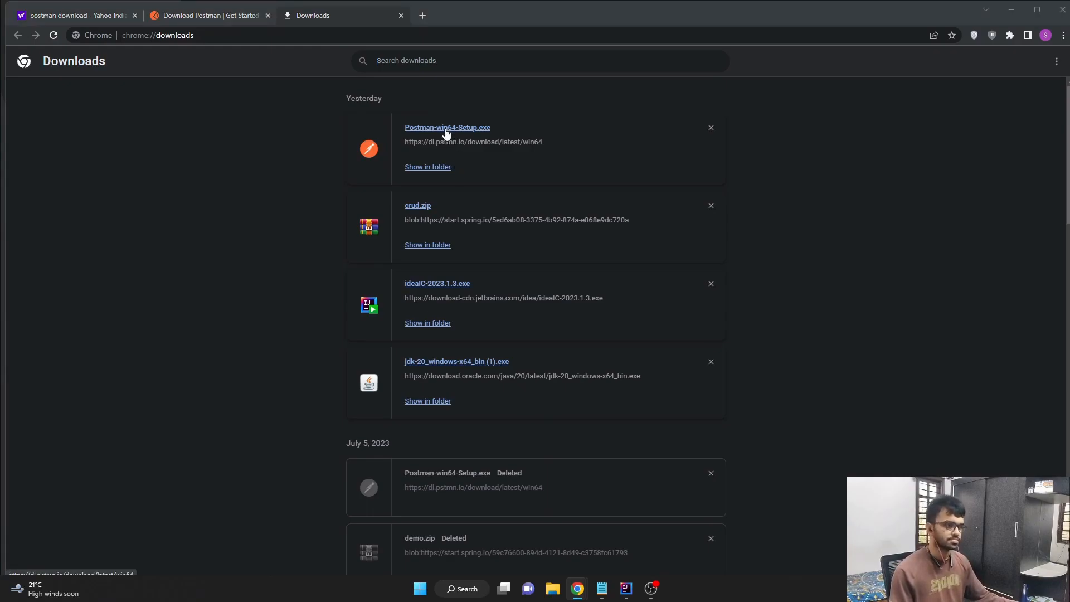
Run Postman-win64-Setup.exe from Chrome's downloads list.
{"action": "left_click", "coordinate": [447, 127]}
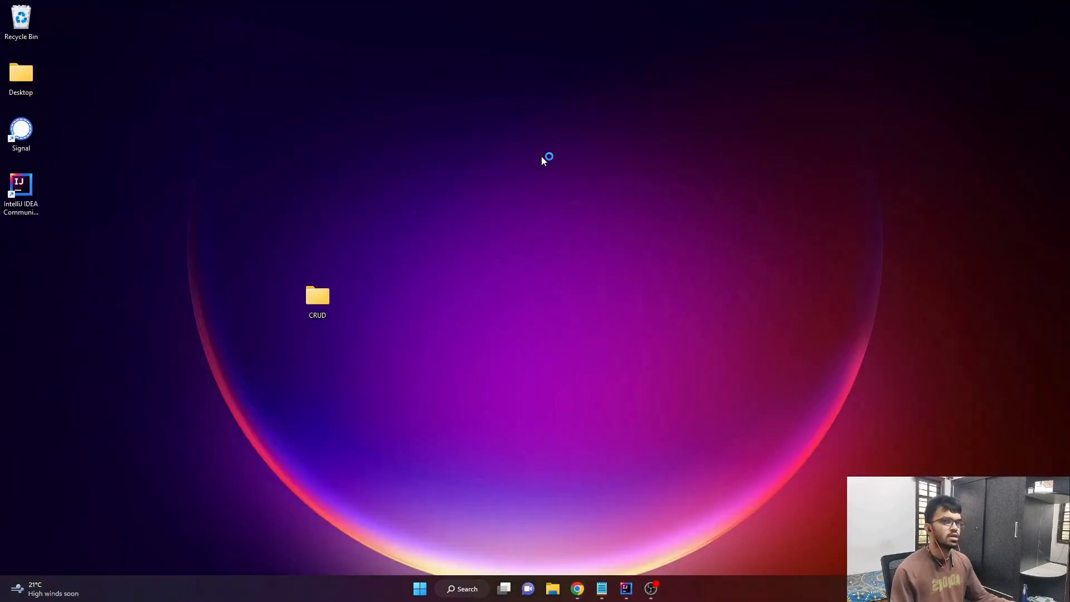
{"action": "mouse_move", "coordinate": [522, 210]}
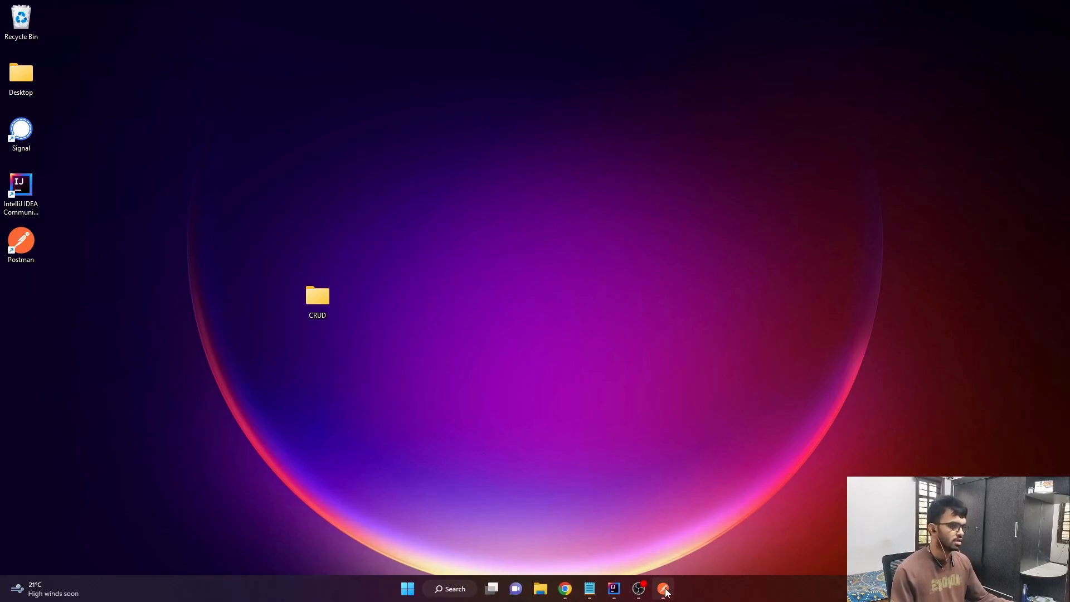
Launch the installed Postman app from the taskbar and view its workspace.
{"action": "left_click", "coordinate": [663, 589]}
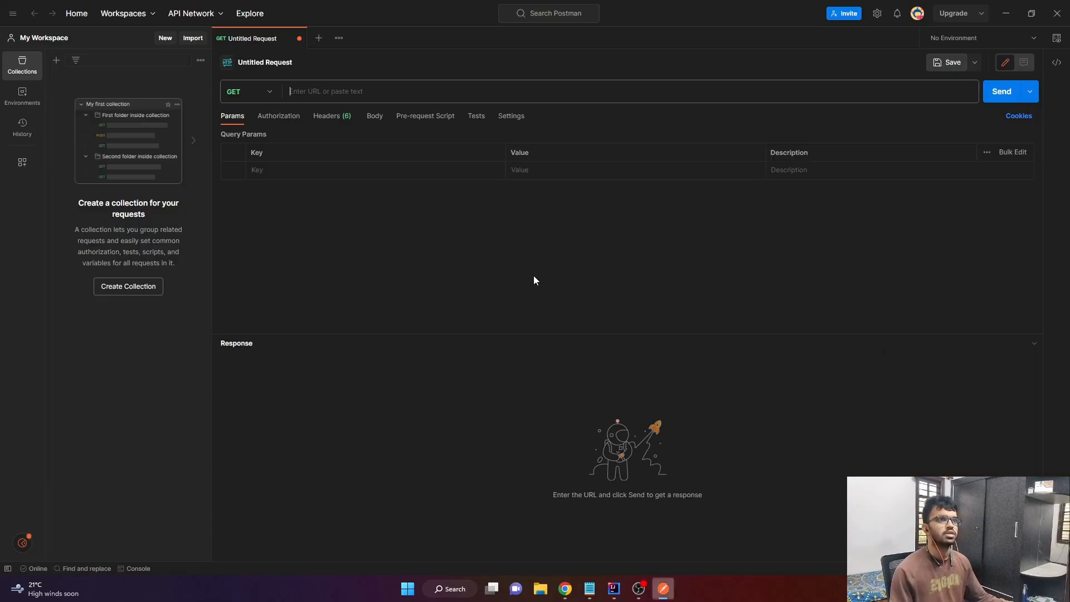
{"action": "mouse_move", "coordinate": [517, 292]}
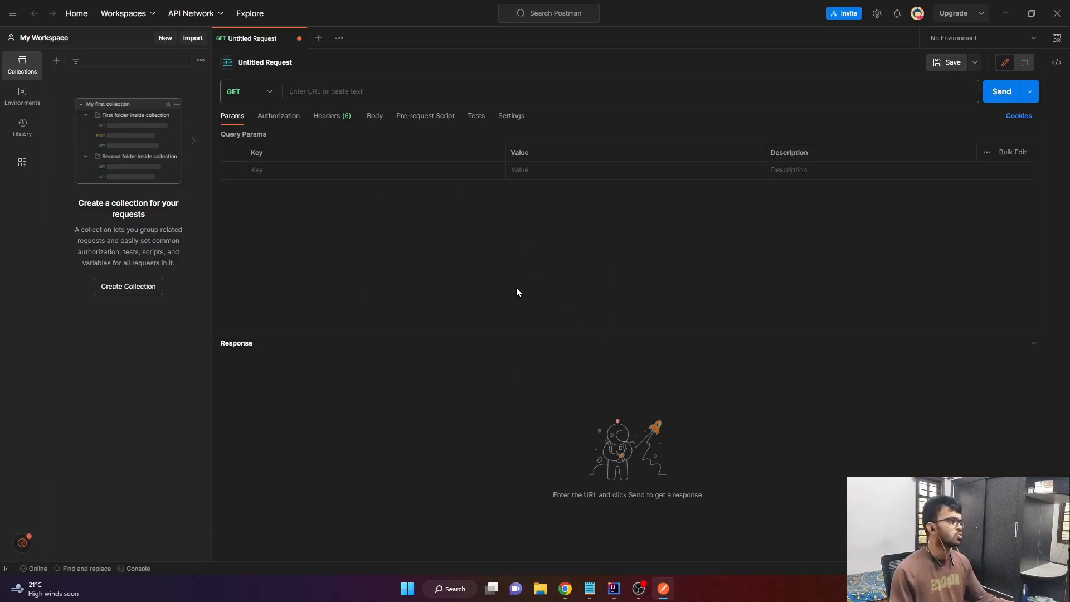
{"action": "mouse_move", "coordinate": [481, 285]}
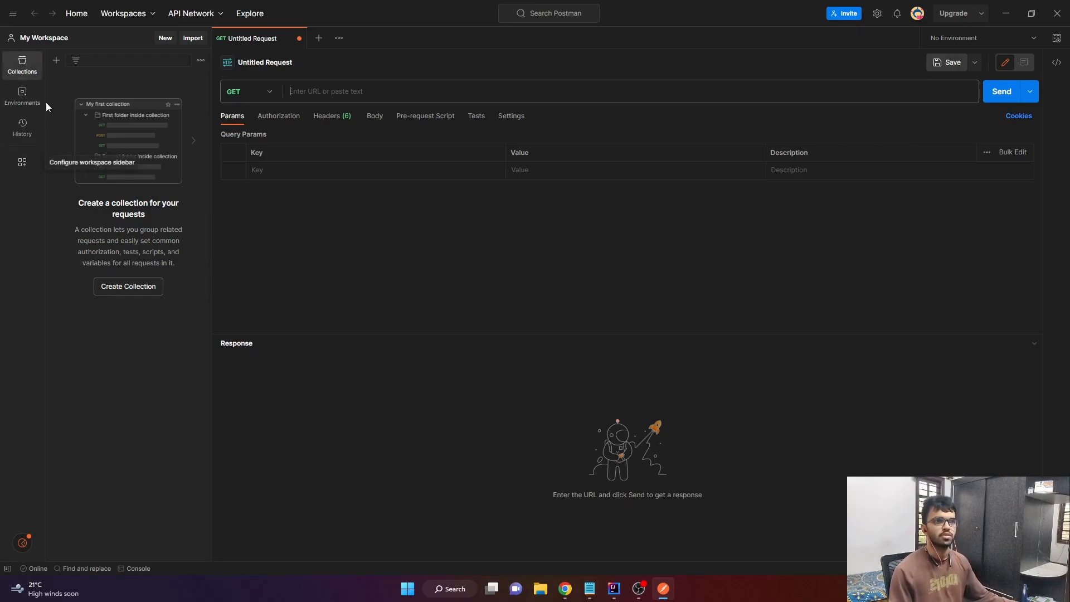
{"action": "mouse_move", "coordinate": [123, 13]}
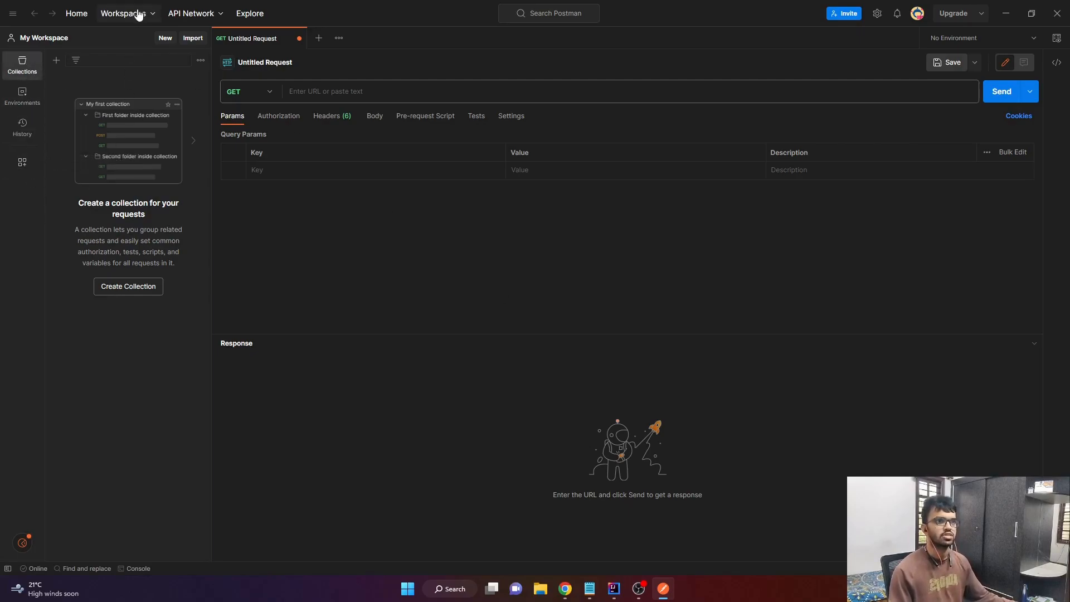
{"action": "left_click", "coordinate": [124, 13]}
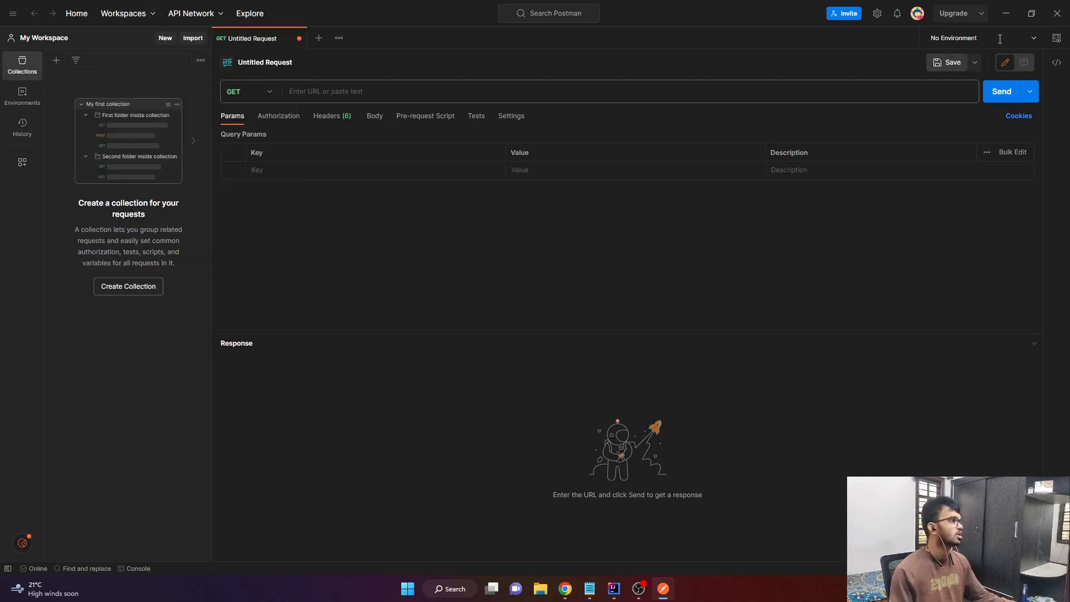
{"action": "mouse_move", "coordinate": [933, 282]}
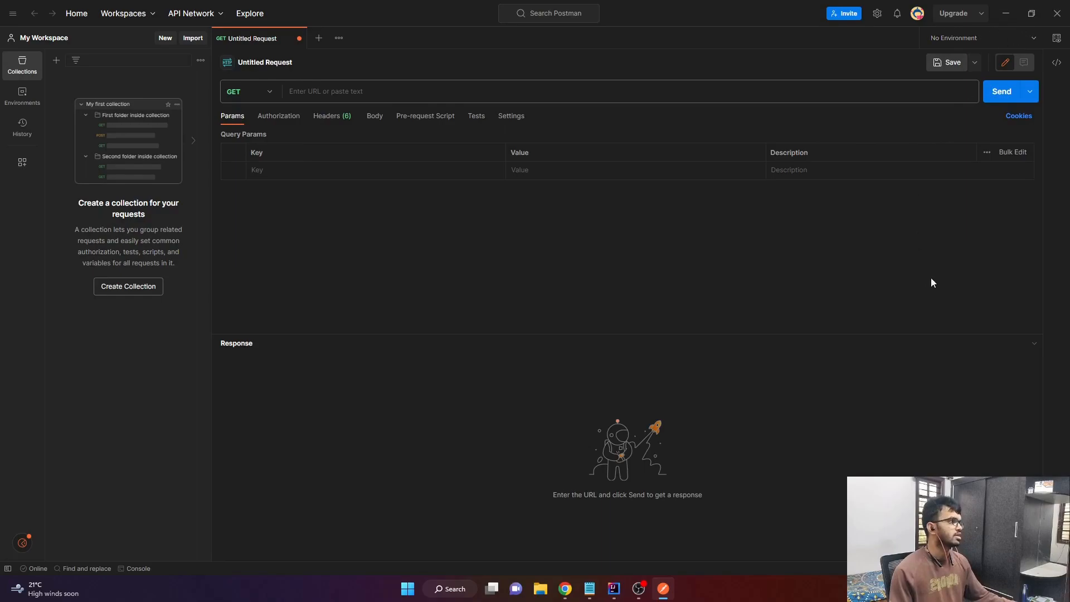
{"action": "mouse_move", "coordinate": [599, 224]}
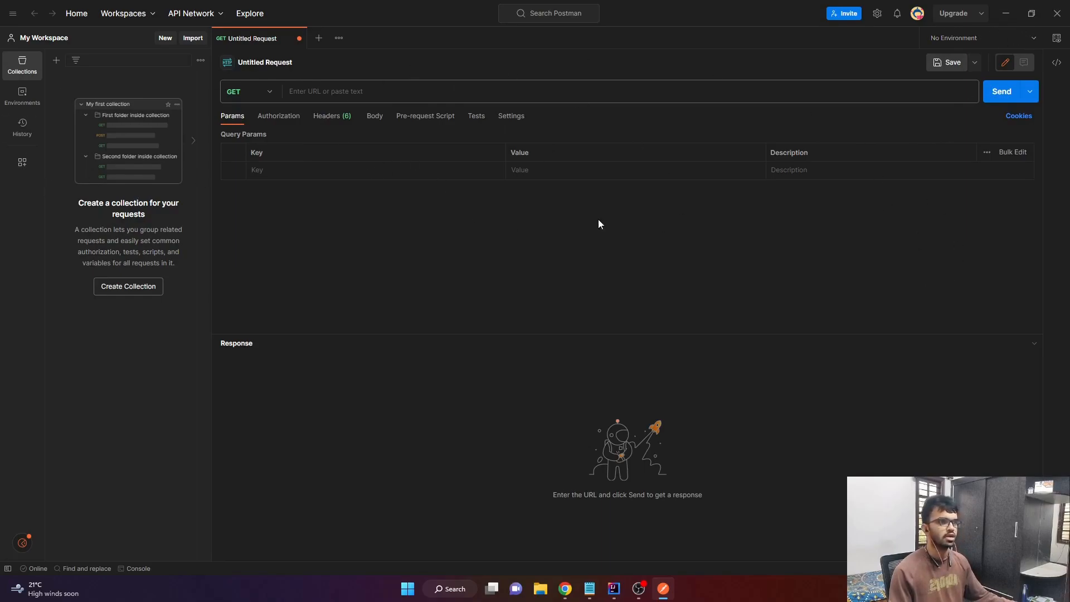
{"action": "mouse_move", "coordinate": [298, 39]}
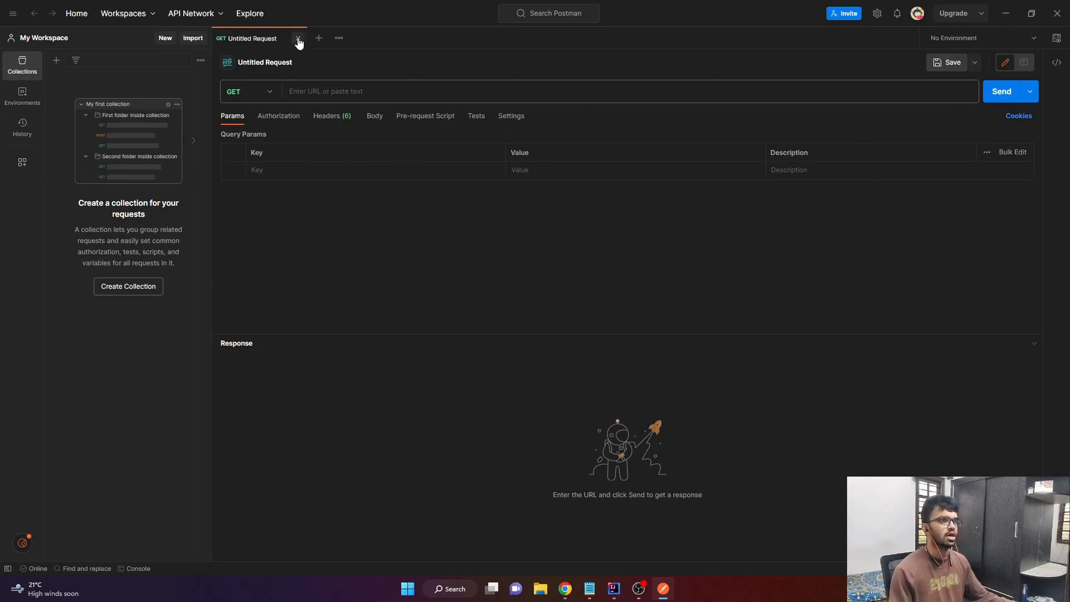
{"action": "mouse_move", "coordinate": [430, 230]}
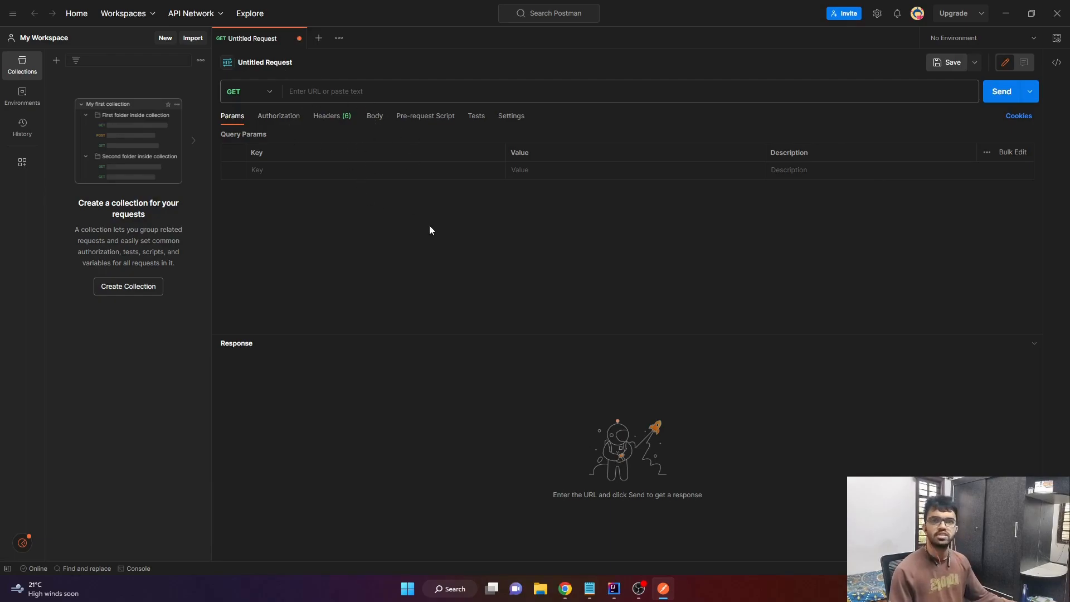
{"action": "mouse_move", "coordinate": [438, 239]}
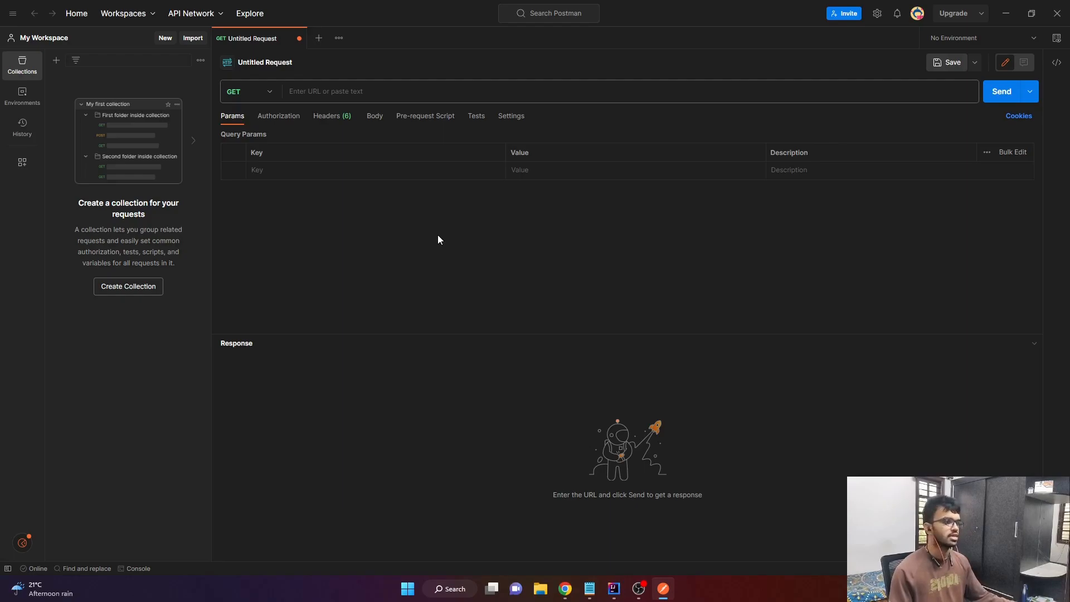
Open CrudApplication and highlight the 'H2 console available at /h2-console' log line.
{"action": "left_click", "coordinate": [611, 588]}
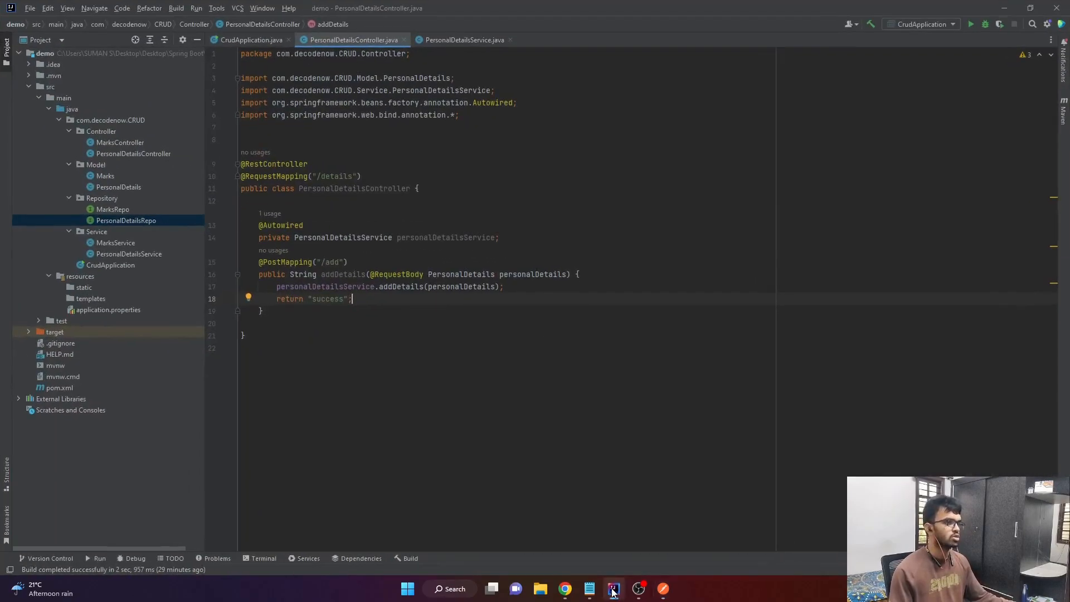
{"action": "left_click", "coordinate": [251, 39]}
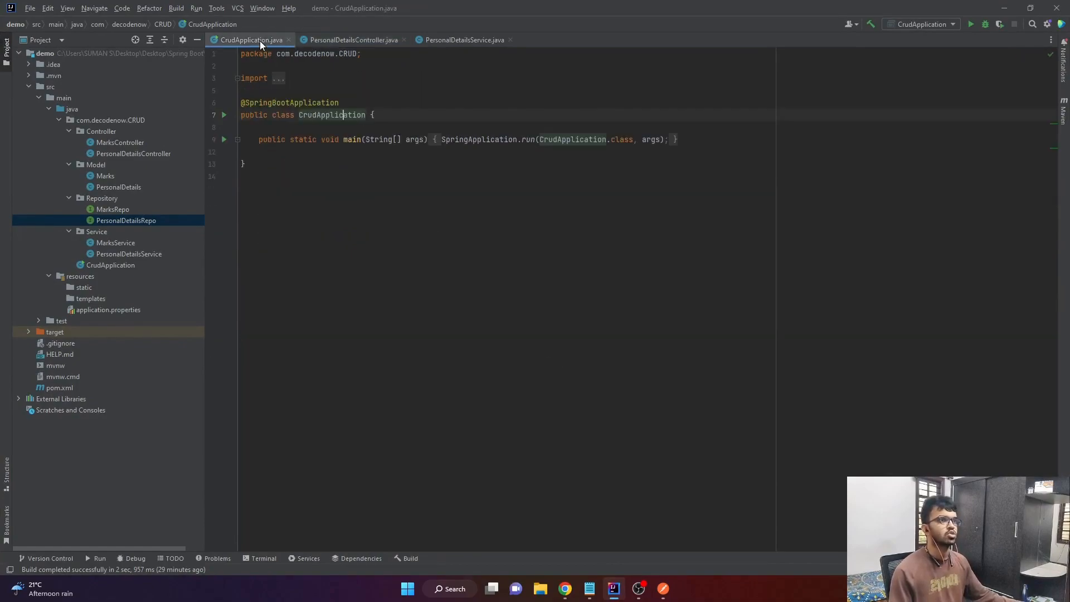
{"action": "right_click", "coordinate": [348, 115]}
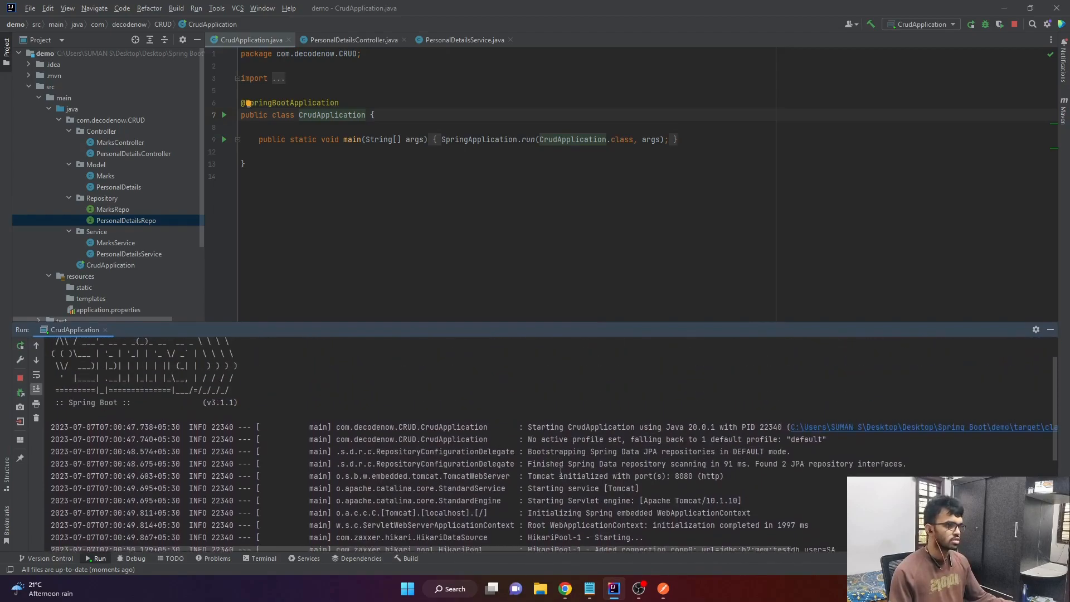
{"action": "scroll", "scroll_direction": "down", "scroll_amount": 3}
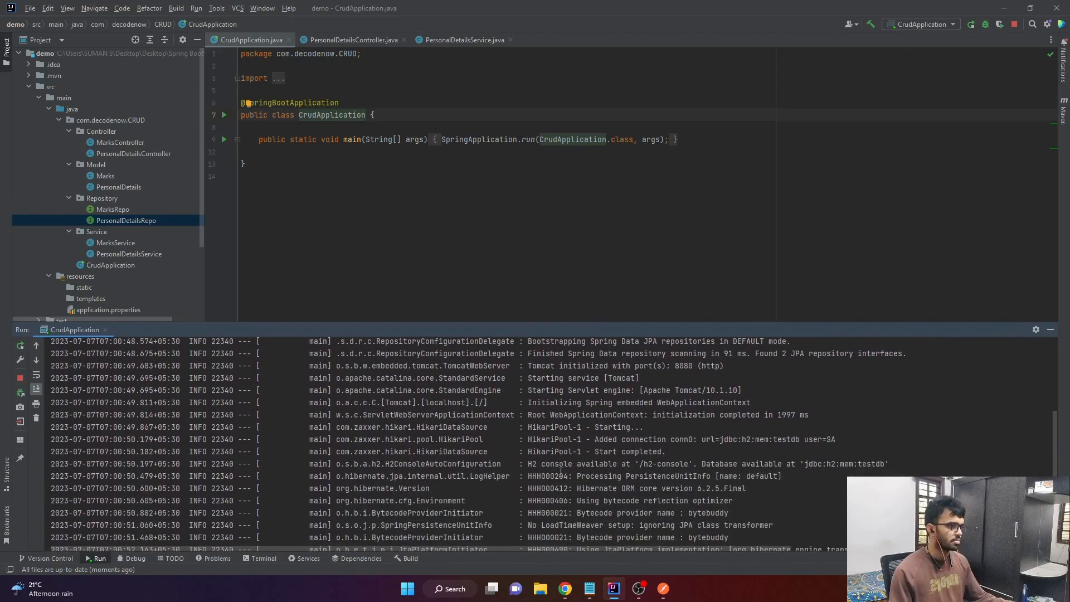
{"action": "double_click", "coordinate": [532, 465]}
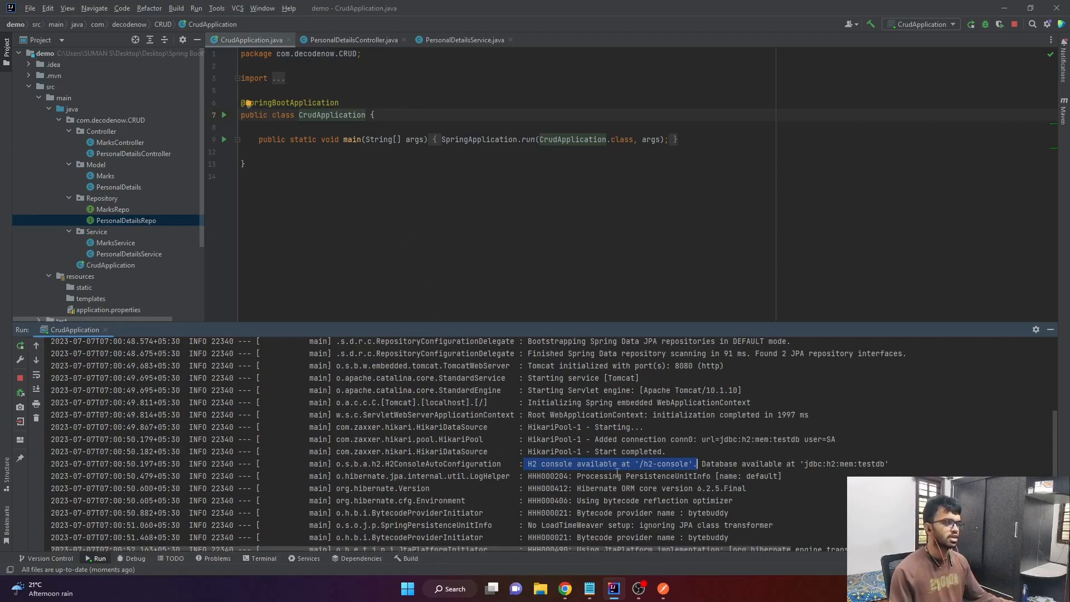
{"action": "mouse_move", "coordinate": [565, 589]}
{"action": "type", "text": "lo"}
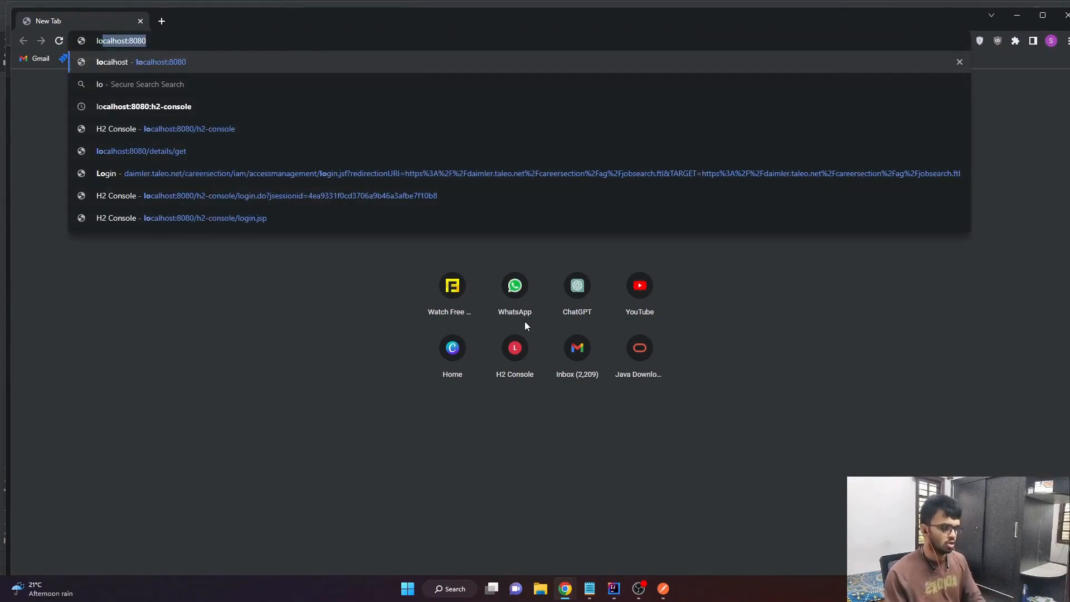
Load localhost:8080/h2-console in Chrome.
{"action": "type", "text": "/"}
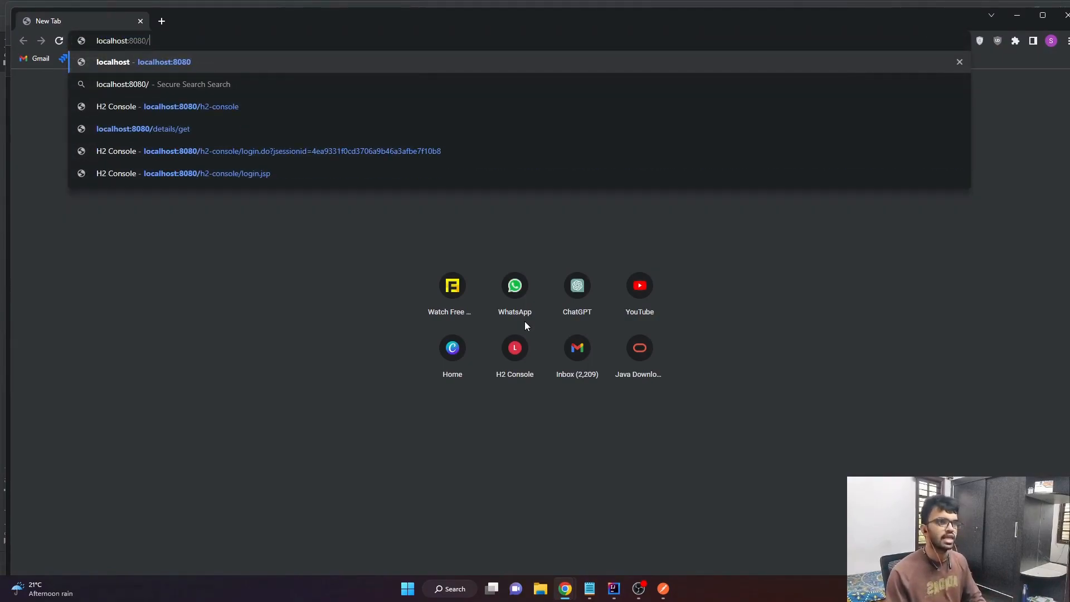
{"action": "type", "text": "h2-console"}
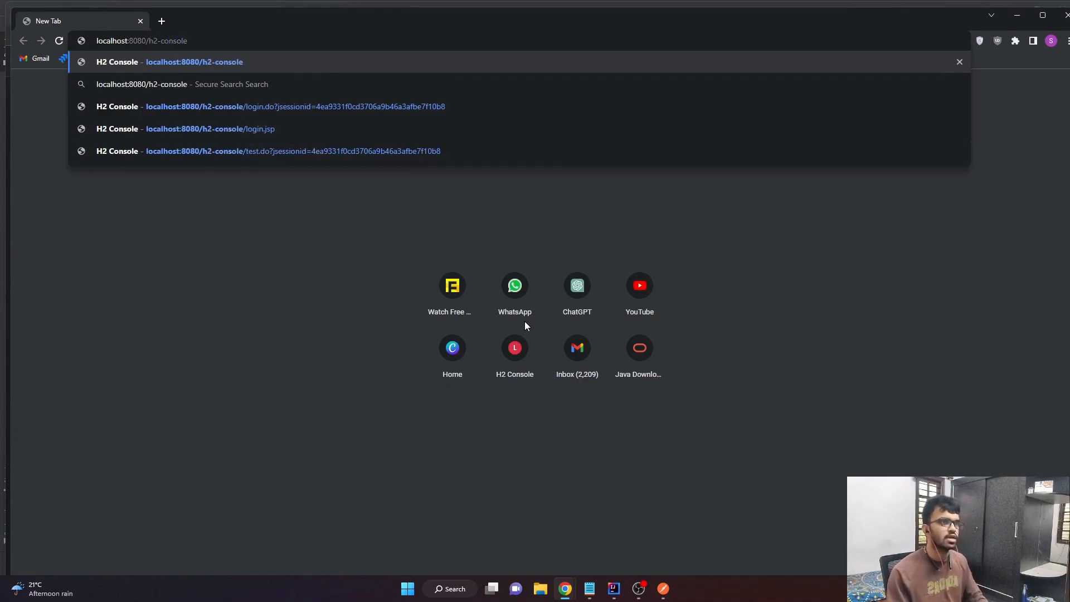
{"action": "left_click", "coordinate": [194, 61]}
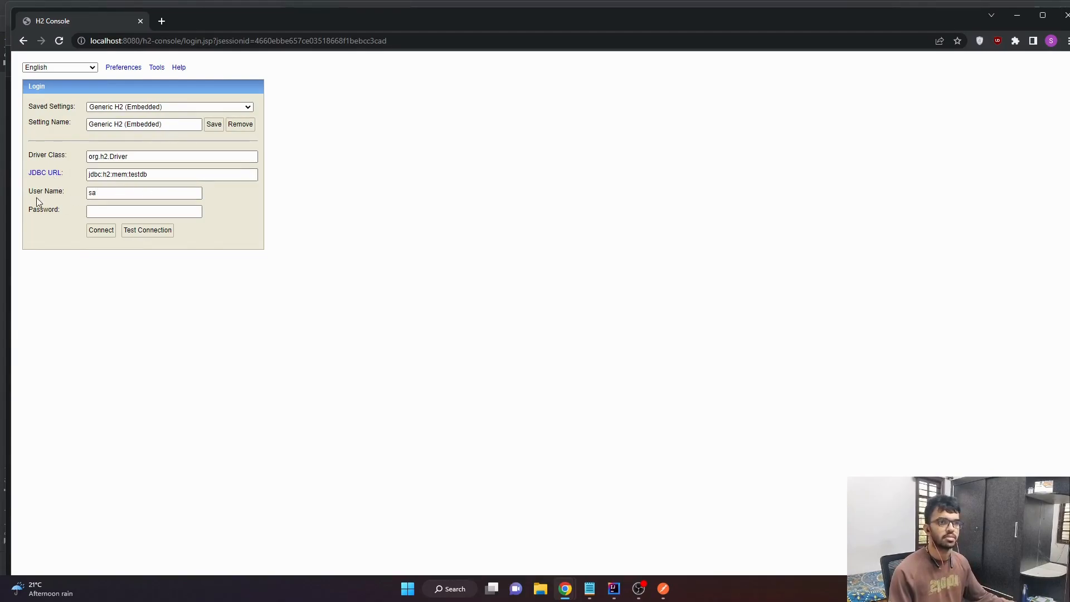
Switch to IntelliJ and select the datasource password in application.properties.
{"action": "key", "text": "alt+tab"}
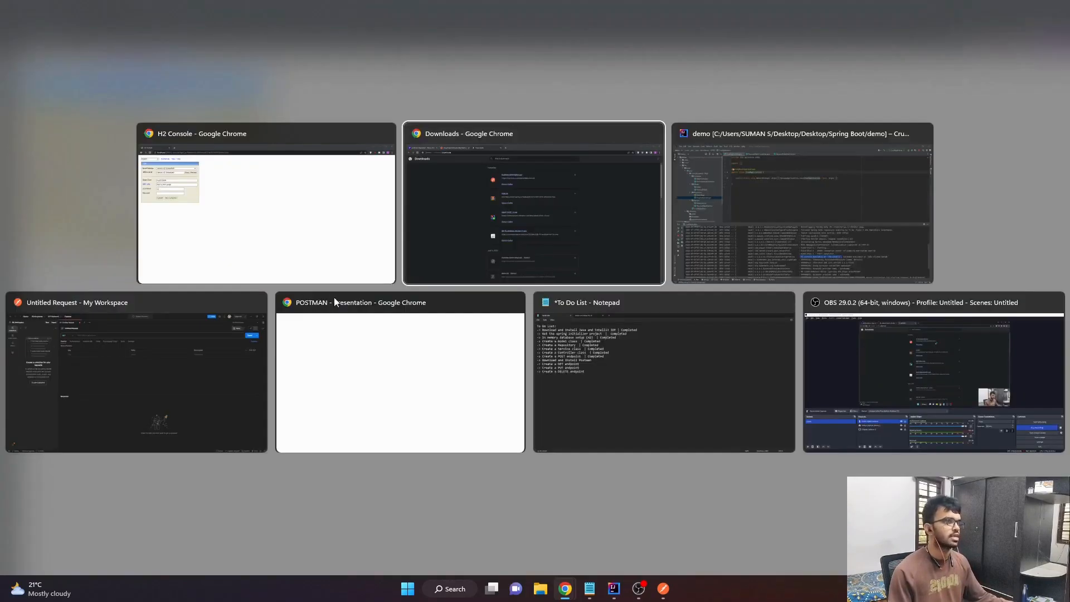
{"action": "left_click", "coordinate": [804, 204]}
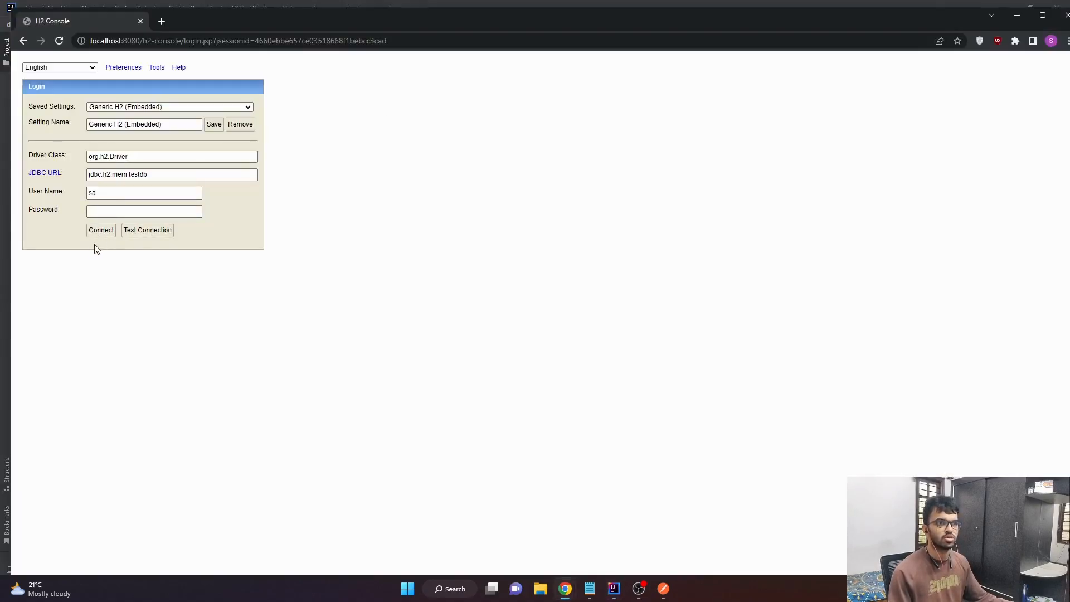
{"action": "left_click", "coordinate": [612, 588]}
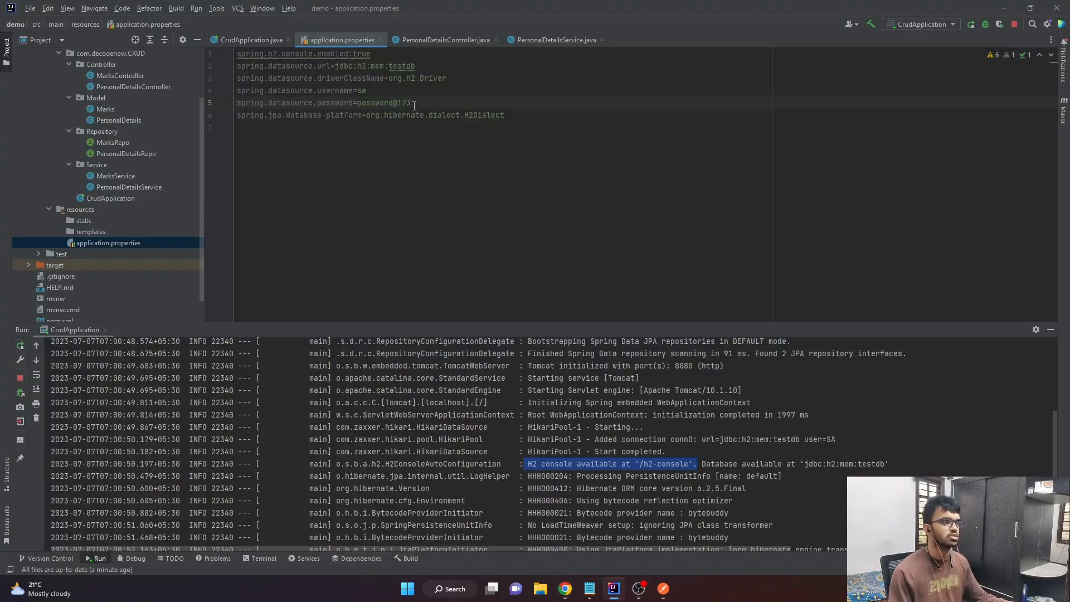
{"action": "double_click", "coordinate": [382, 102]}
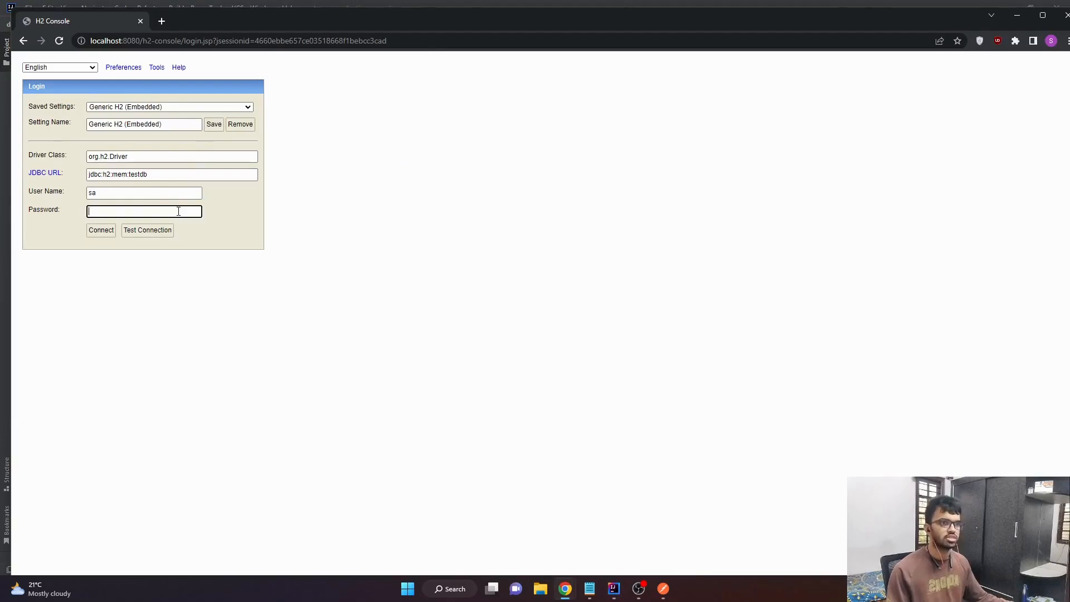
Log in to jdbc:h2:mem:testdb, expand PERSONAL_DETAILS and run SELECT * FROM PERSONAL_DETAILS.
{"action": "left_click", "coordinate": [101, 230]}
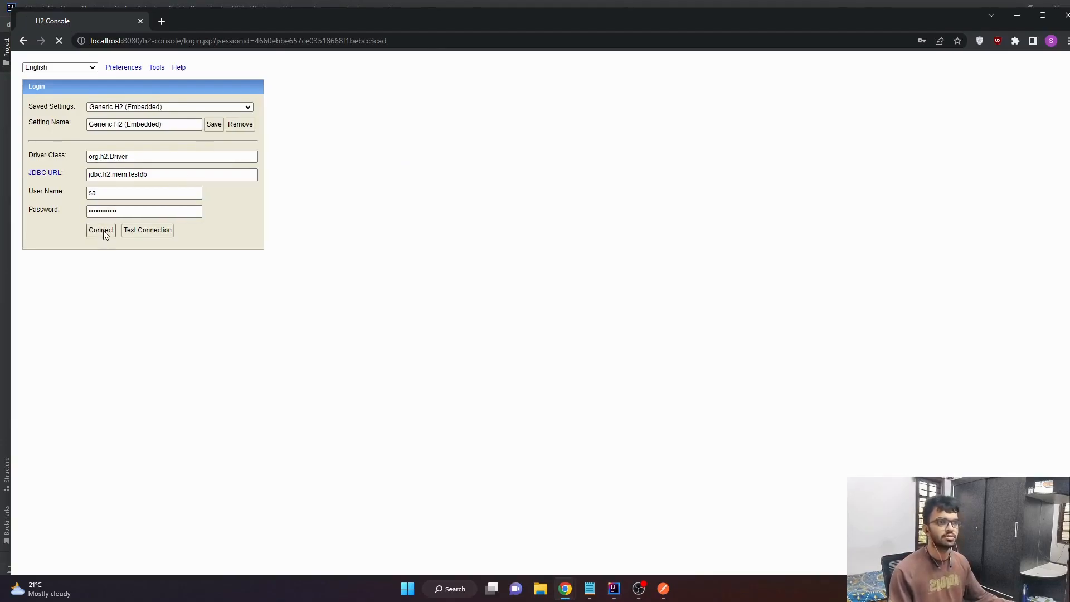
{"action": "left_click", "coordinate": [100, 230]}
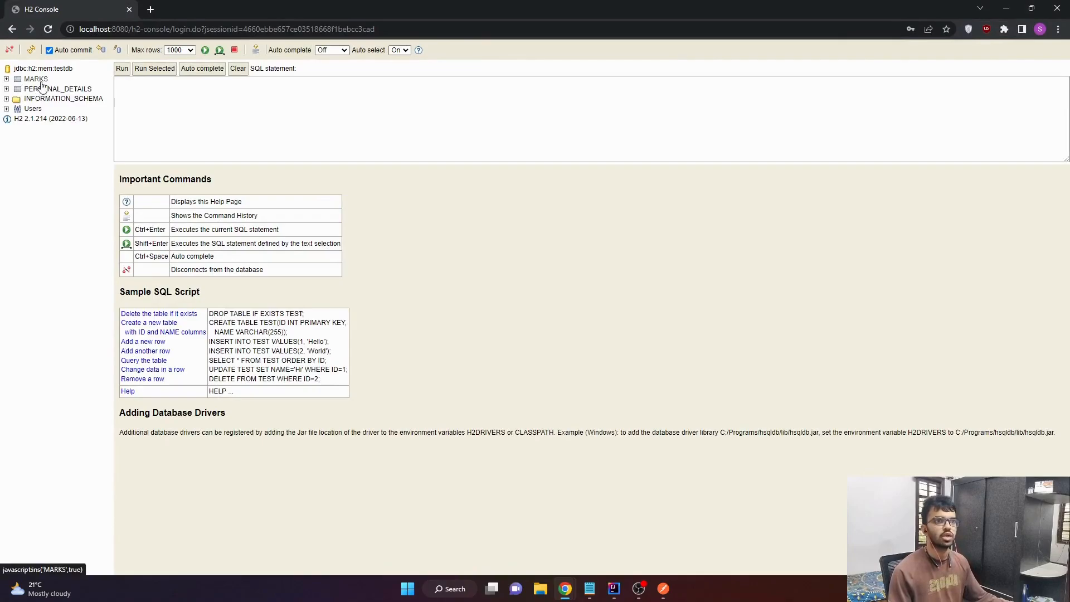
{"action": "left_click", "coordinate": [35, 79]}
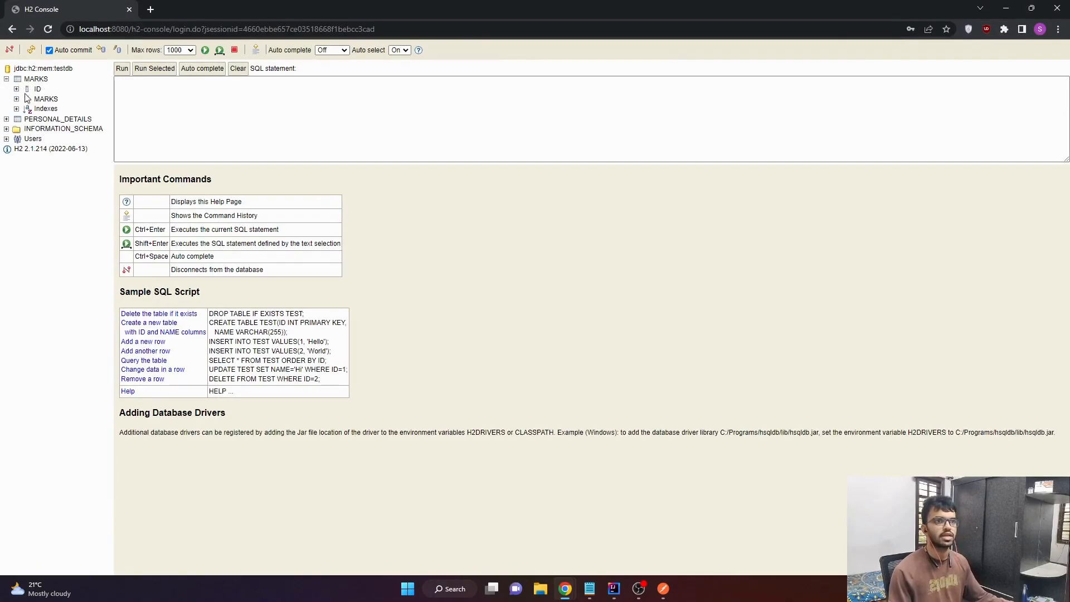
{"action": "left_click", "coordinate": [16, 78]}
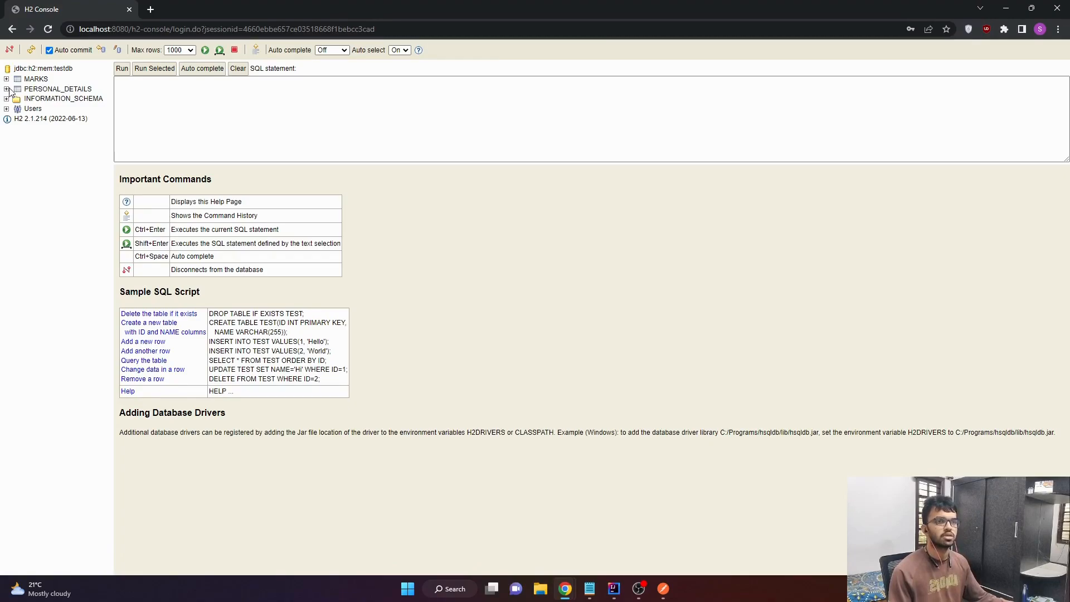
{"action": "left_click", "coordinate": [7, 88]}
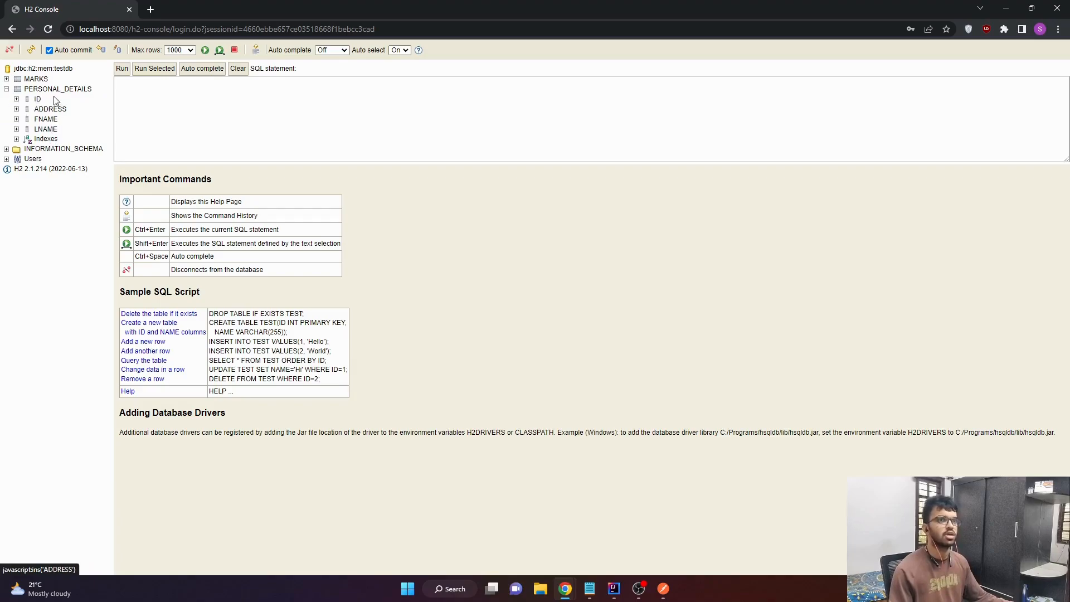
{"action": "mouse_move", "coordinate": [77, 130]}
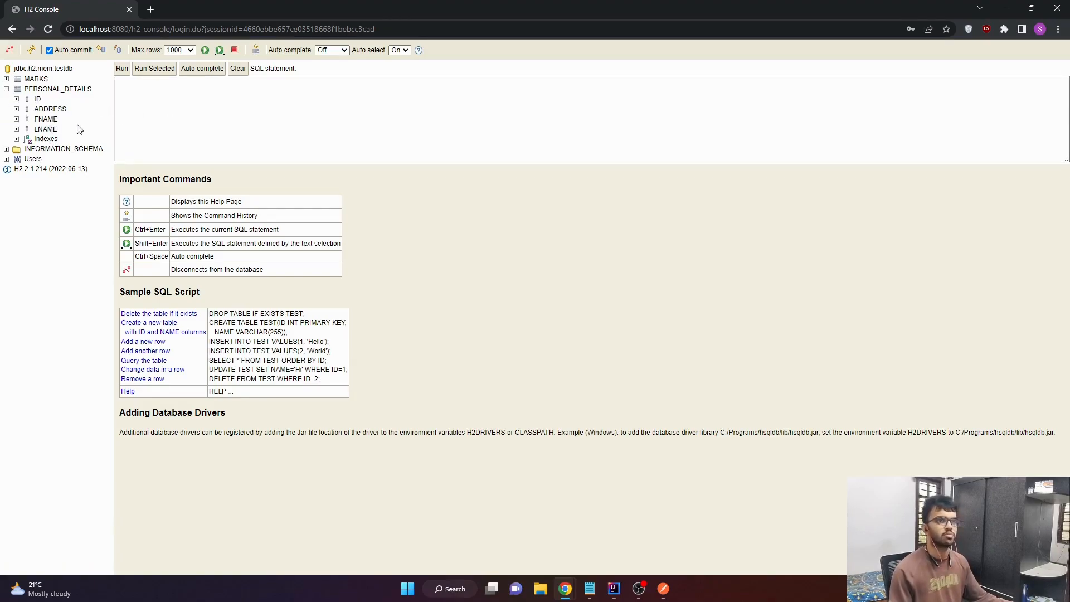
{"action": "mouse_move", "coordinate": [45, 119]}
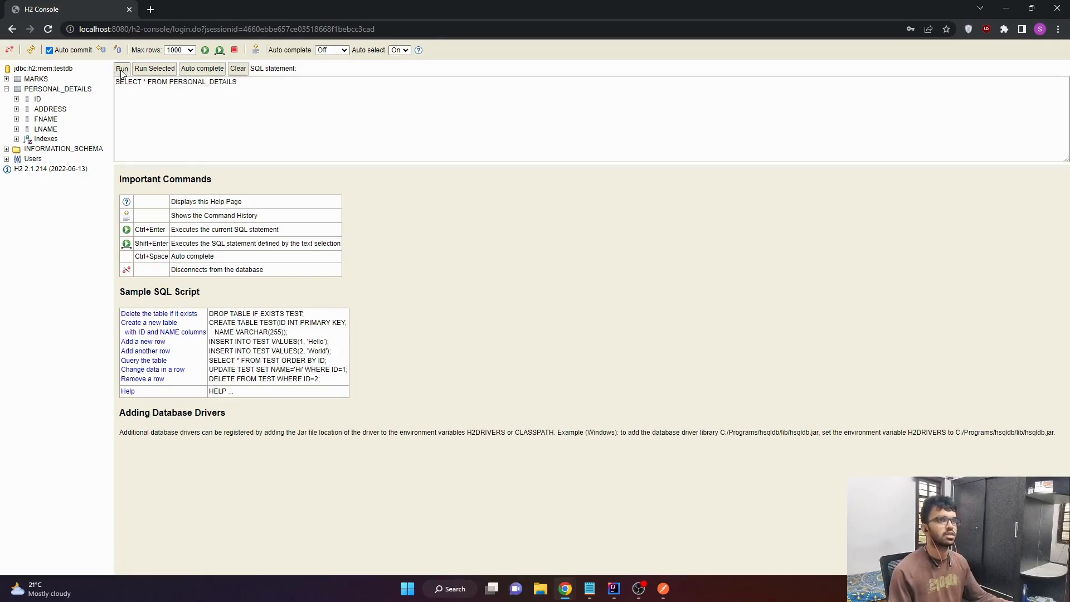
{"action": "left_click", "coordinate": [121, 68]}
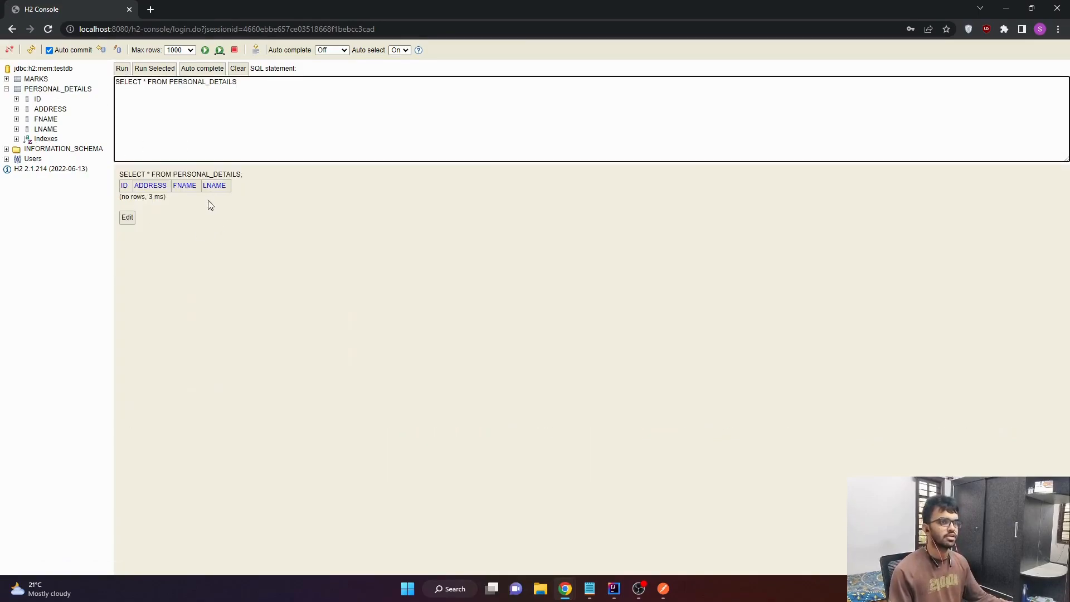
{"action": "mouse_move", "coordinate": [88, 148]}
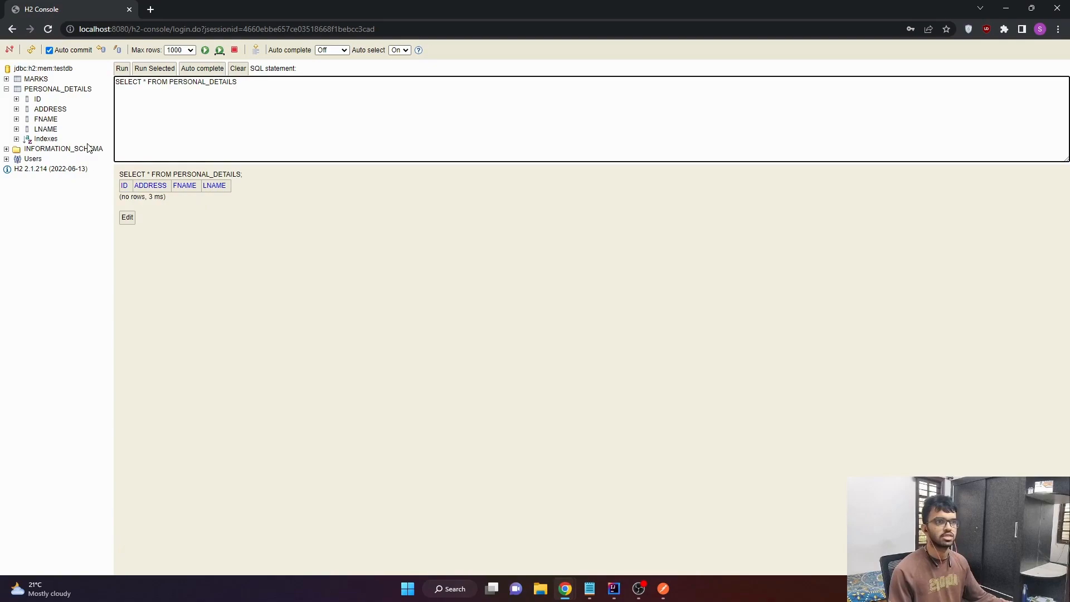
{"action": "mouse_move", "coordinate": [103, 192]}
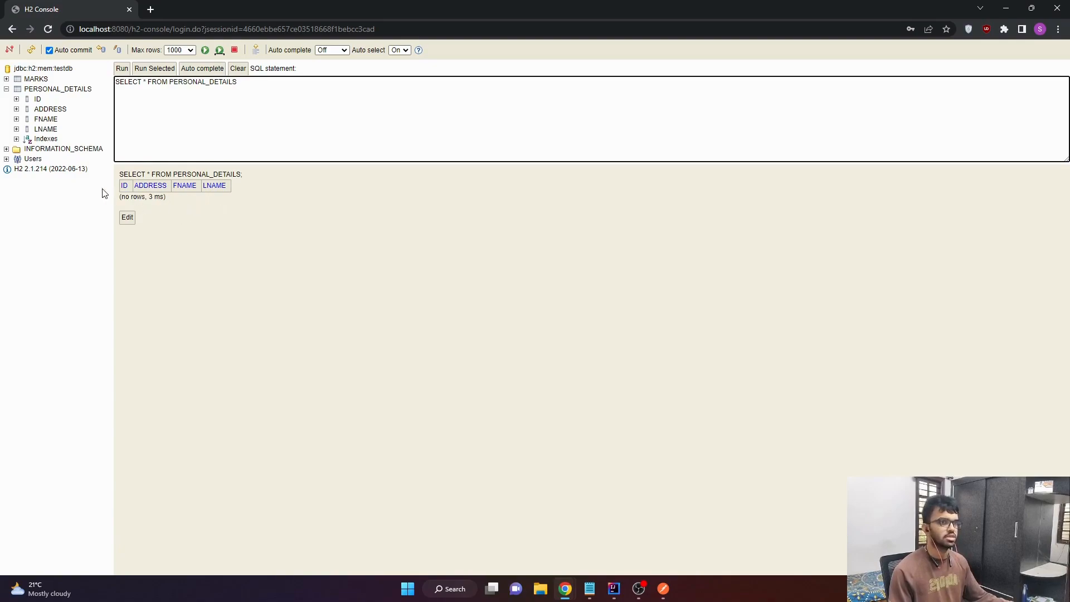
{"action": "mouse_move", "coordinate": [213, 198]}
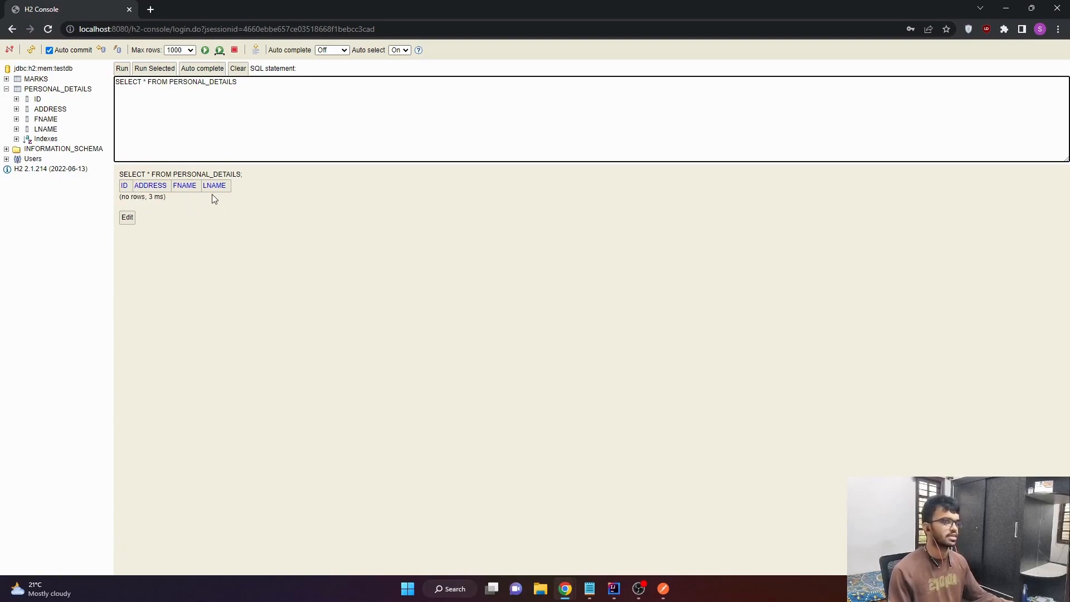
Check the password in IntelliJ's application.properties, then bring Postman's Untitled Request forward.
{"action": "key", "text": "alt+tab"}
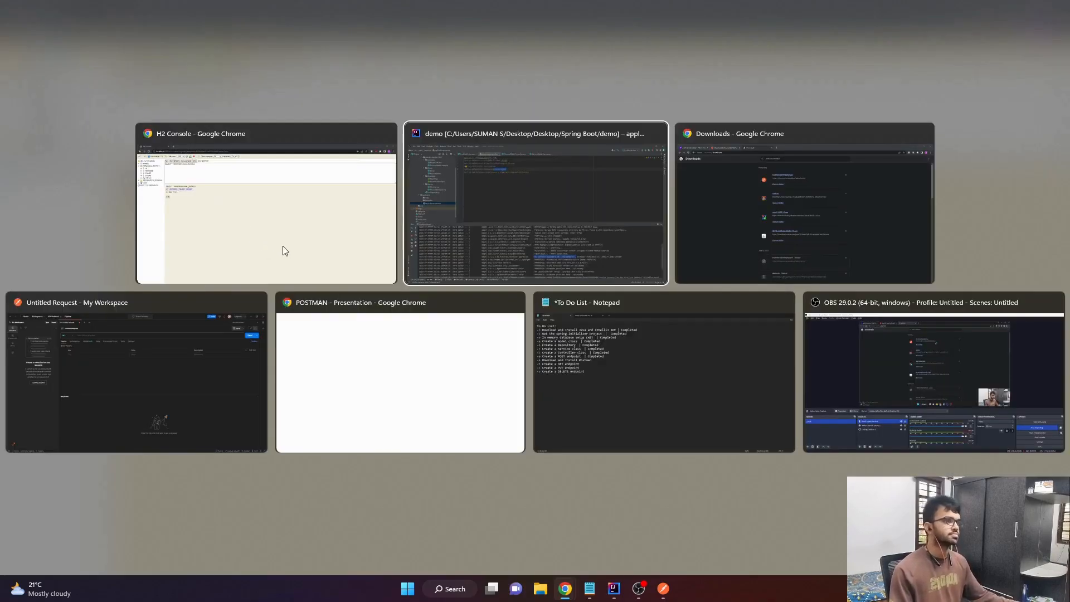
{"action": "left_click", "coordinate": [535, 204]}
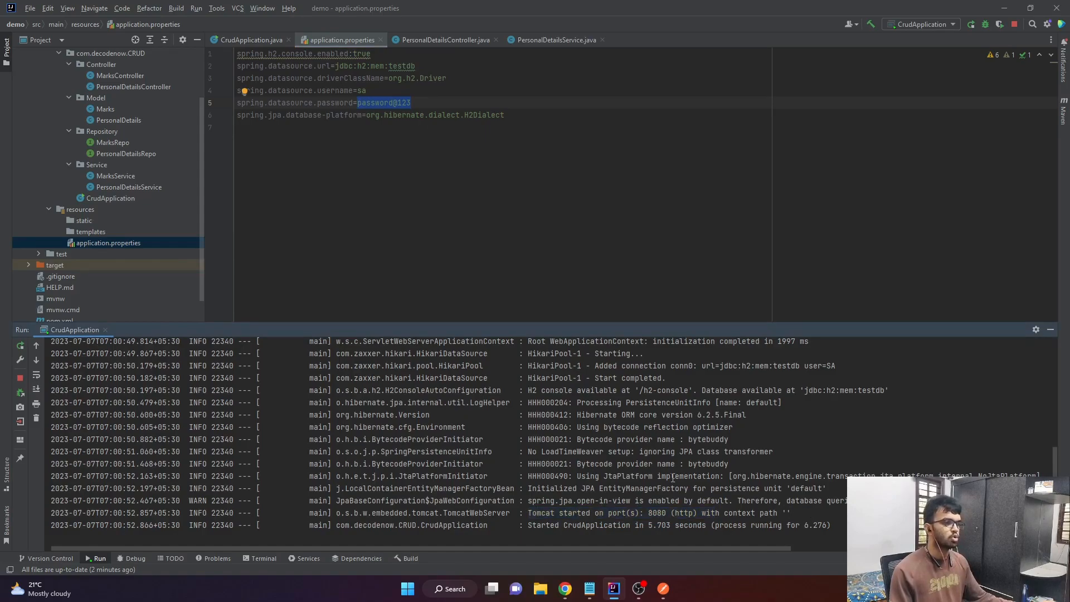
{"action": "key", "text": "alt+tab"}
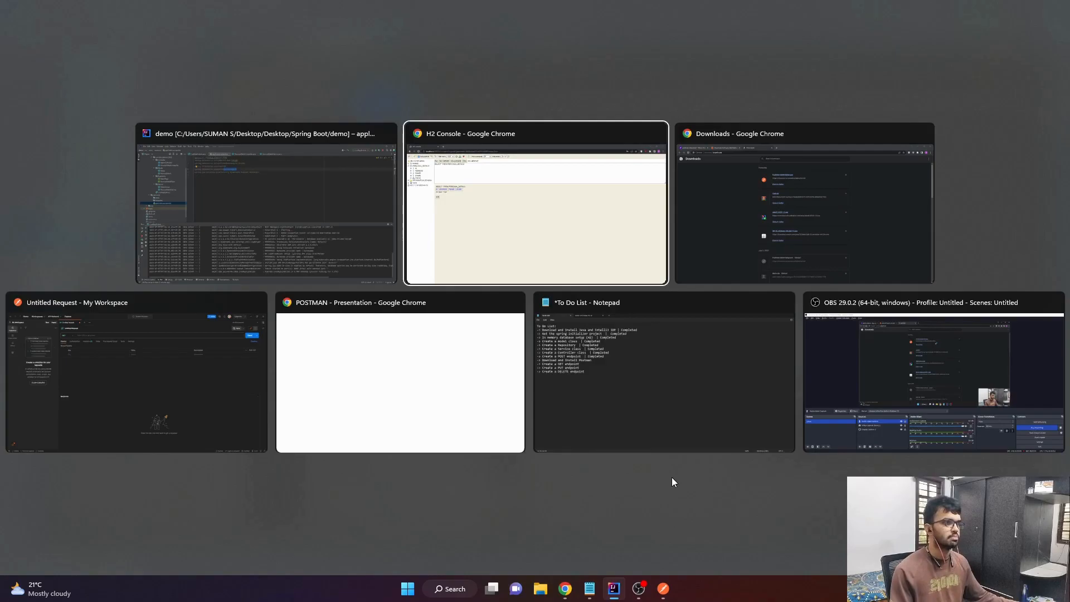
{"action": "left_click", "coordinate": [135, 375]}
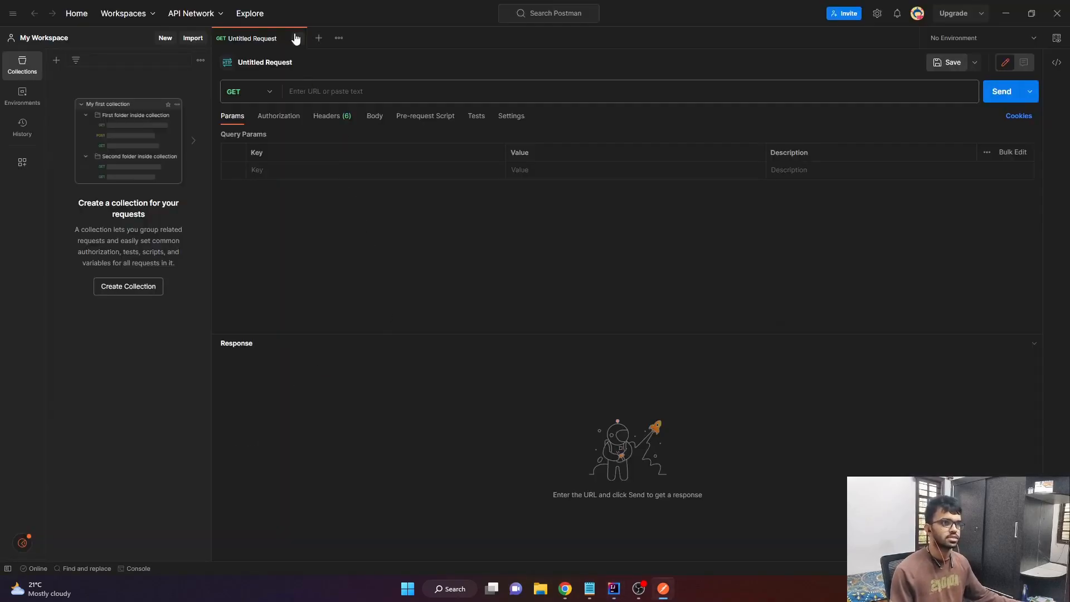
Set the untitled request method to POST and enter localhost:8080 as the URL.
{"action": "left_click", "coordinate": [295, 37]}
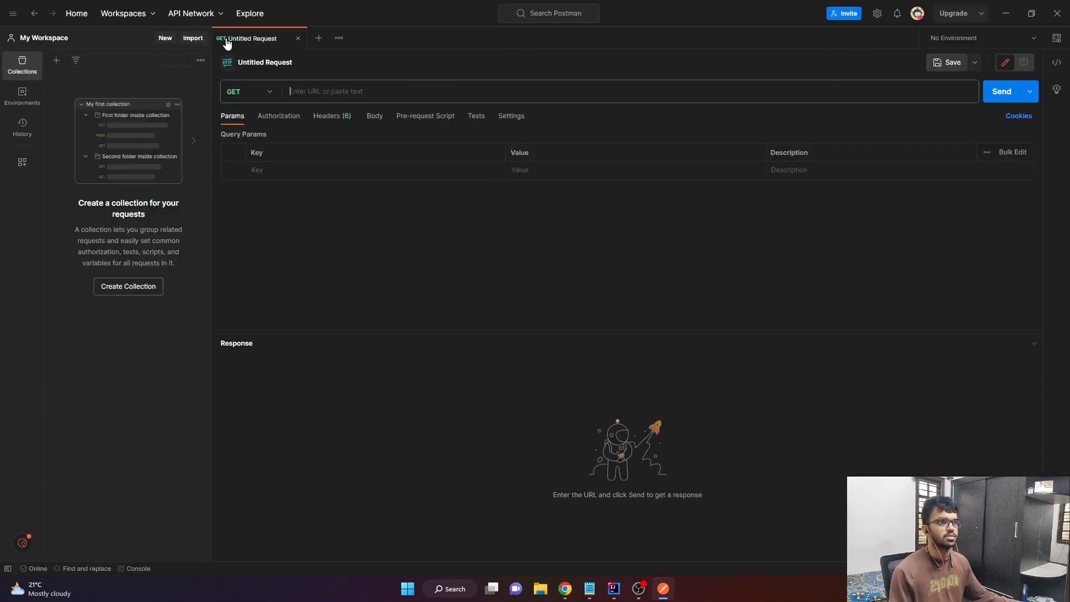
{"action": "mouse_move", "coordinate": [268, 94]}
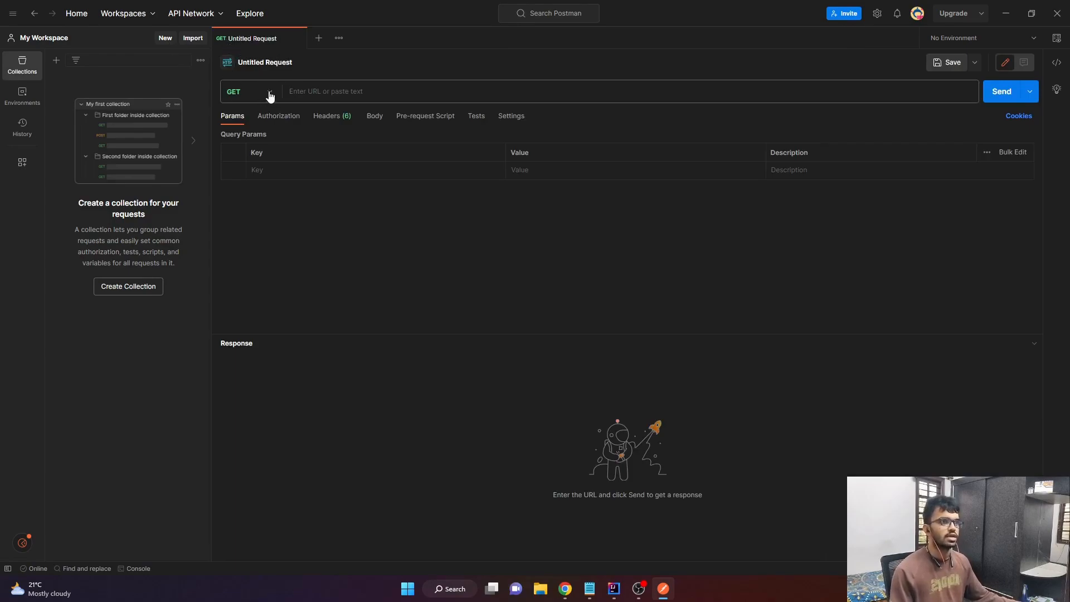
{"action": "left_click", "coordinate": [249, 91]}
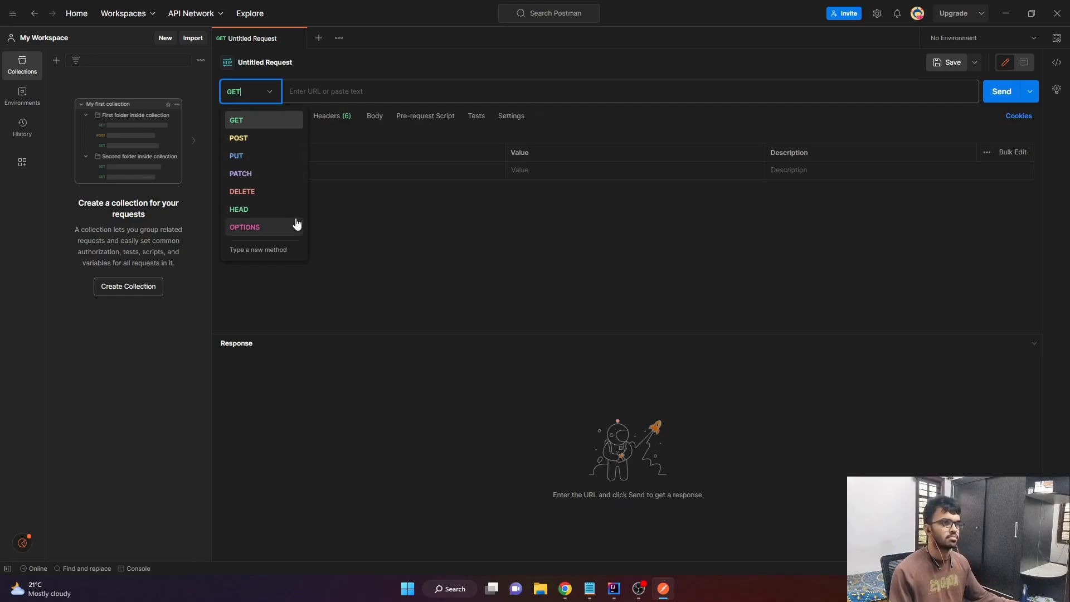
{"action": "mouse_move", "coordinate": [268, 141]}
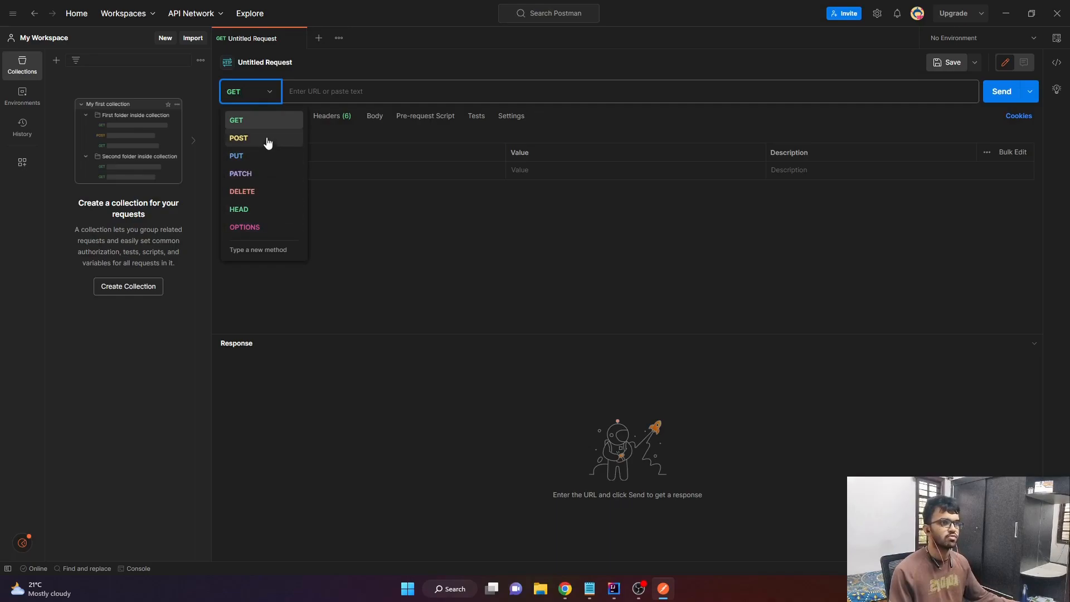
{"action": "left_click", "coordinate": [239, 138]}
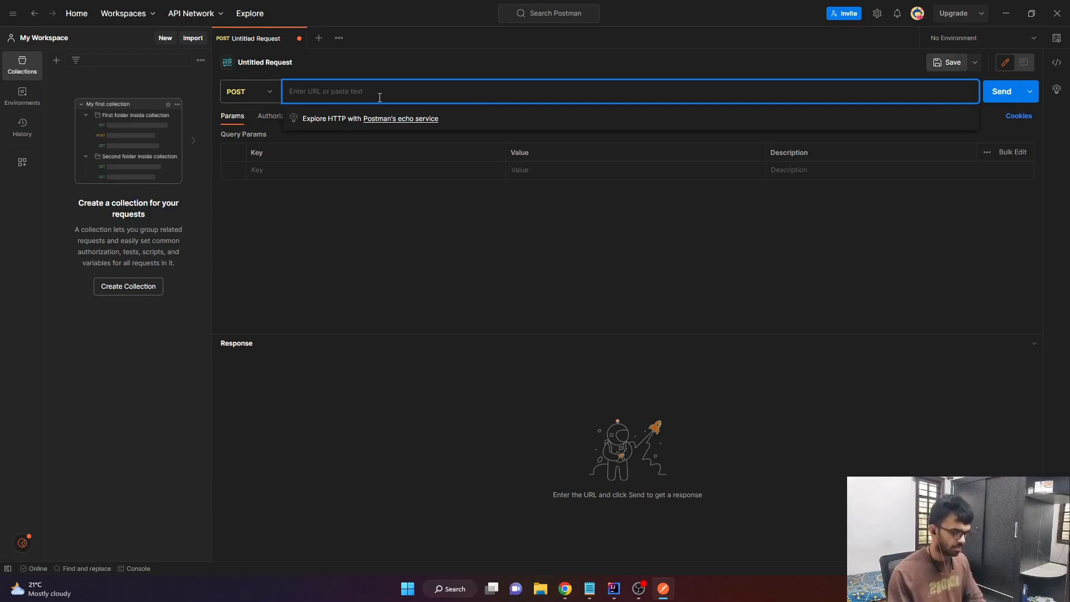
{"action": "type", "text": "localhos"}
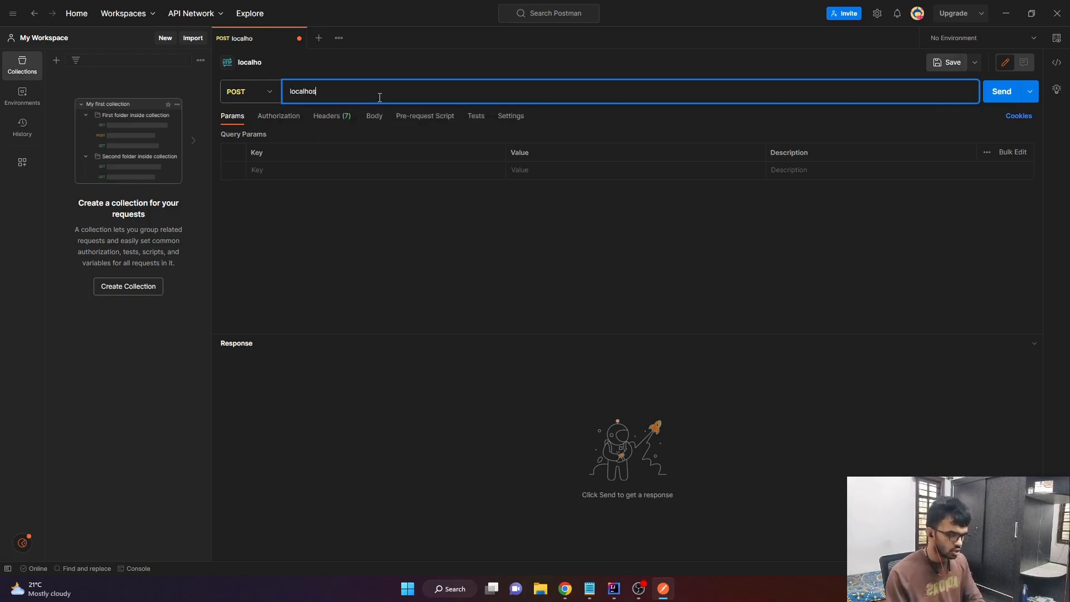
{"action": "type", "text": "t:80"}
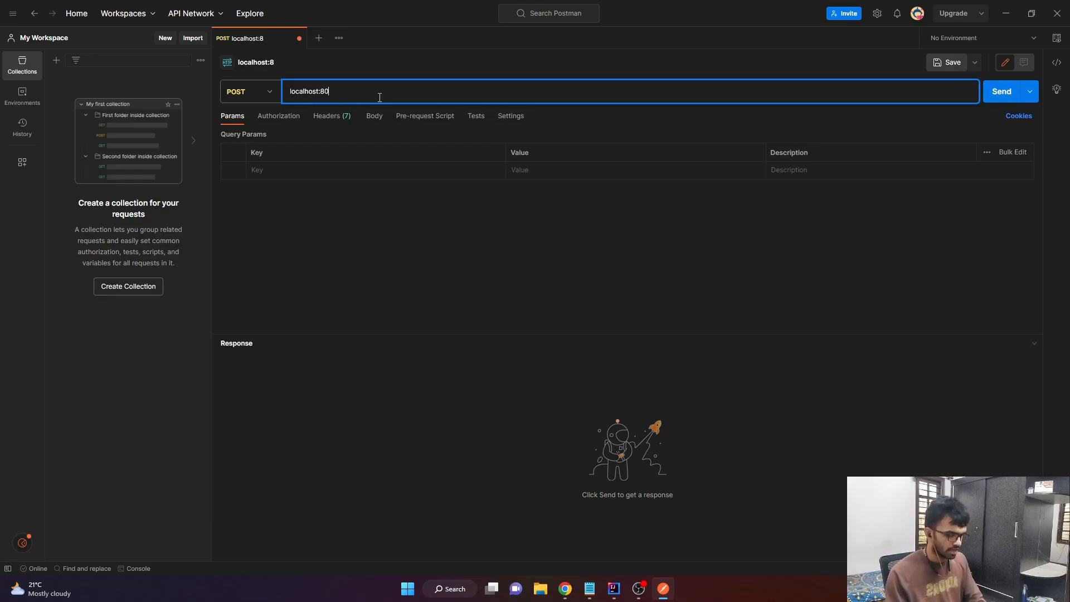
{"action": "type", "text": "80"}
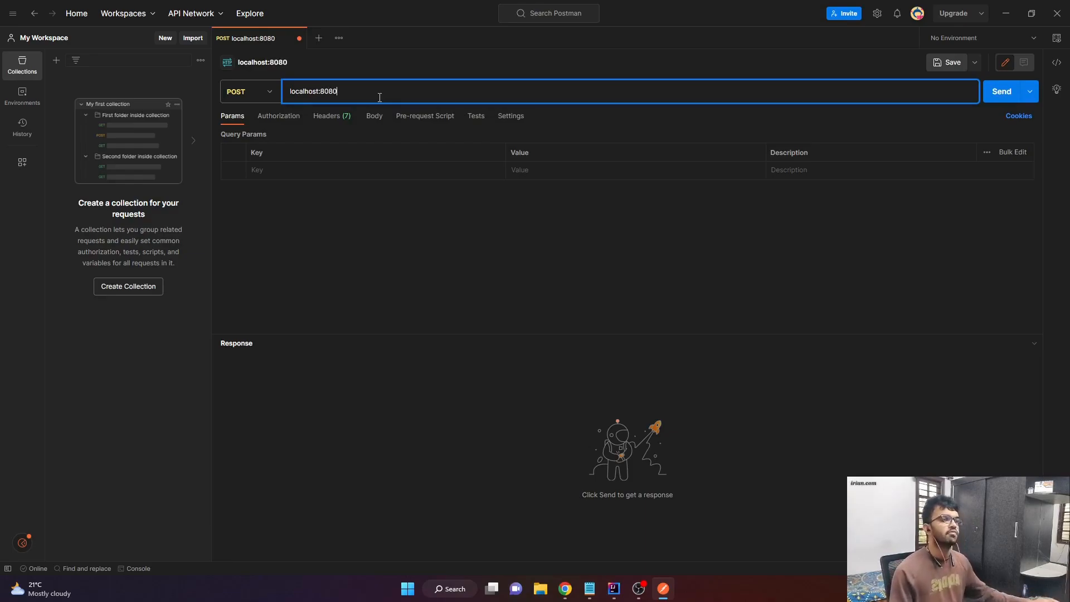
{"action": "mouse_move", "coordinate": [388, 190]}
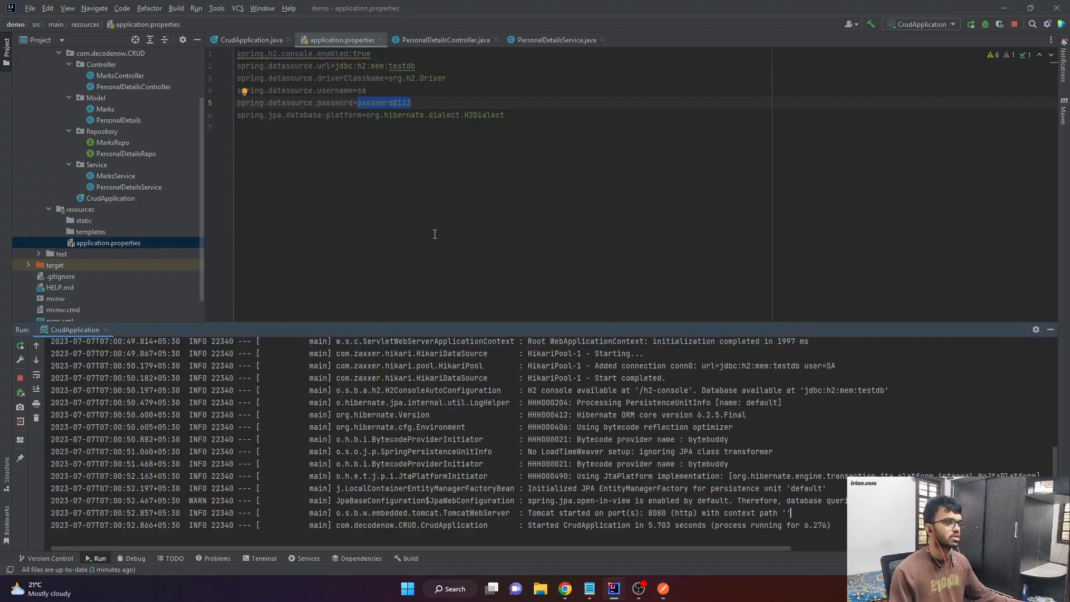
Read the controller's /details and /add mappings and append /details/add to the Postman URL.
{"action": "left_click", "coordinate": [446, 39]}
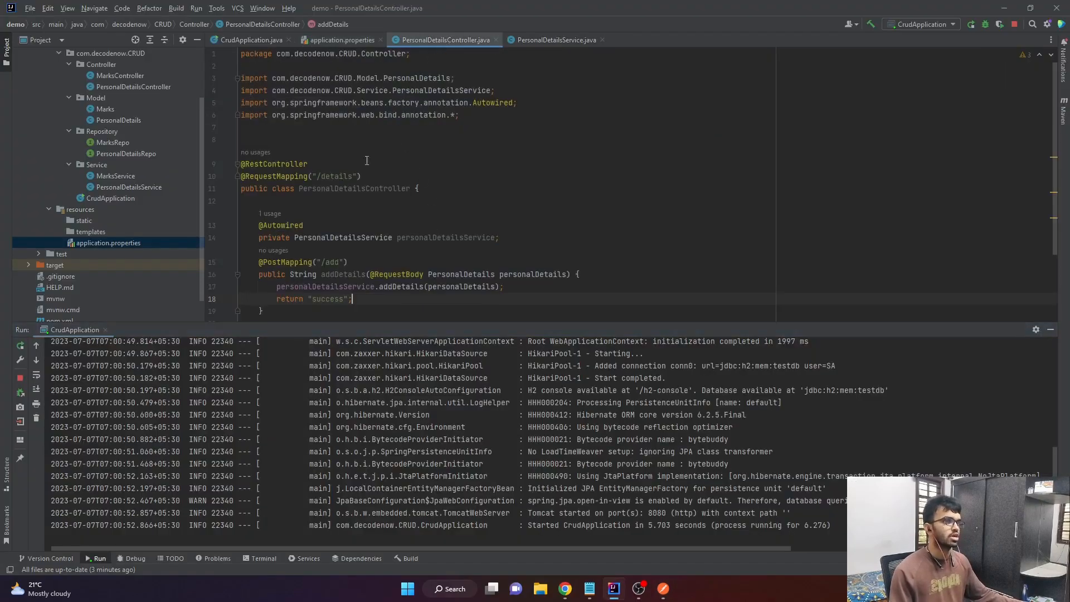
{"action": "double_click", "coordinate": [334, 176]}
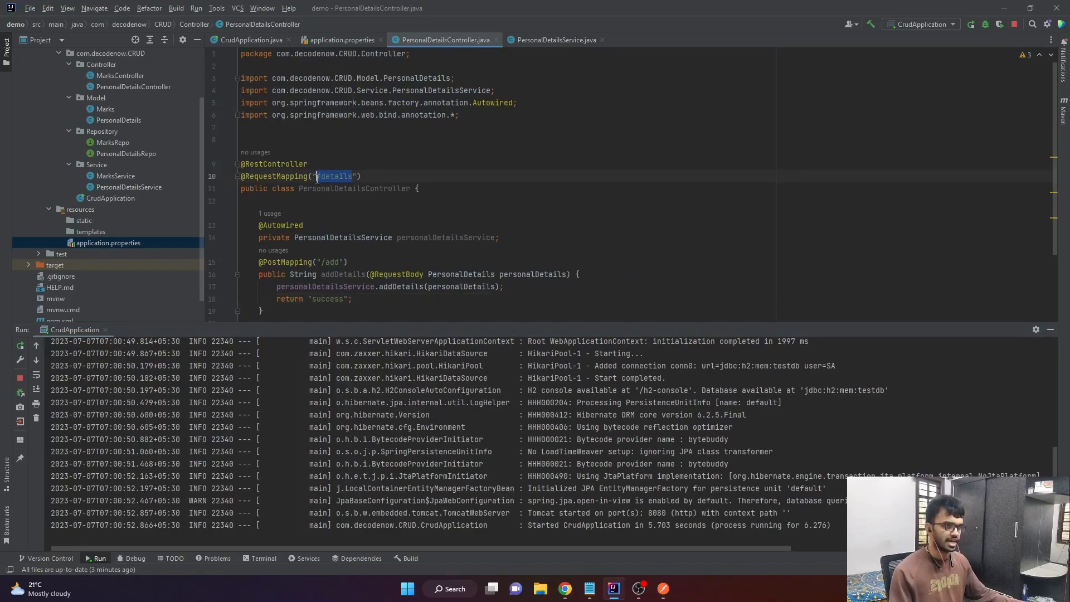
{"action": "scroll", "scroll_direction": "down", "scroll_amount": 3}
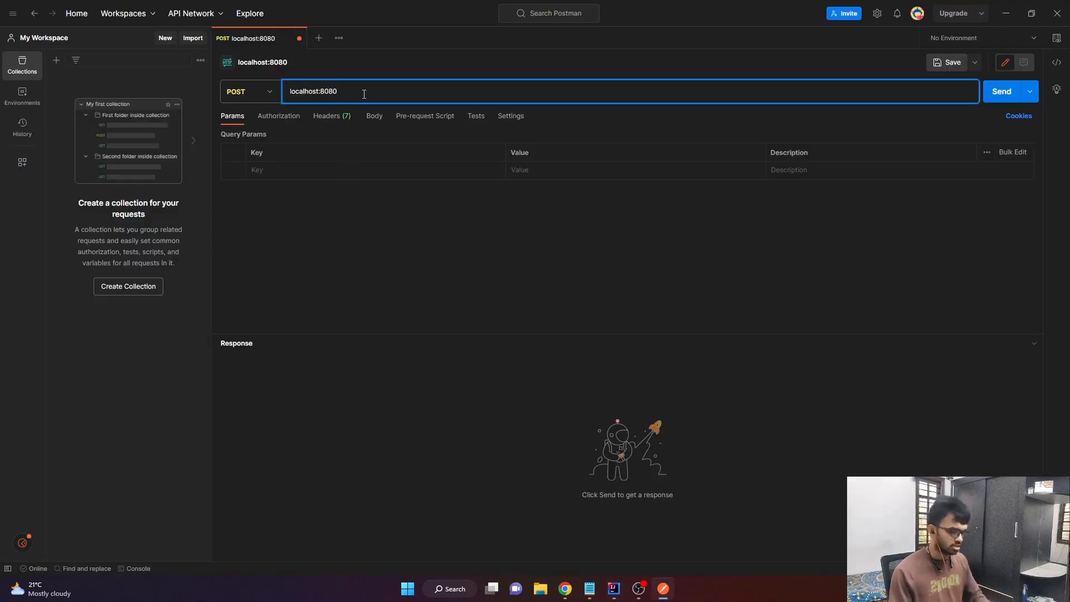
{"action": "type", "text": "/detail"}
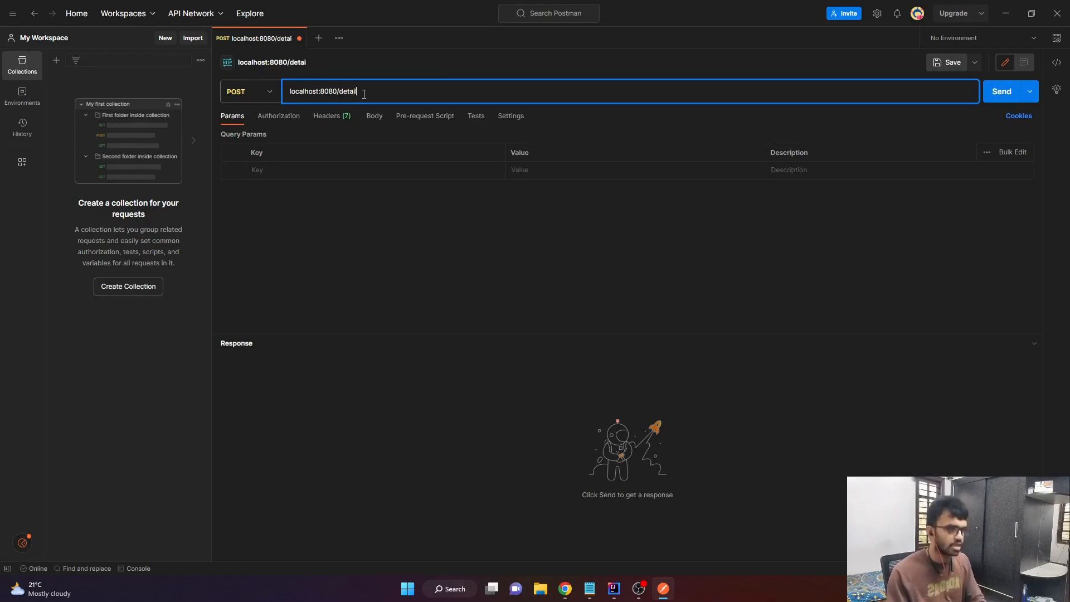
{"action": "type", "text": "s/ad"}
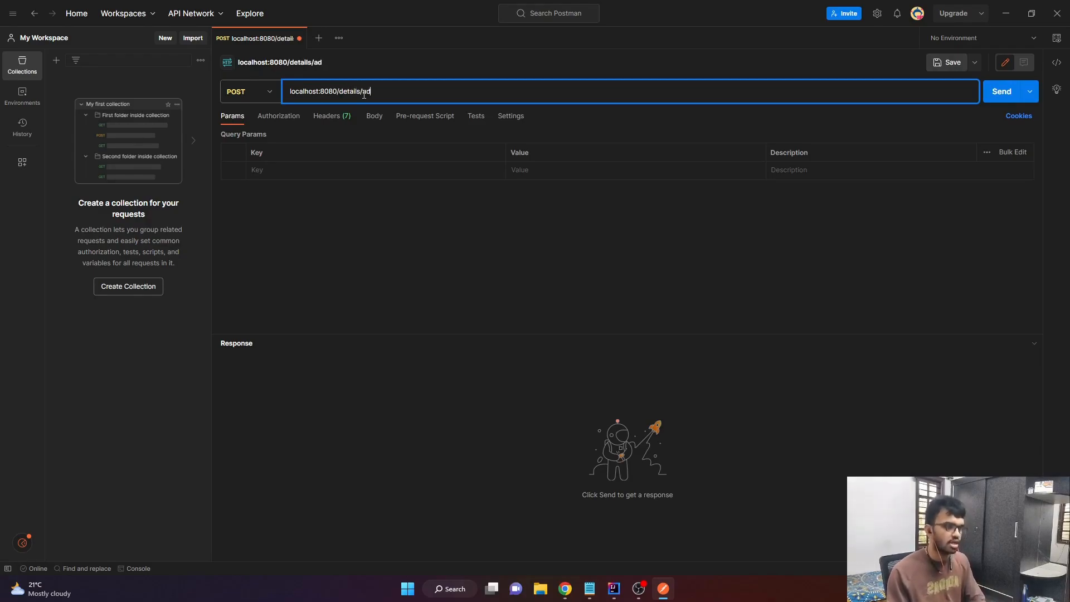
Review the PersonalDetails model class fields, then return to the Postman request.
{"action": "left_click", "coordinate": [612, 589]}
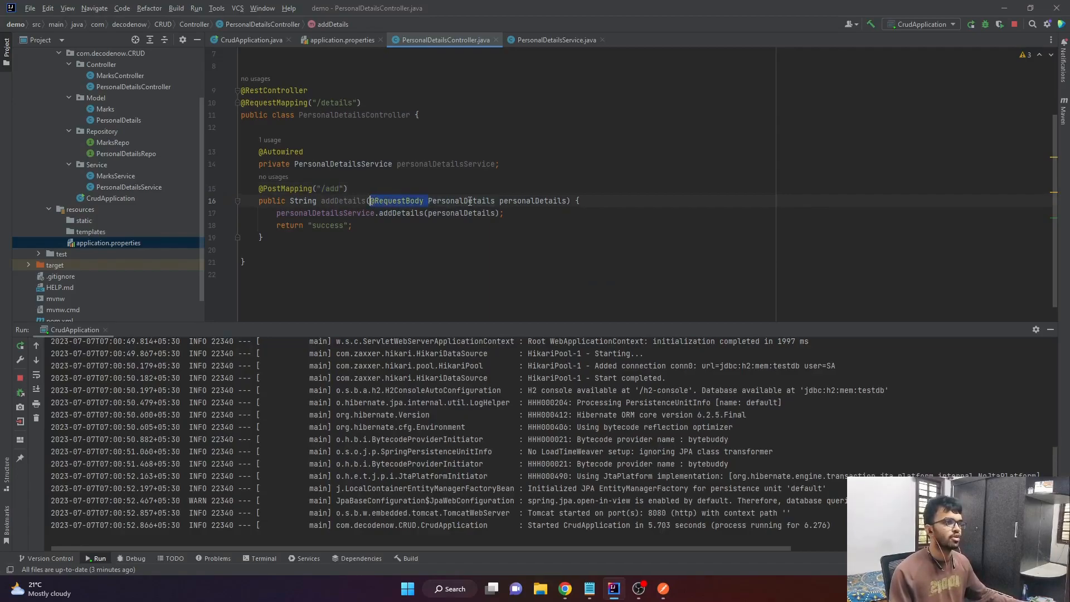
{"action": "left_click", "coordinate": [468, 201]}
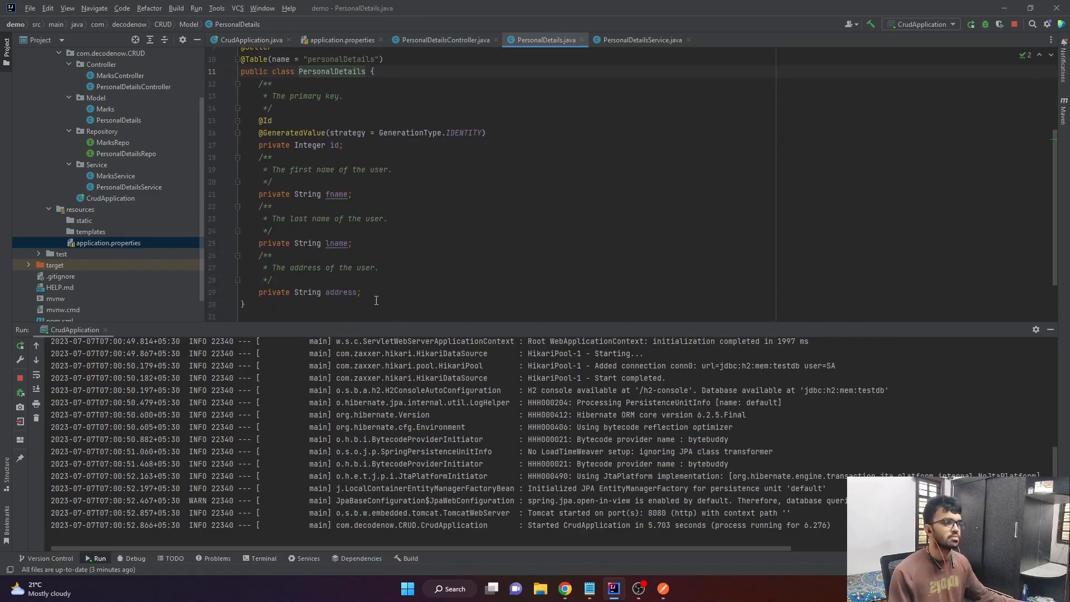
{"action": "left_click", "coordinate": [662, 588]}
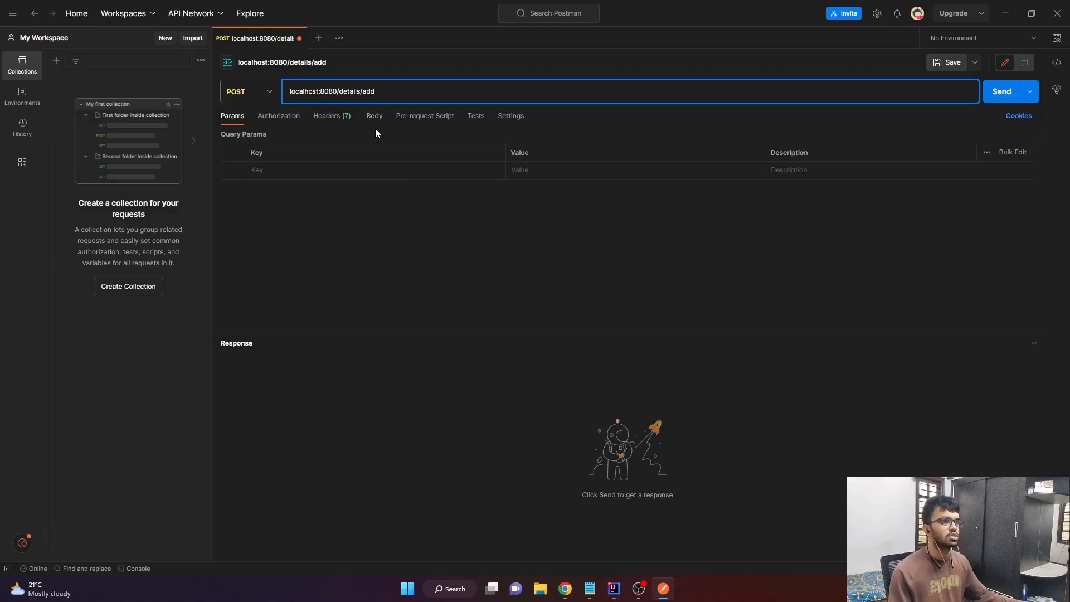
{"action": "mouse_move", "coordinate": [374, 115]}
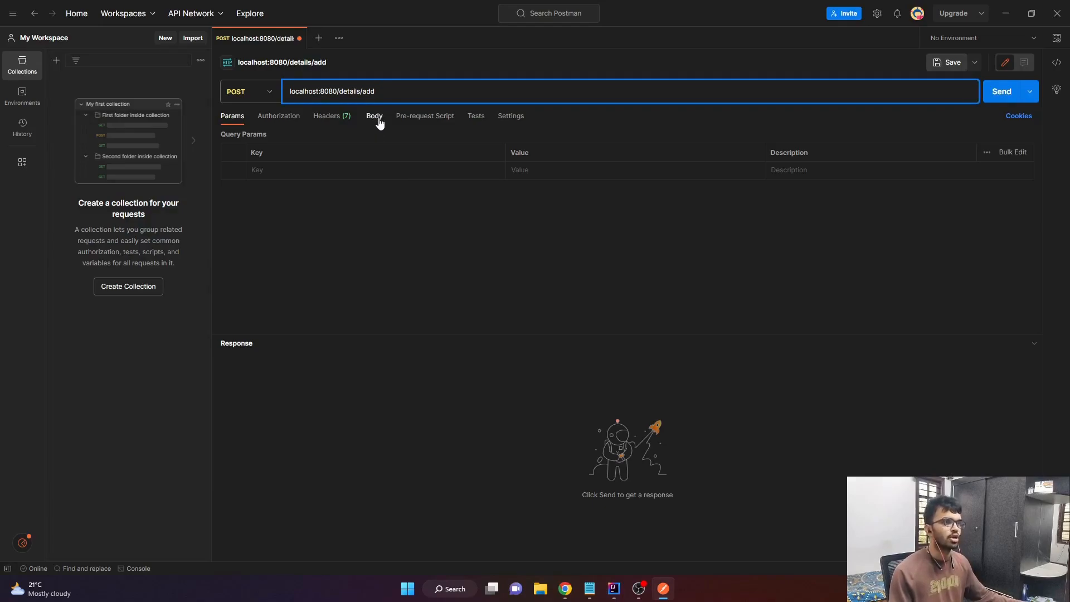
Enter a raw request body with JSON fname Decode, lname Now, address India.
{"action": "left_click", "coordinate": [374, 115]}
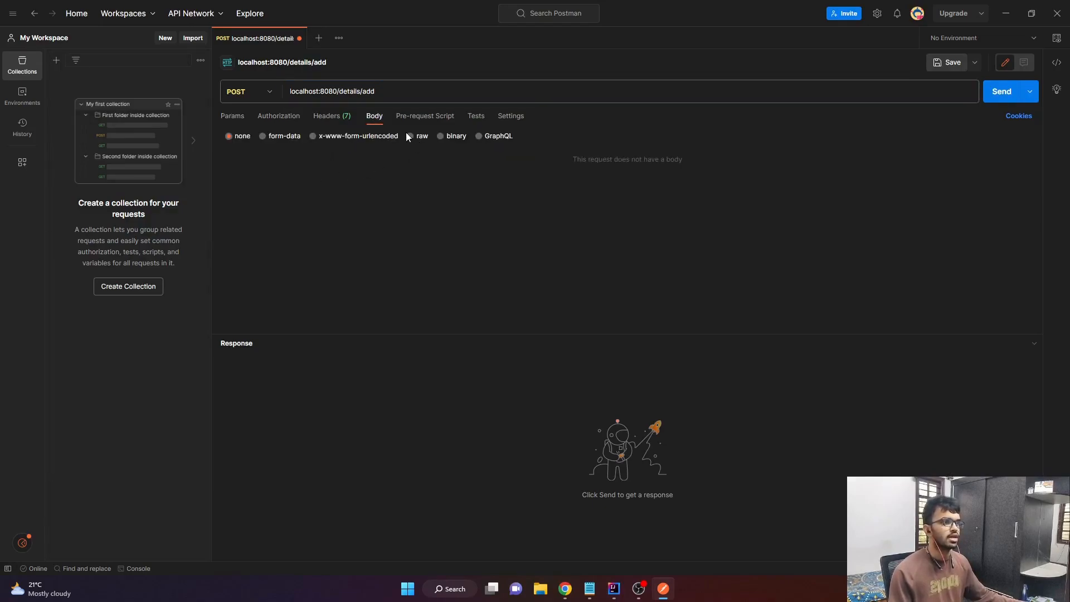
{"action": "left_click", "coordinate": [412, 136]}
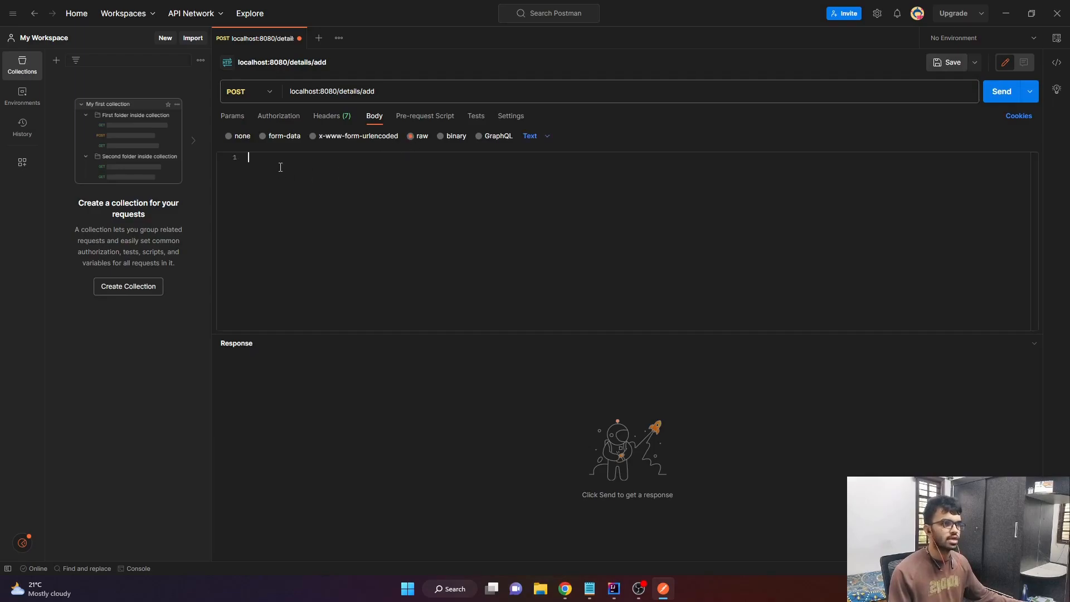
{"action": "type", "text": "{"}
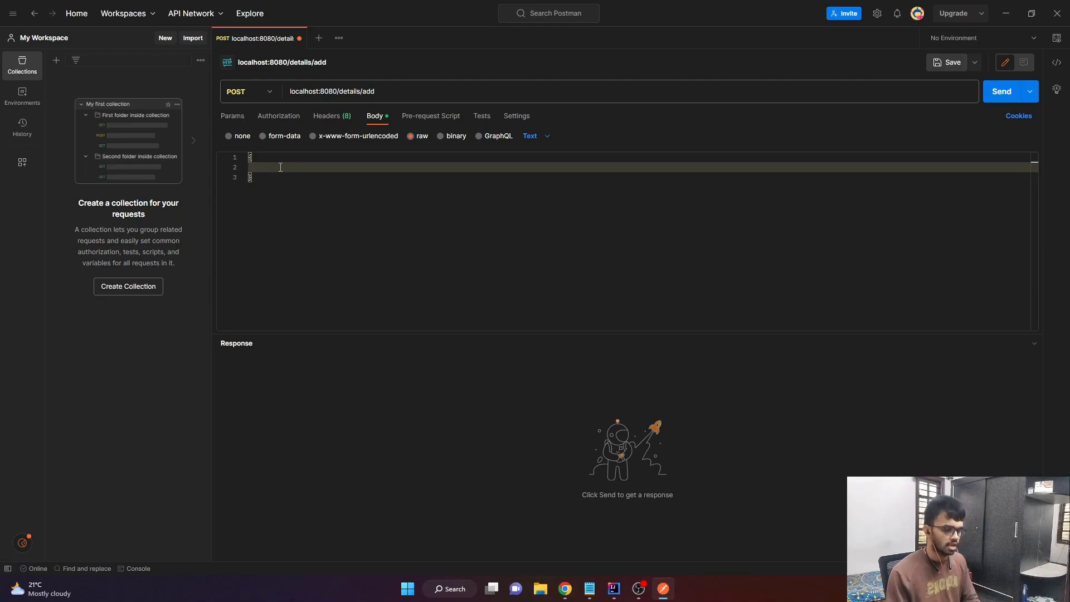
{"action": "type", "text": "\"fname\": \"Decode\","}
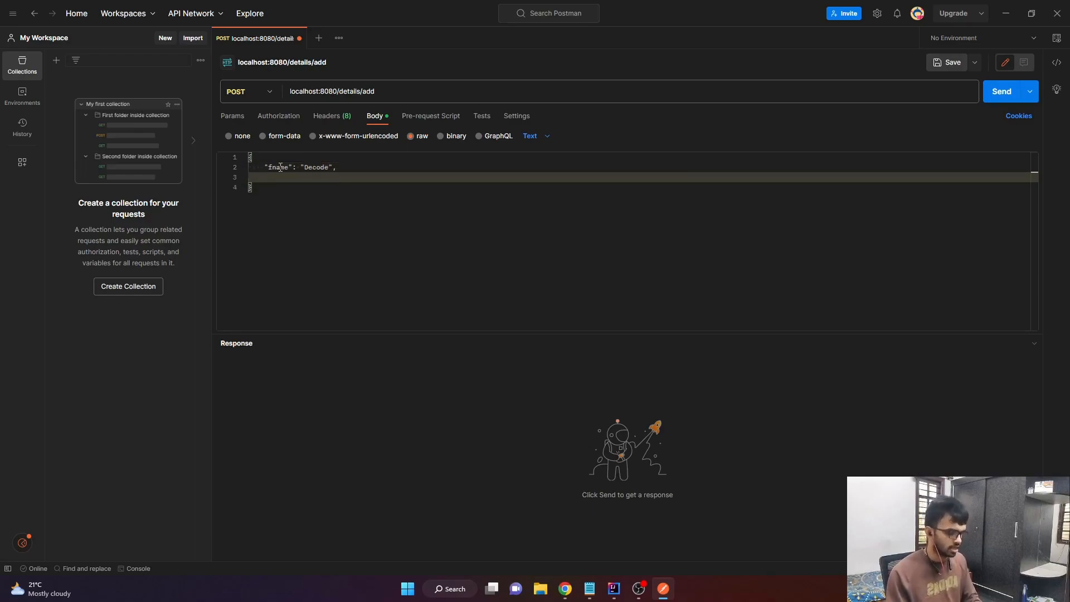
{"action": "type", "text": "\"l"}
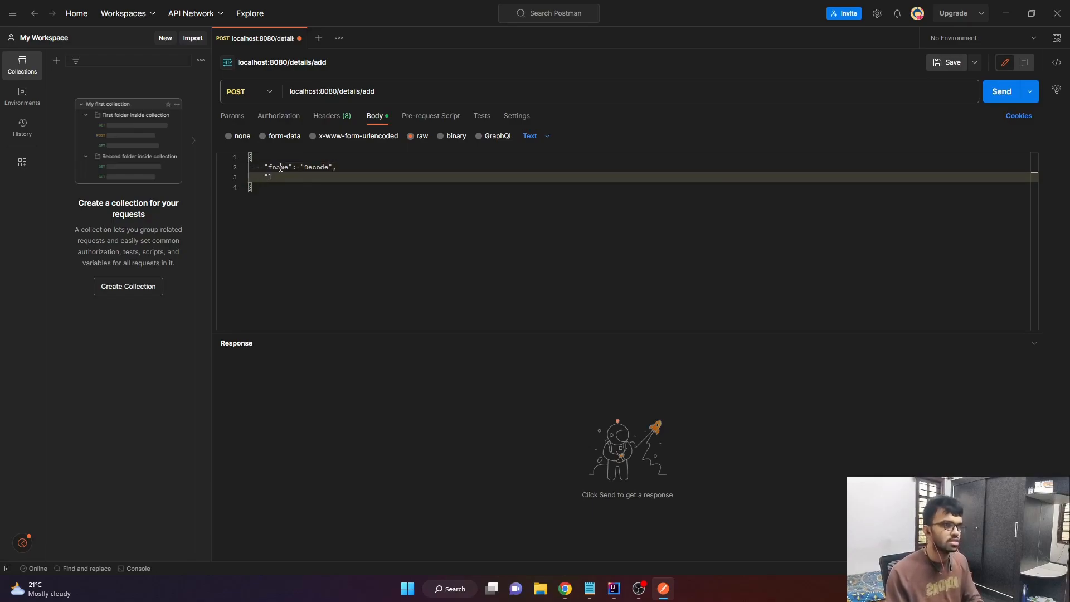
{"action": "type", "text": "name\""}
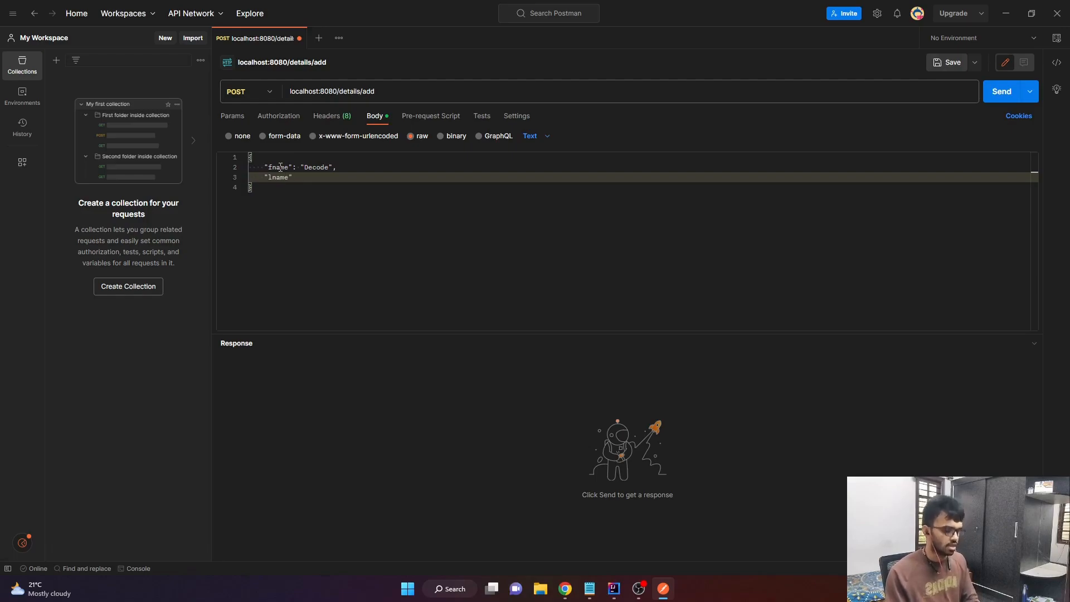
{"action": "type", "text": ": \""}
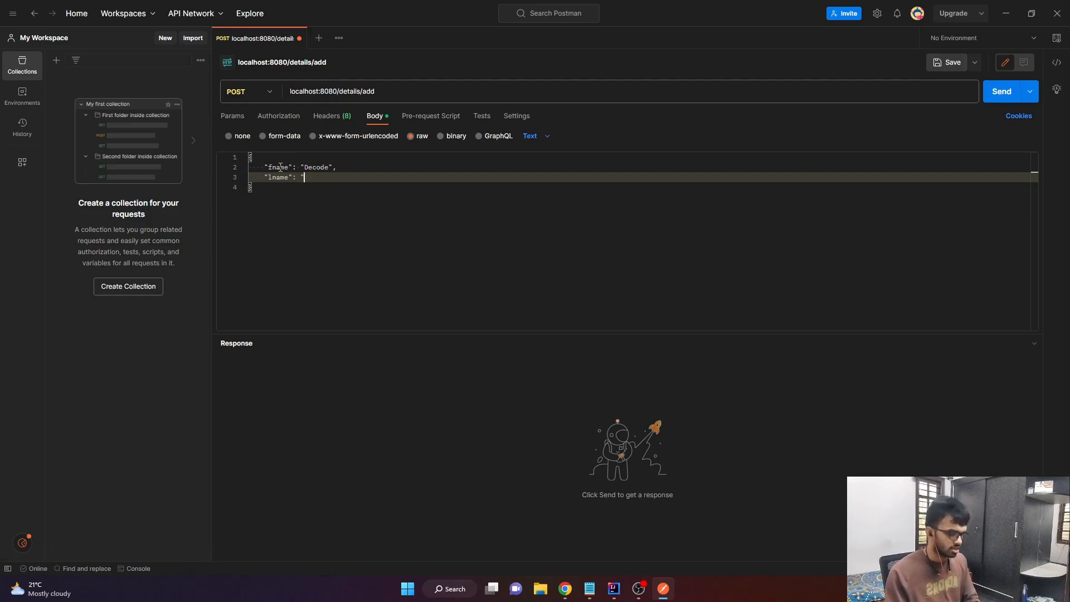
{"action": "type", "text": "Now"}
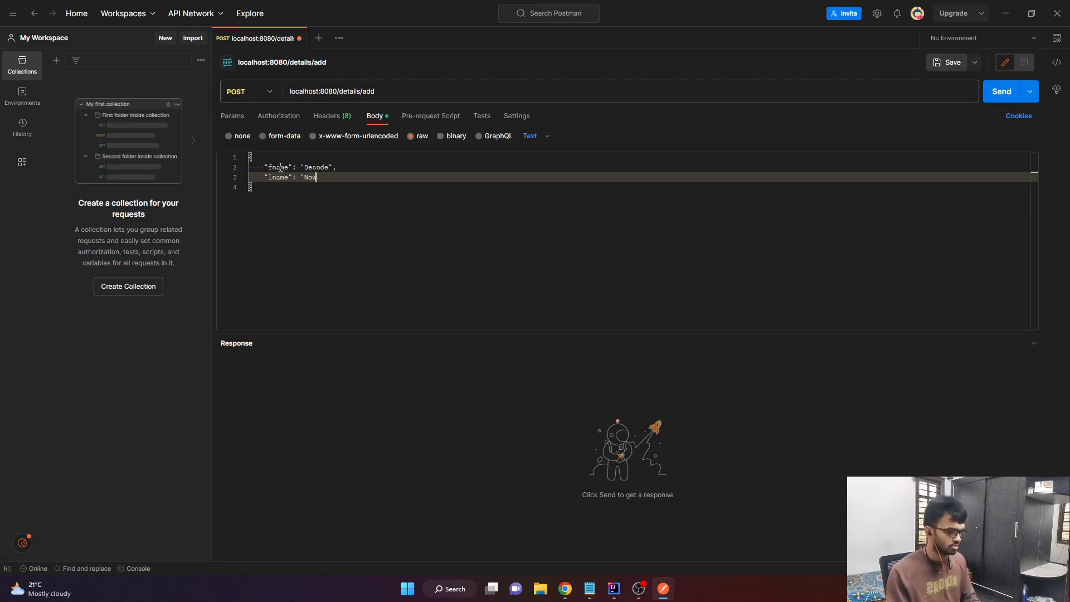
{"action": "type", "text": "\","}
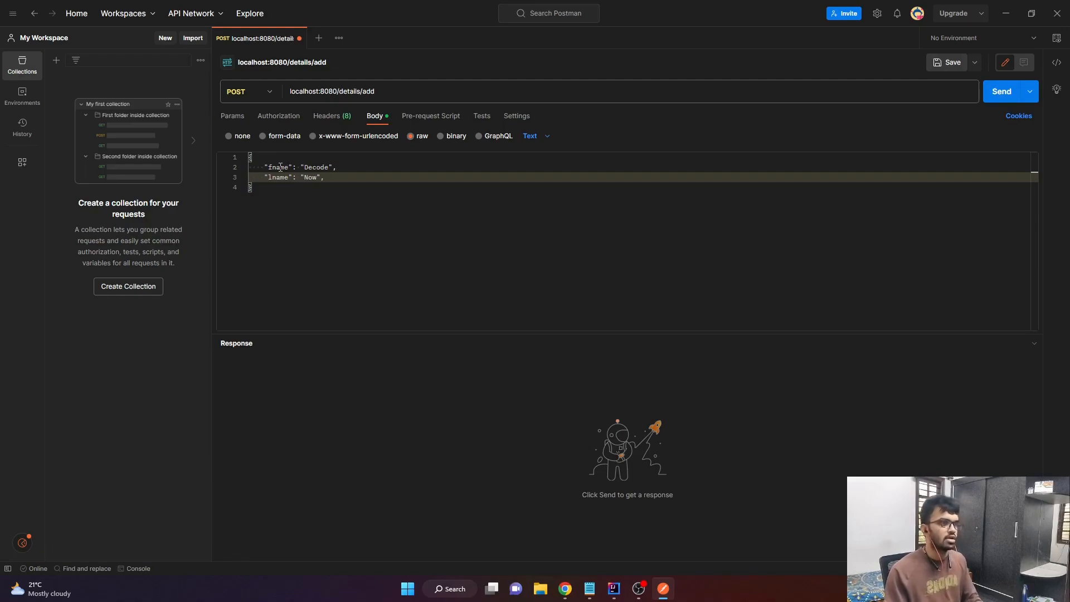
{"action": "type", "text": "\"add"}
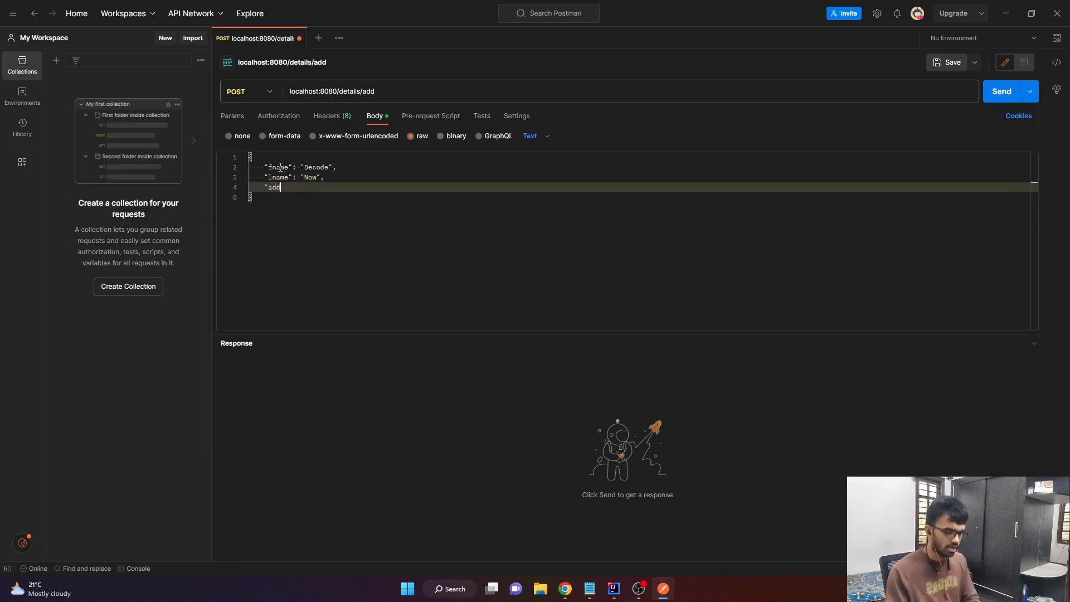
{"action": "type", "text": "ress\""}
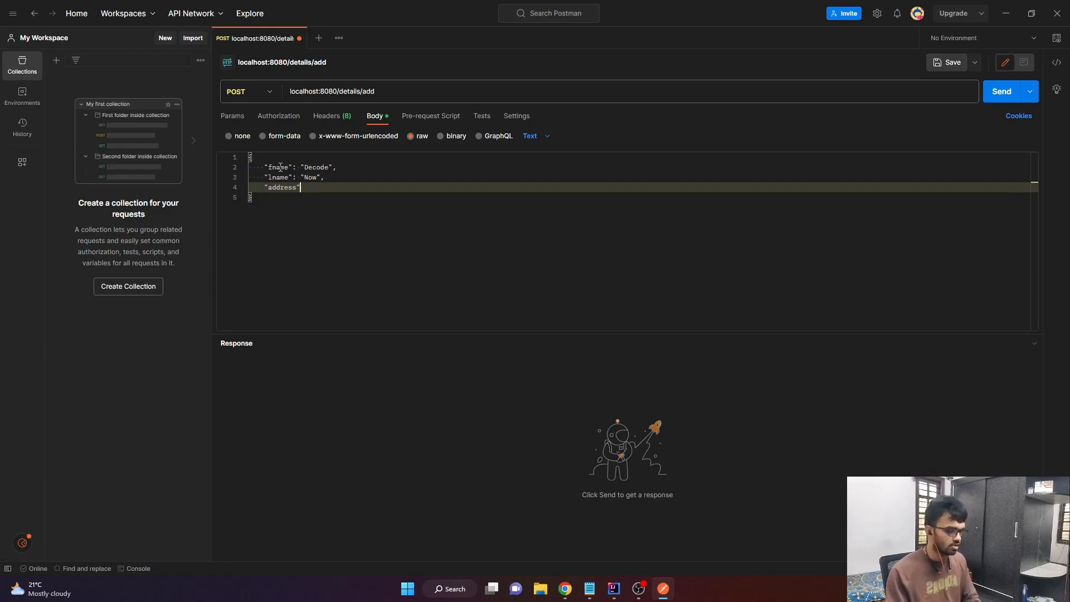
{"action": "type", "text": ": \"India\""}
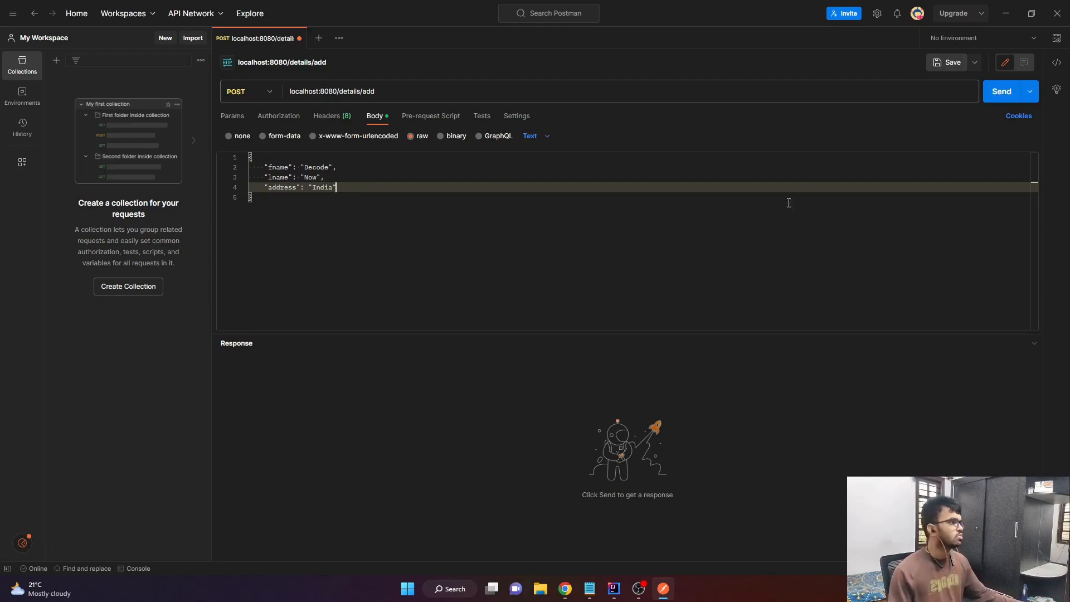
{"action": "mouse_move", "coordinate": [407, 145]}
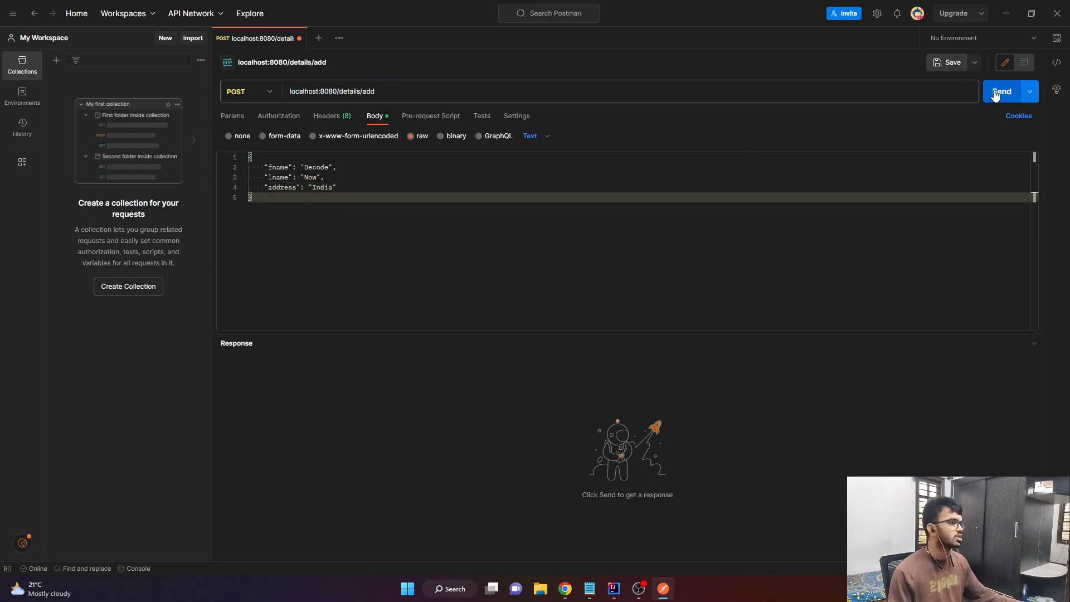
Send the POST to localhost:8080/details/add, getting a 415 Unsupported Media Type response.
{"action": "left_click", "coordinate": [1001, 91]}
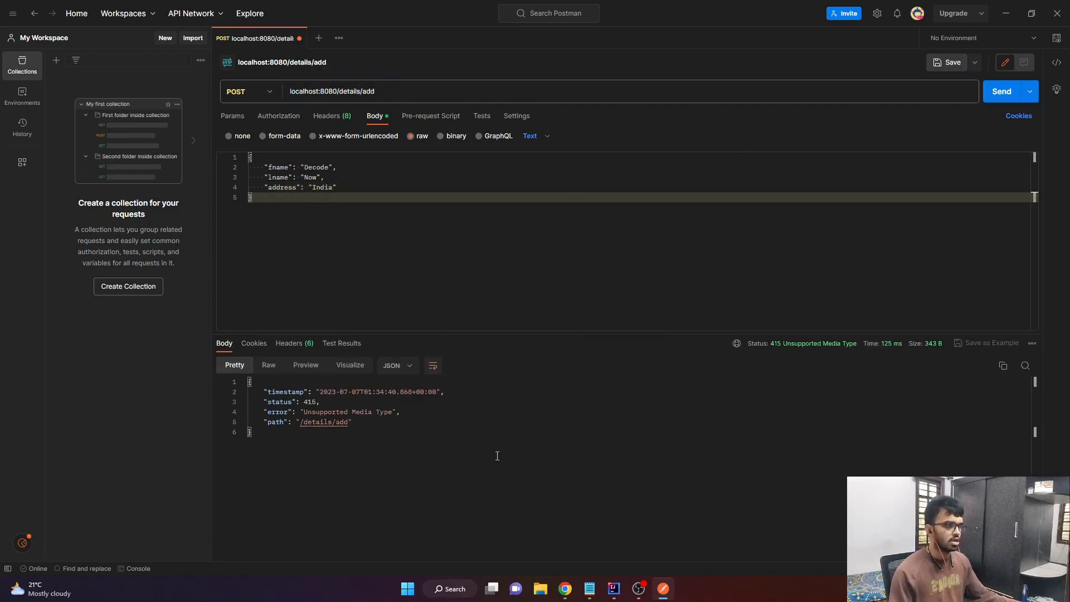
{"action": "mouse_move", "coordinate": [797, 350]}
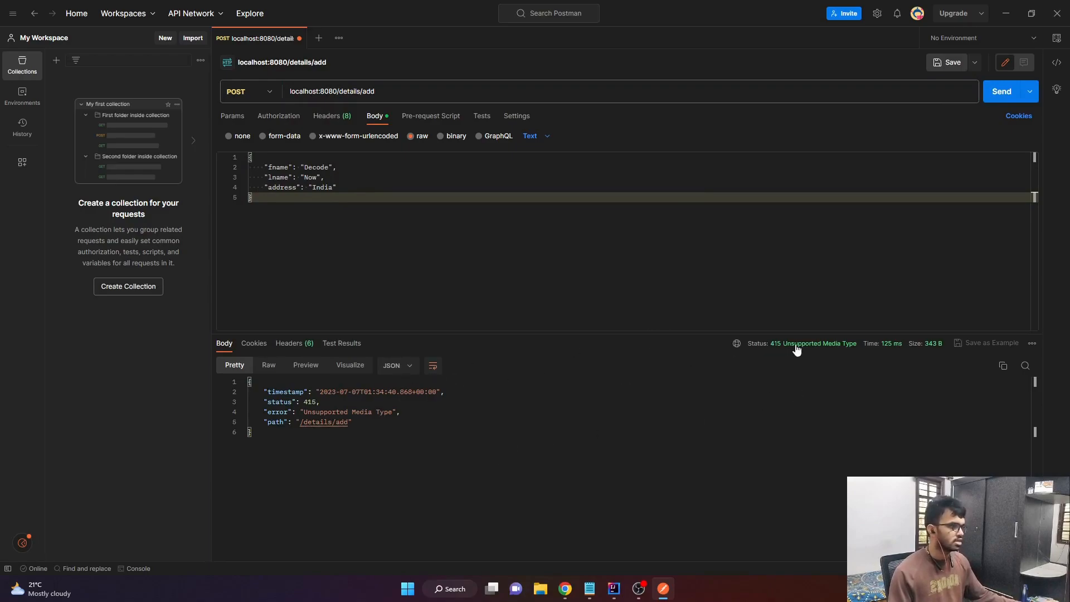
{"action": "mouse_move", "coordinate": [790, 348]}
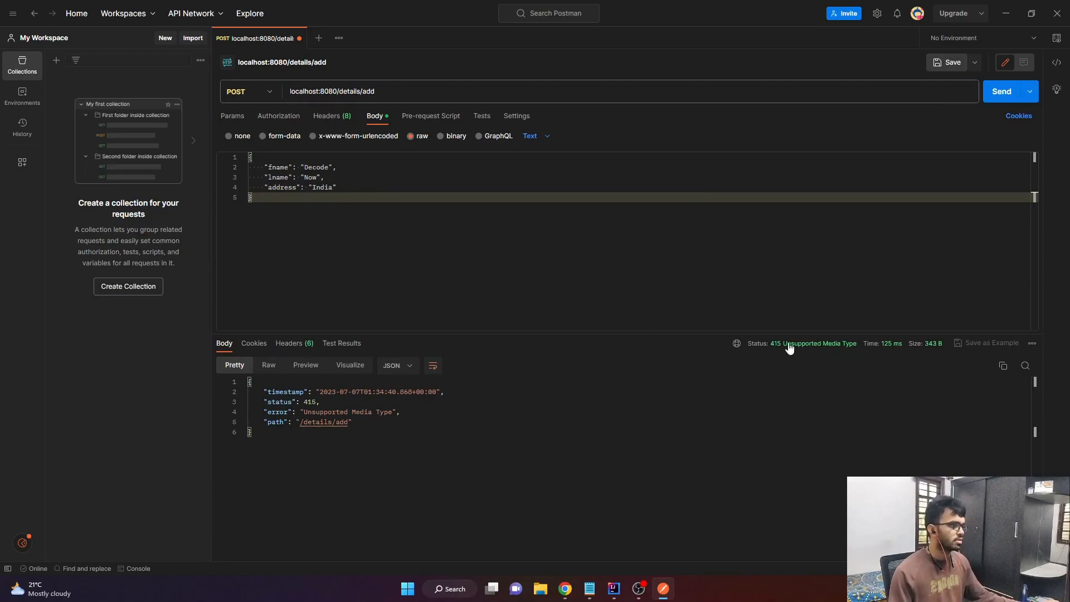
{"action": "mouse_move", "coordinate": [583, 492]}
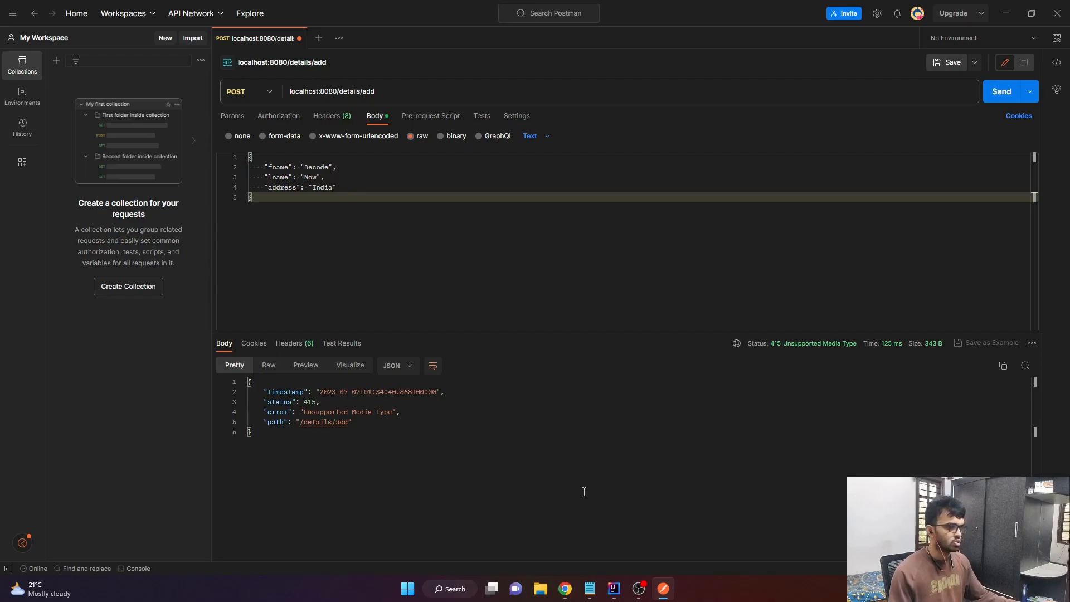
Review the PersonalDetailsController addDetails code in IntelliJ IDEA.
{"action": "left_click", "coordinate": [612, 589]}
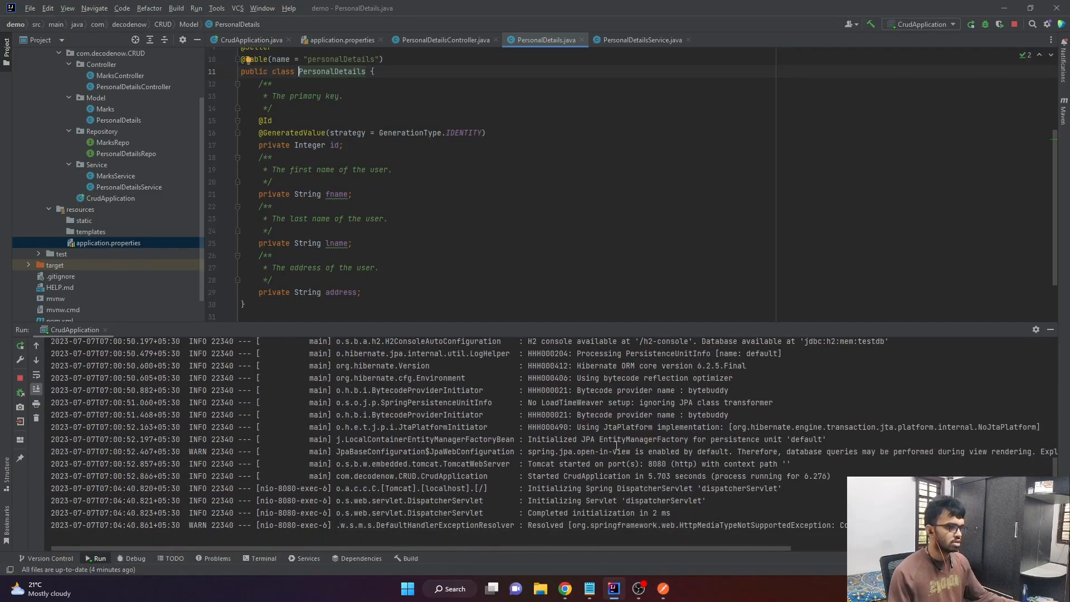
{"action": "mouse_move", "coordinate": [529, 515]}
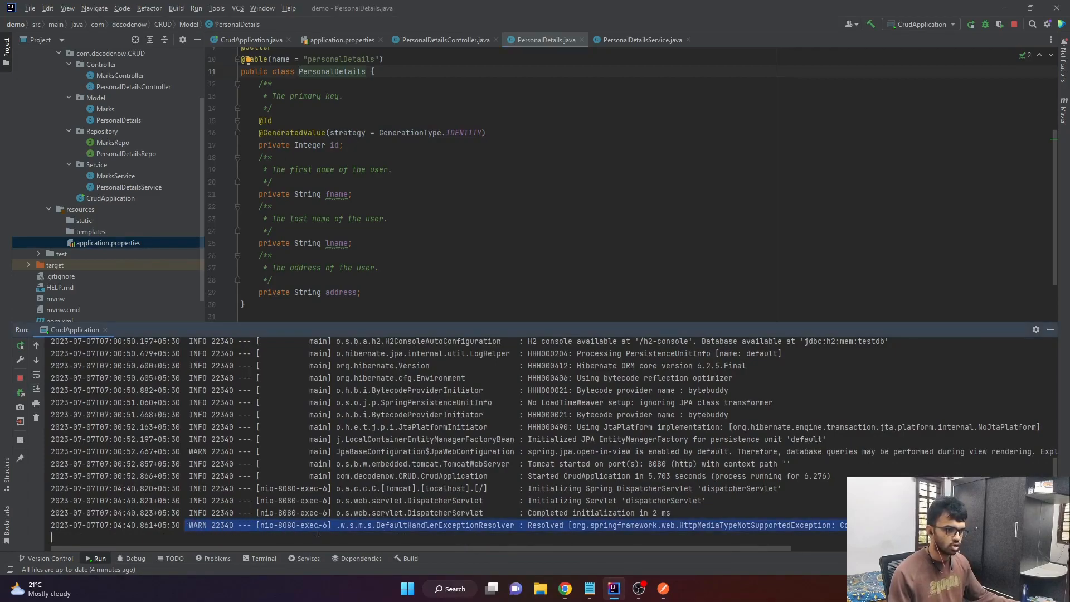
{"action": "mouse_move", "coordinate": [723, 534]}
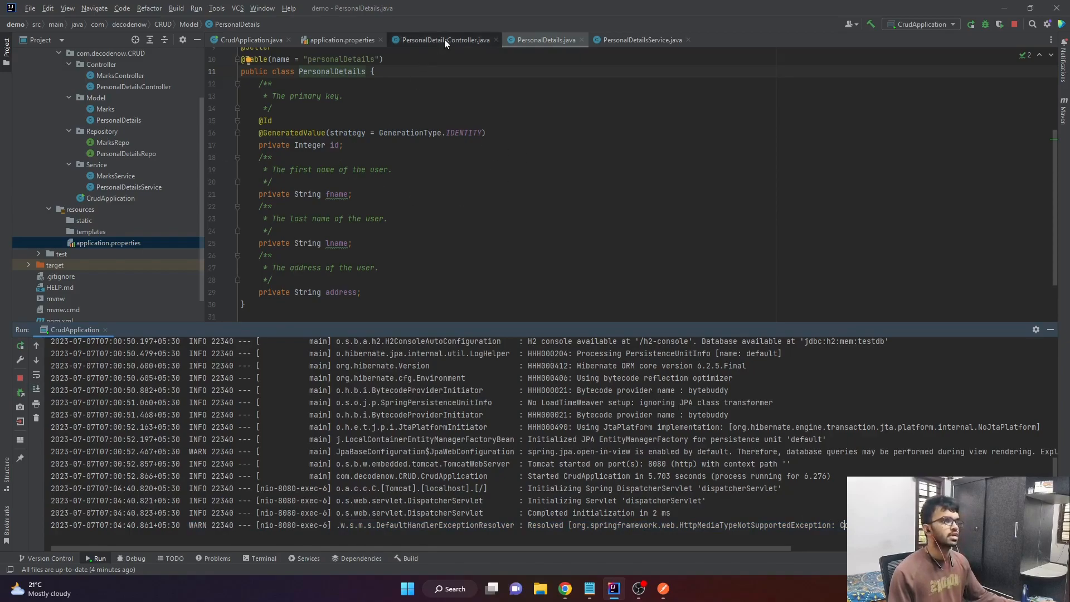
{"action": "left_click", "coordinate": [442, 40]}
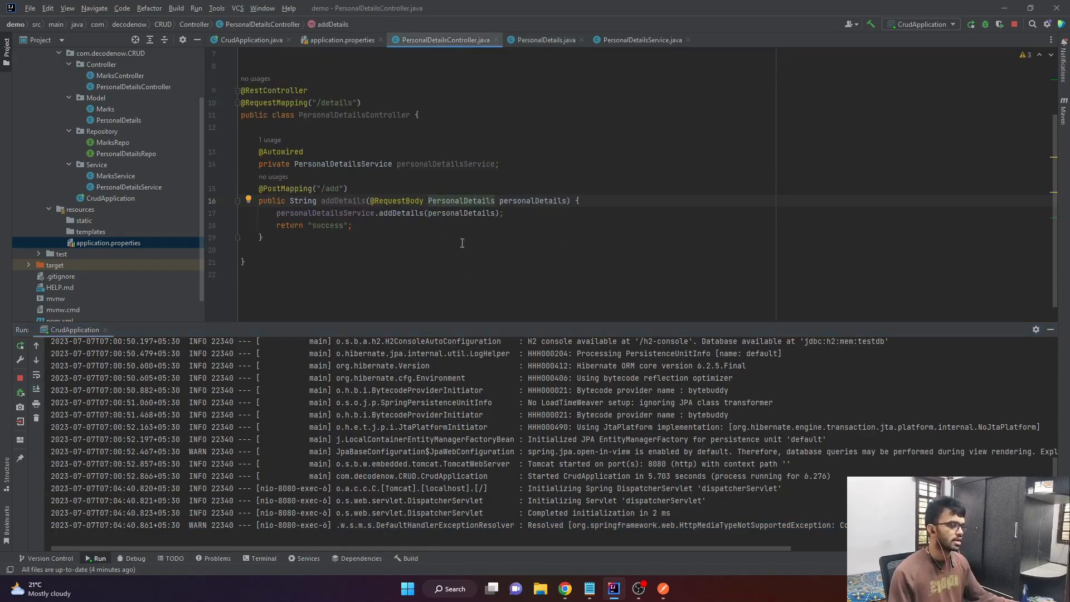
{"action": "mouse_move", "coordinate": [432, 268]}
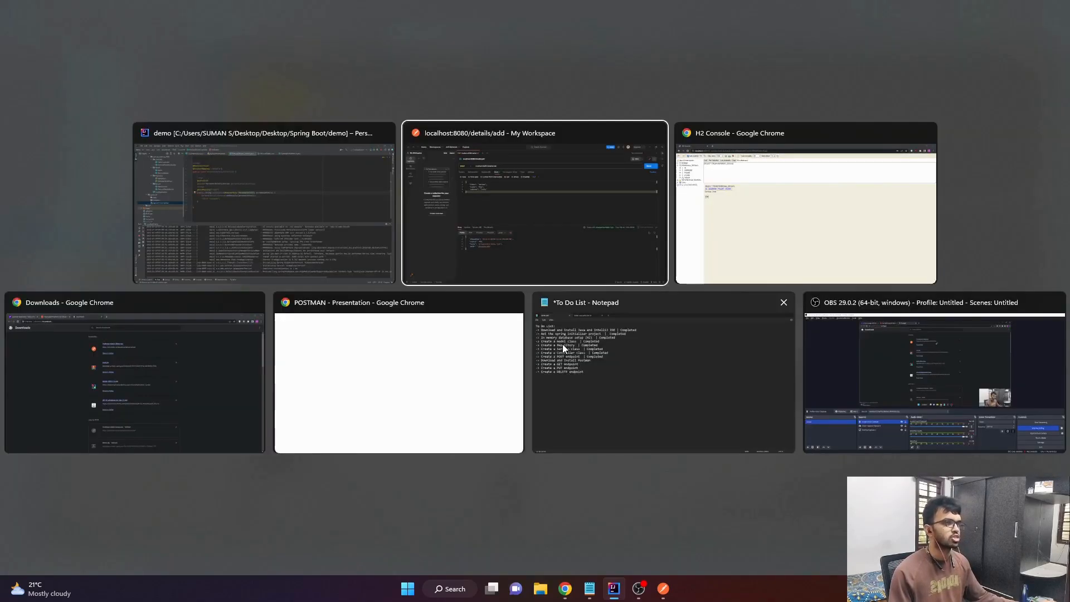
Disable the auto text/plain Content-Type header and add Content-Type: application/json.
{"action": "left_click", "coordinate": [399, 372]}
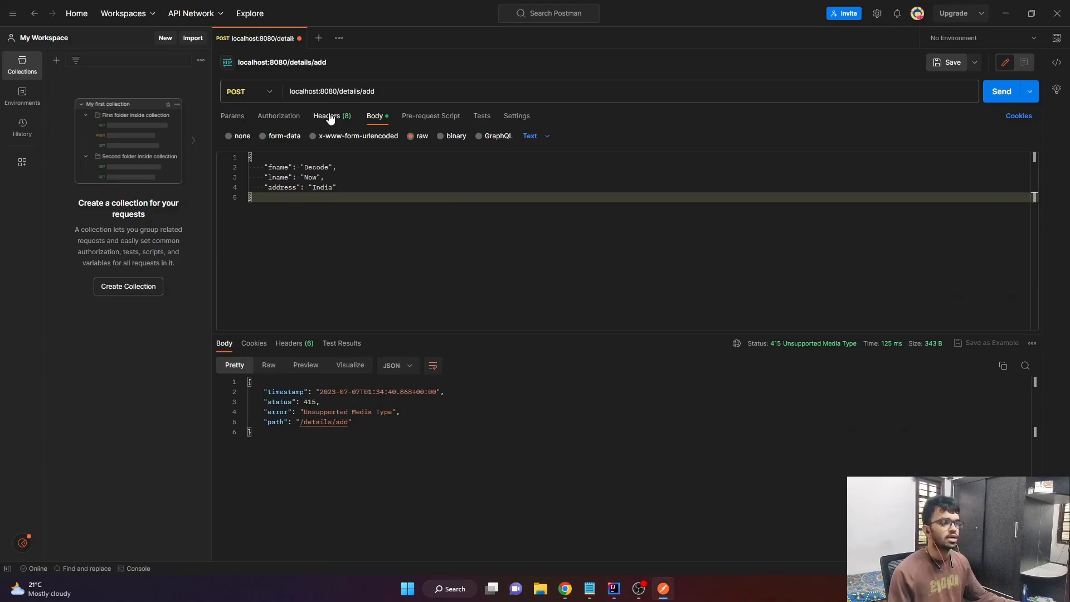
{"action": "left_click", "coordinate": [327, 115]}
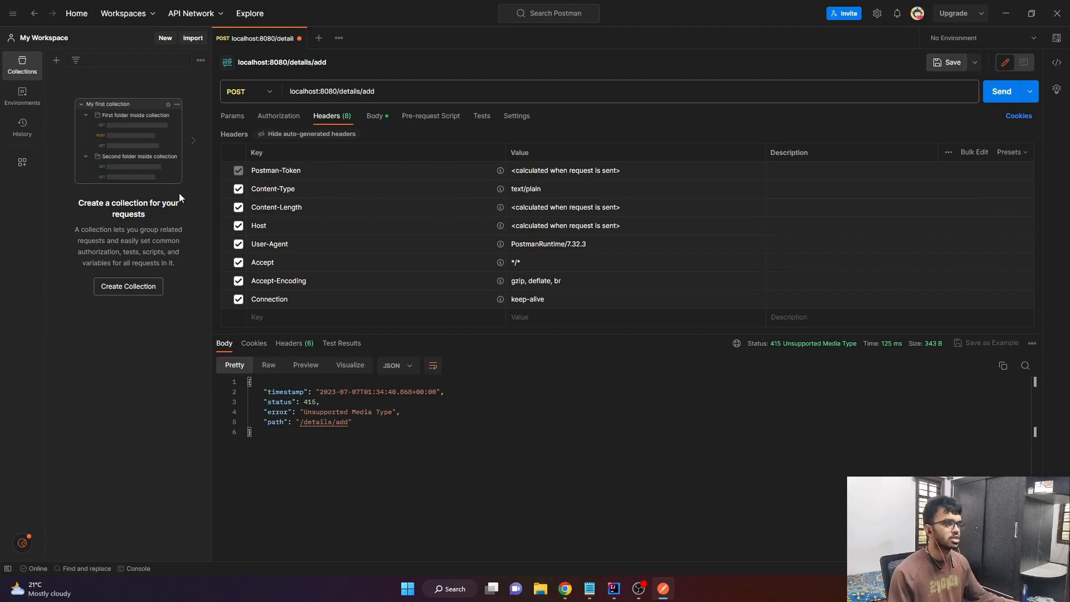
{"action": "left_click", "coordinate": [237, 188]}
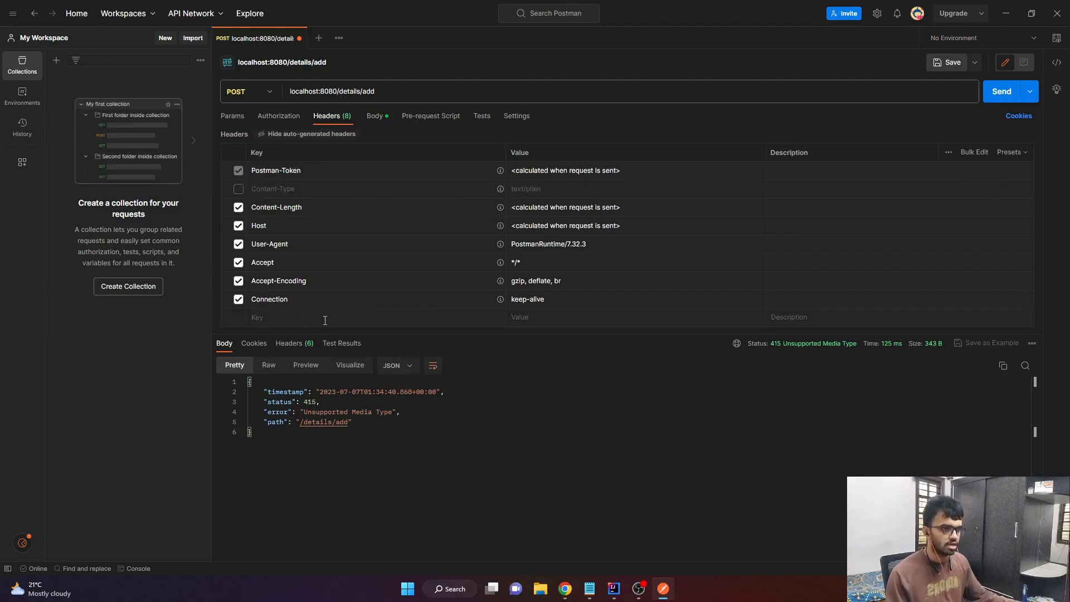
{"action": "type", "text": "co"}
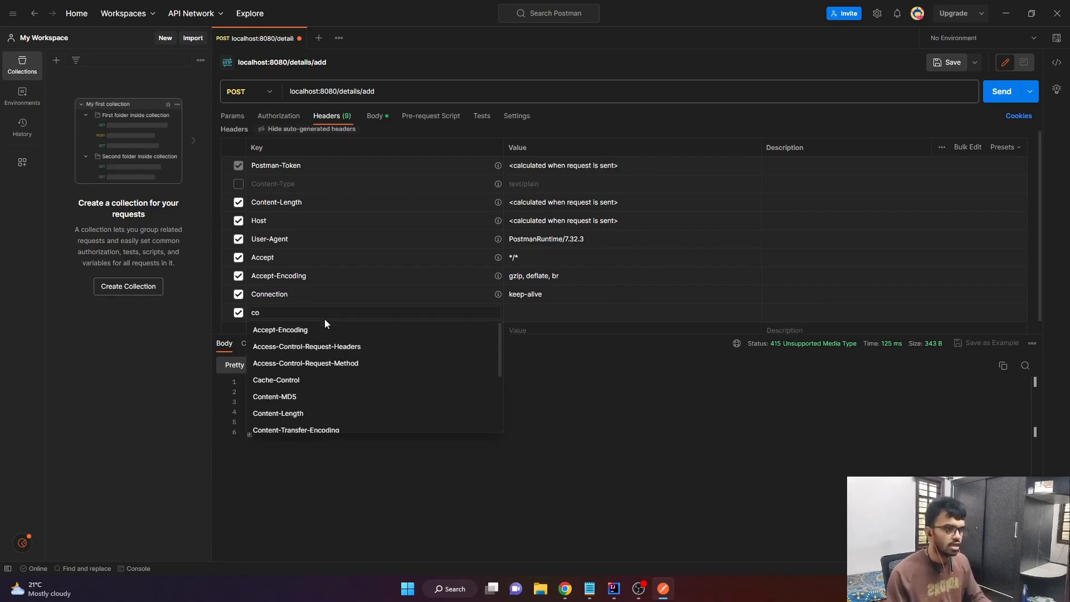
{"action": "type", "text": "nte"}
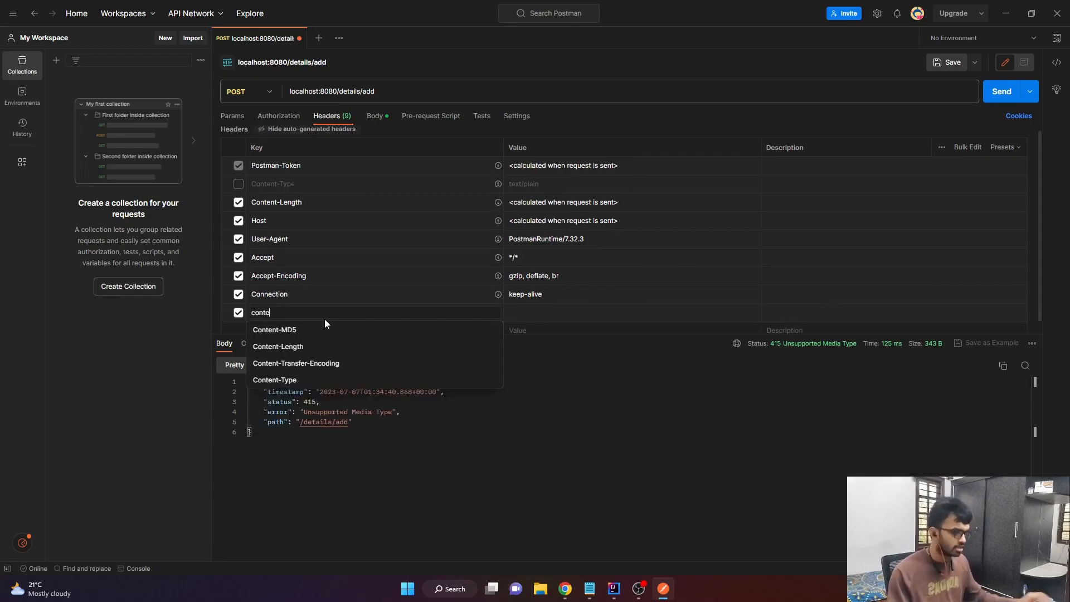
{"action": "left_click", "coordinate": [274, 380]}
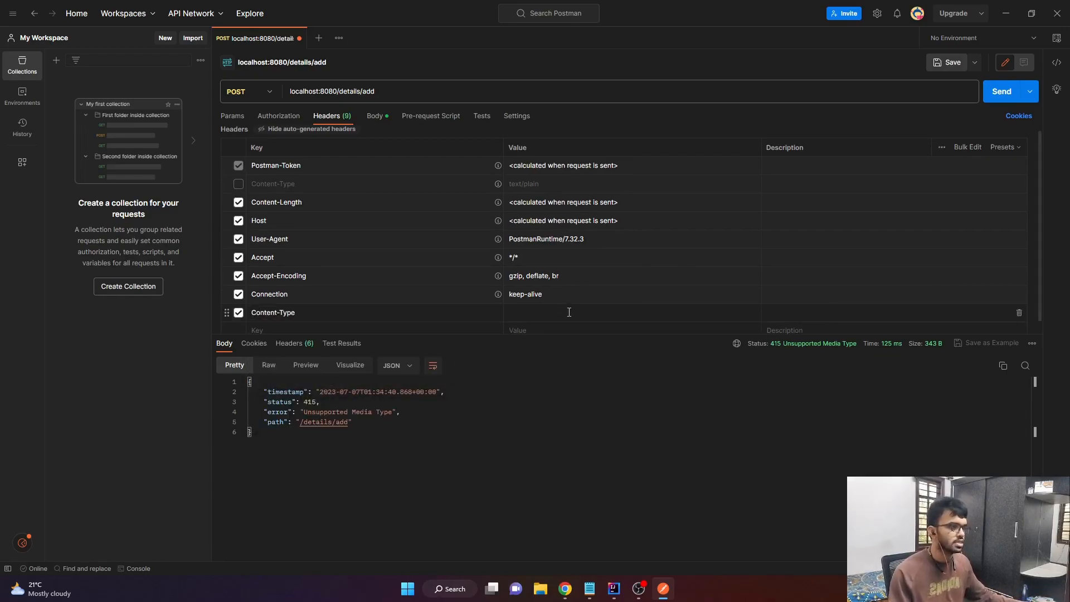
{"action": "type", "text": "app"}
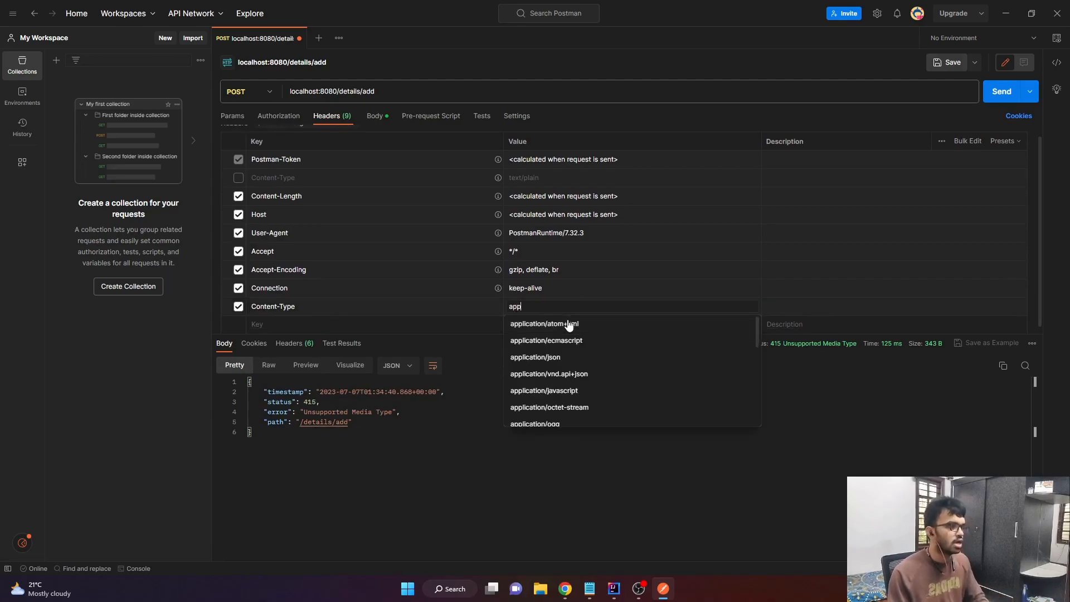
{"action": "left_click", "coordinate": [601, 356]}
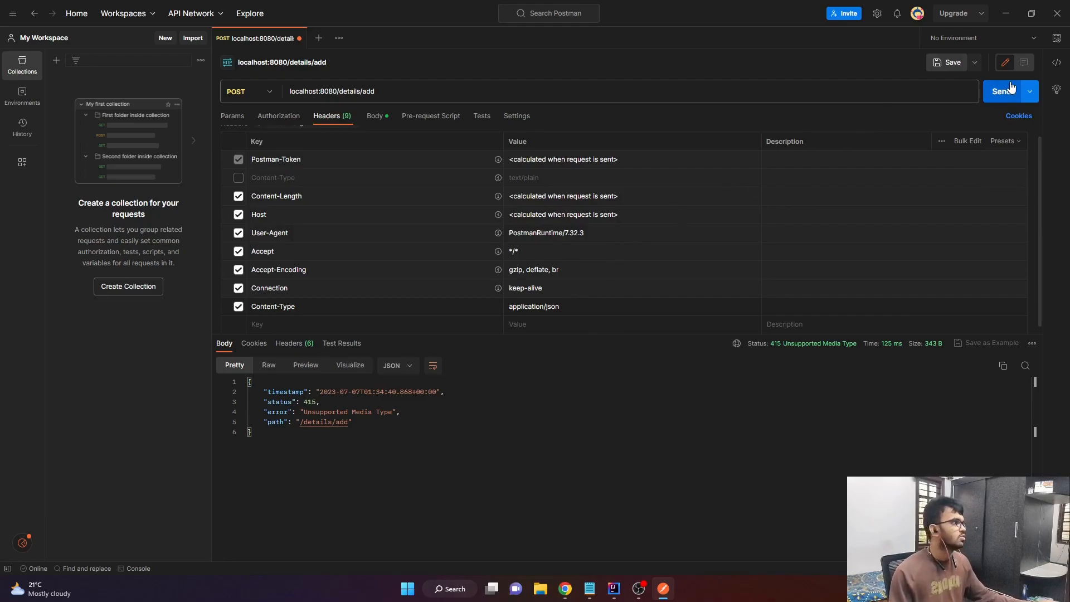
Resend the add request, confirm the 200 OK 'success' response, and switch windows.
{"action": "left_click", "coordinate": [1001, 90]}
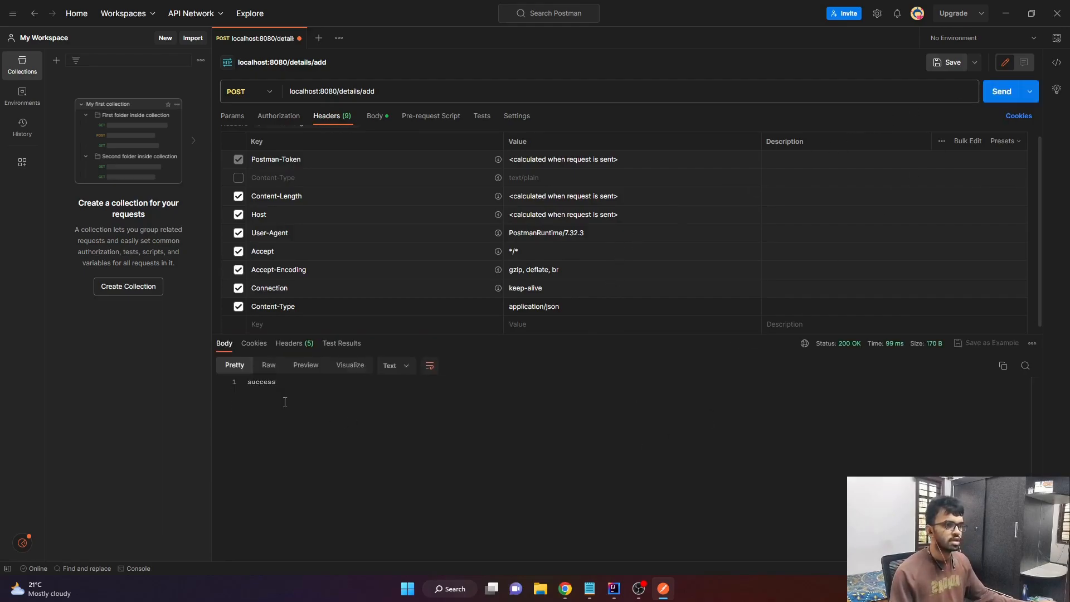
{"action": "double_click", "coordinate": [261, 381]}
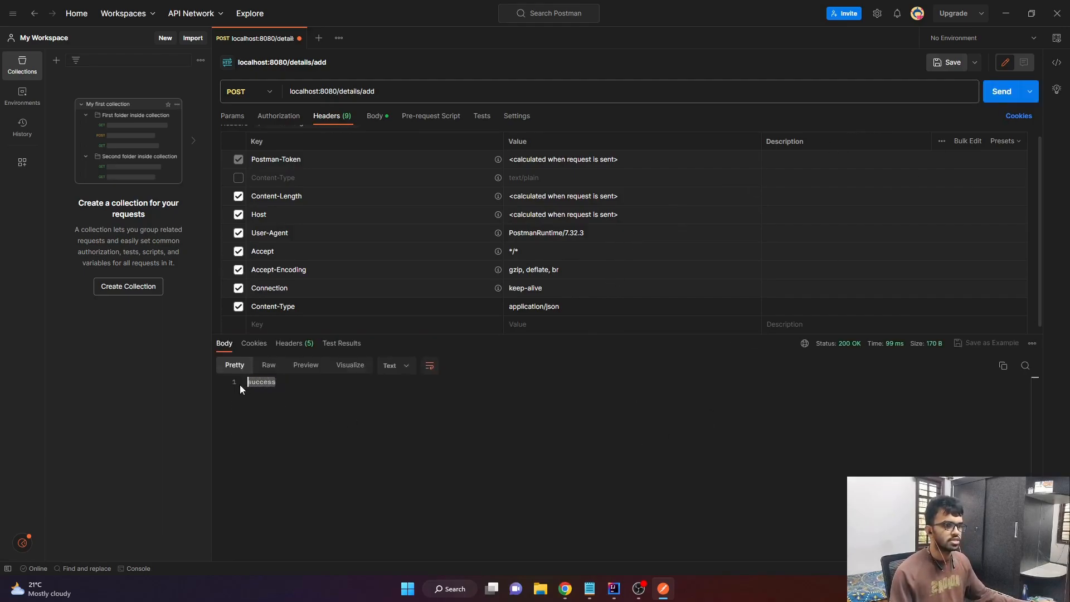
{"action": "key", "text": "alt+tab"}
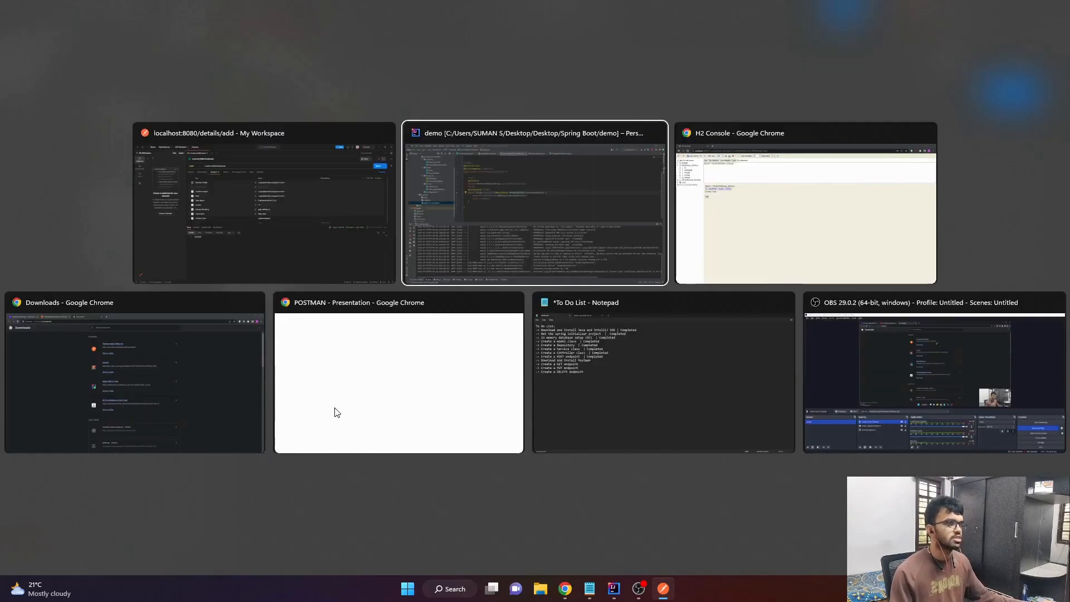
{"action": "left_click", "coordinate": [534, 204]}
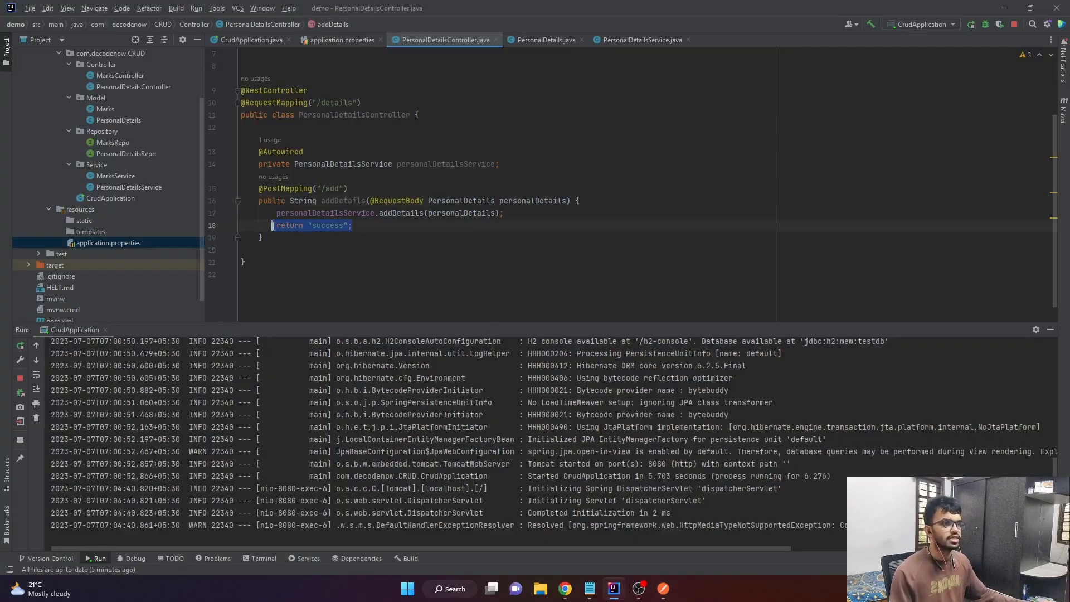
{"action": "left_click", "coordinate": [661, 588]}
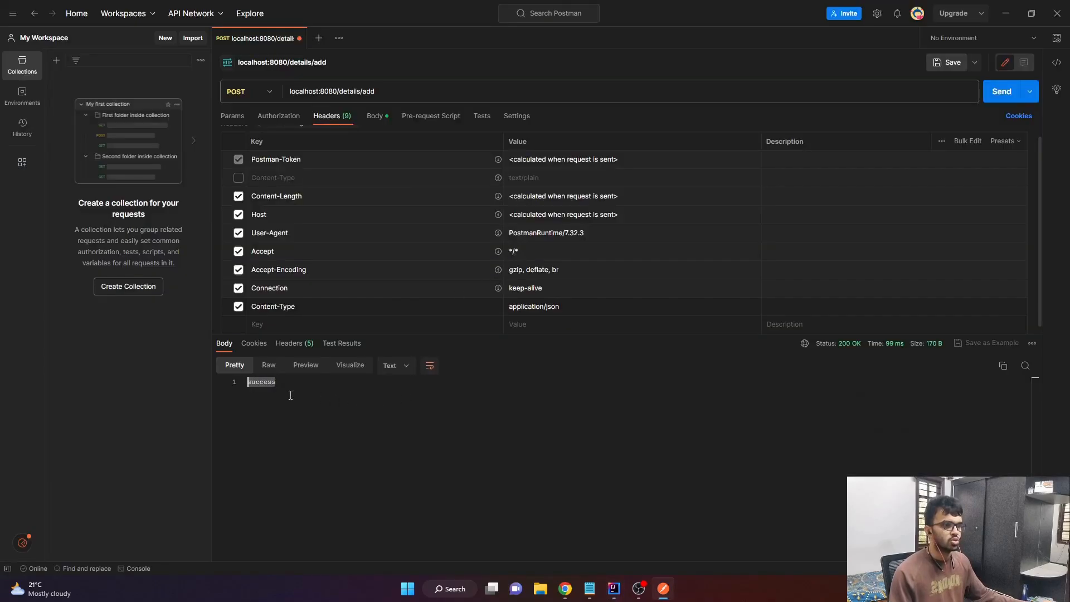
{"action": "mouse_move", "coordinate": [319, 396]}
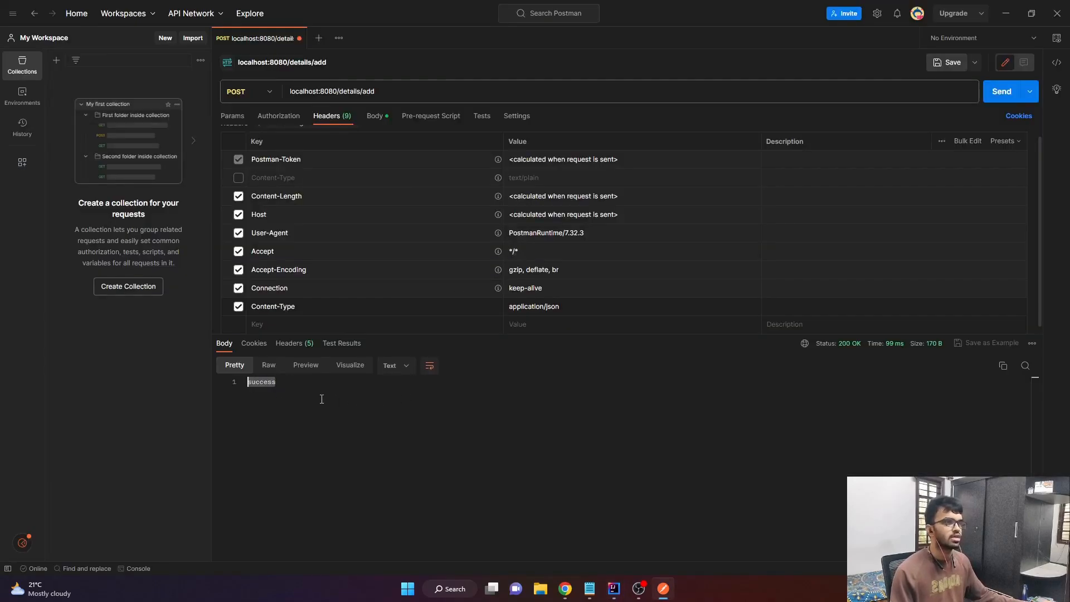
{"action": "key", "text": "Alt+Tab"}
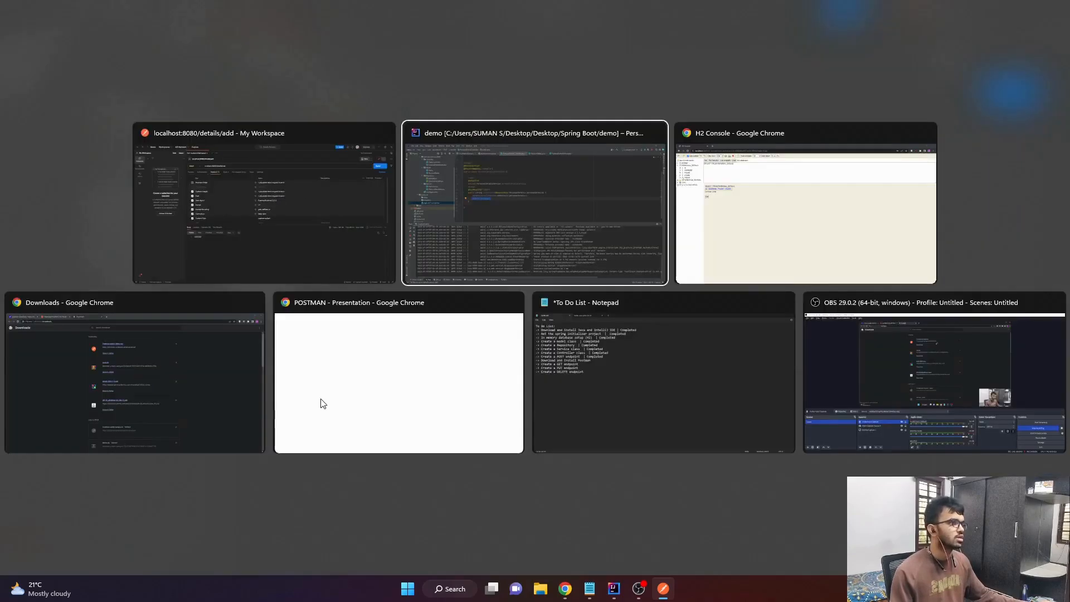
Rerun SELECT * FROM PERSONAL_DETAILS in H2 Console to see the Decode Now India row.
{"action": "left_click", "coordinate": [805, 204]}
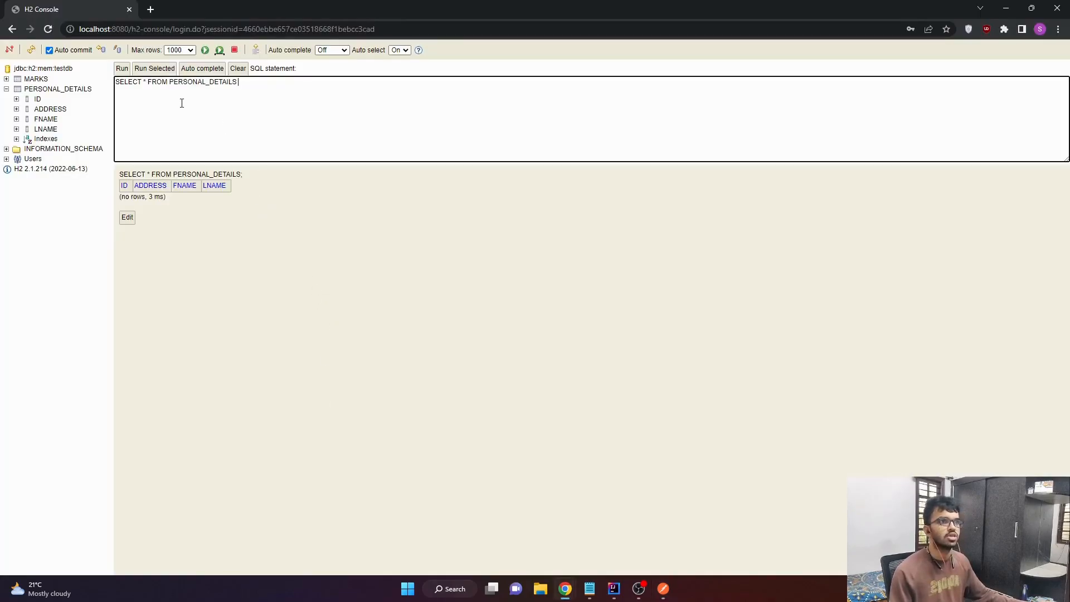
{"action": "mouse_move", "coordinate": [218, 127]}
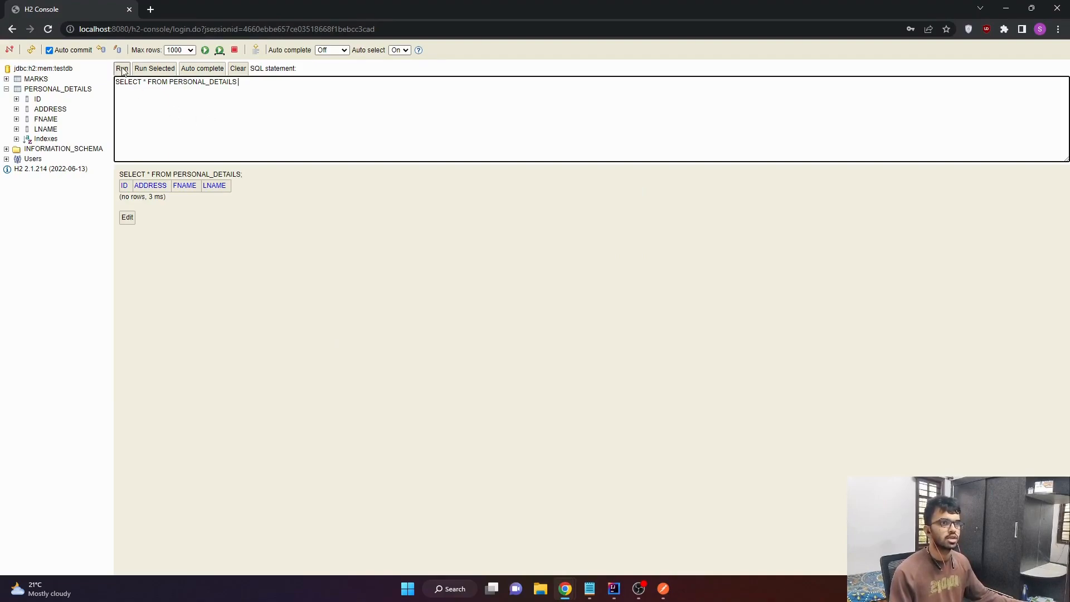
{"action": "left_click", "coordinate": [121, 68]}
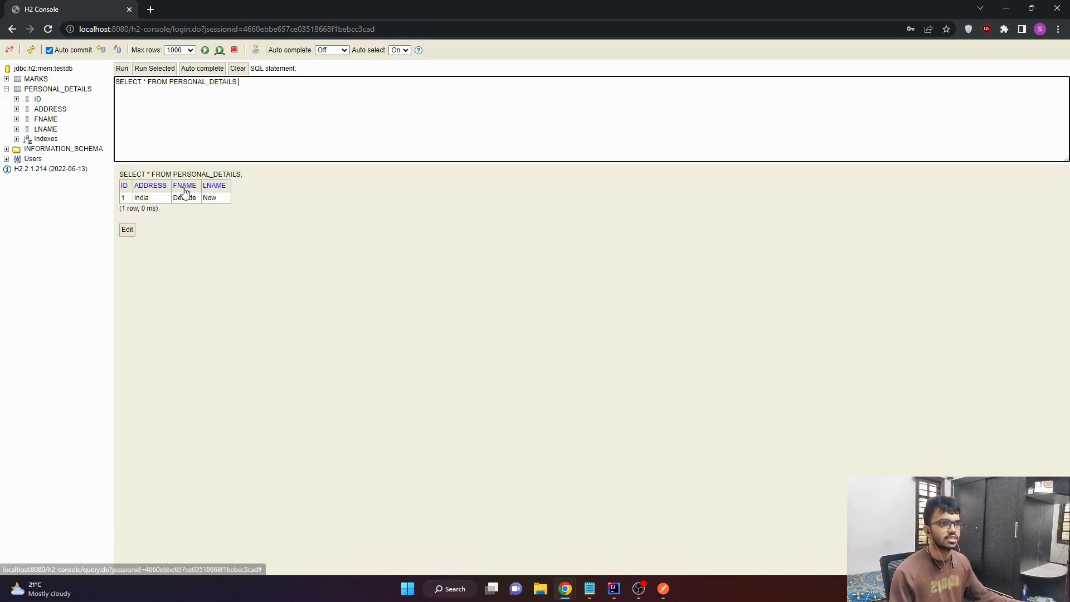
{"action": "mouse_move", "coordinate": [264, 260]}
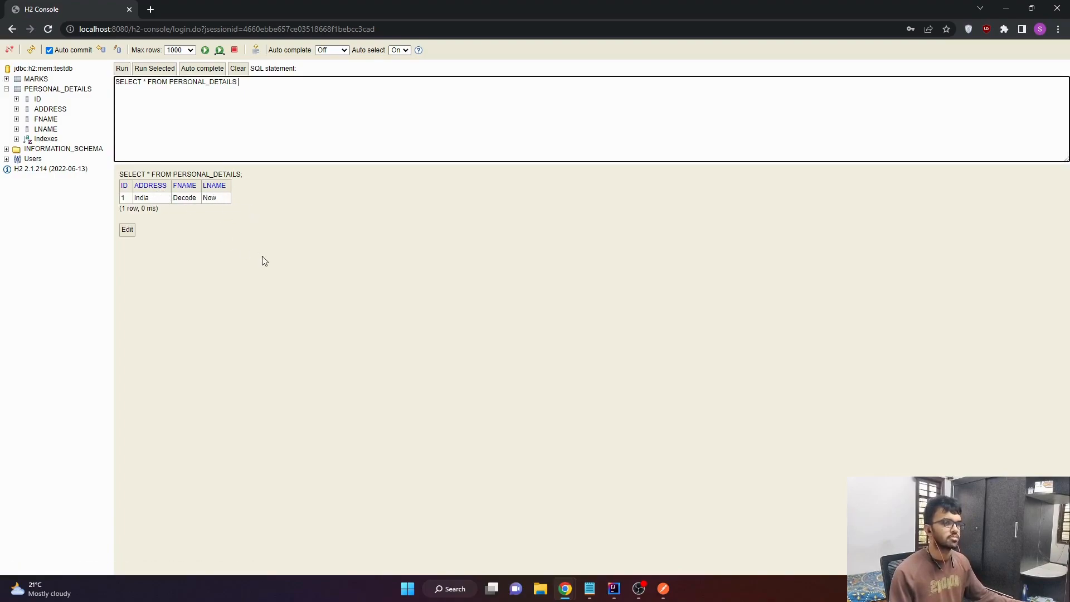
{"action": "mouse_move", "coordinate": [326, 279]}
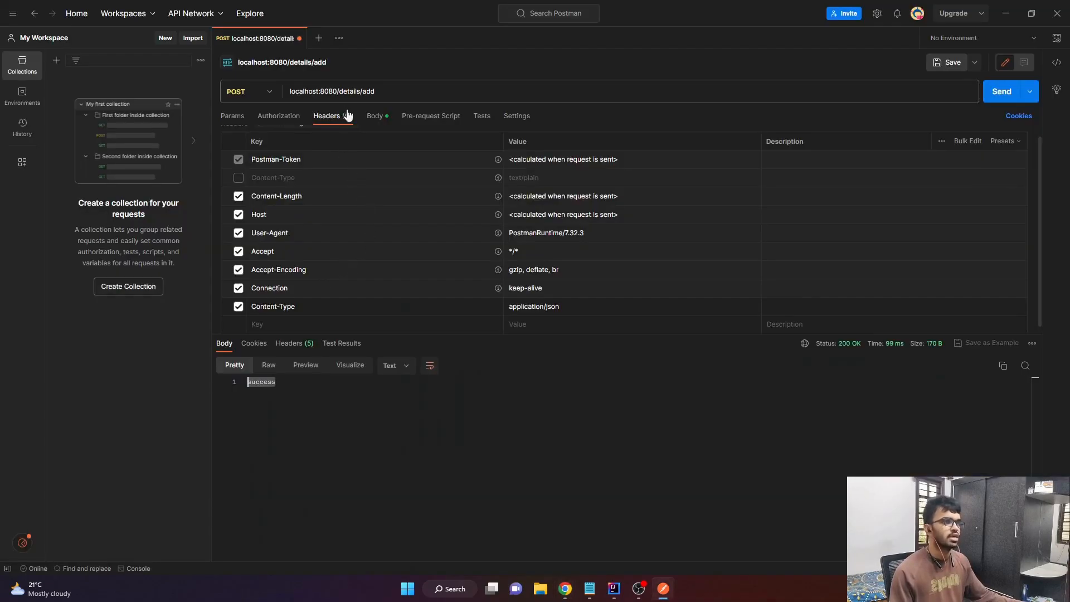
Post fname Sumanth, lname S, address India, then rerun the H2 query showing row 2.
{"action": "left_click", "coordinate": [374, 115]}
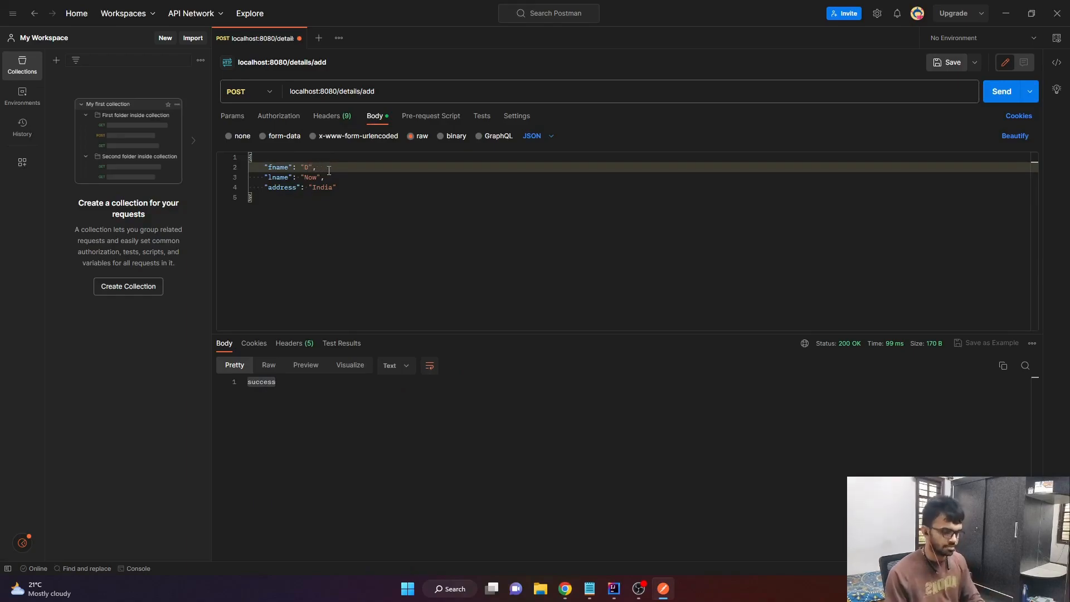
{"action": "type", "text": "Sum"}
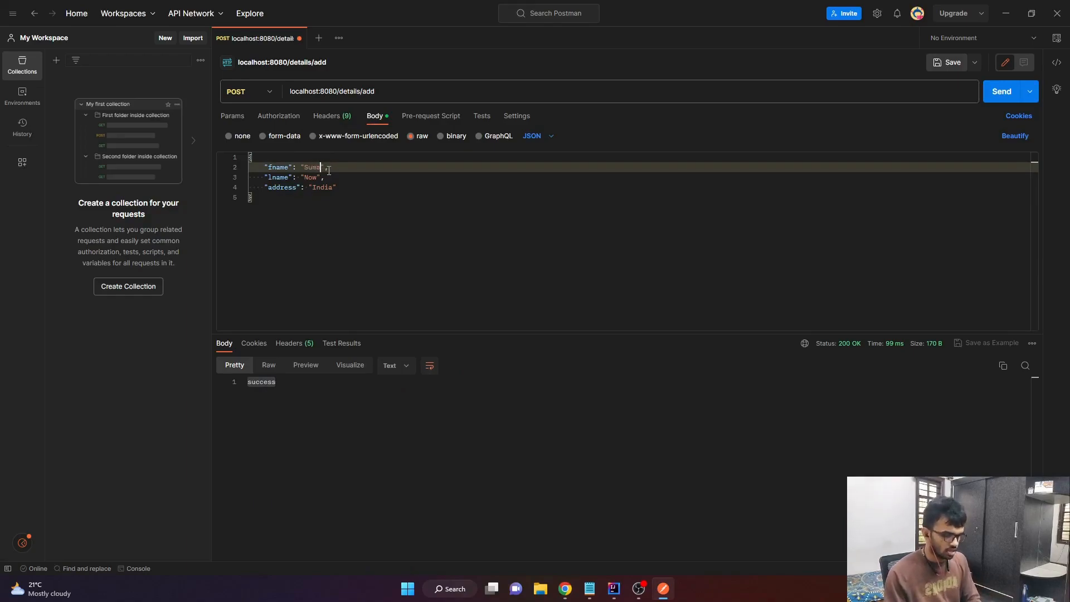
{"action": "type", "text": "anth"}
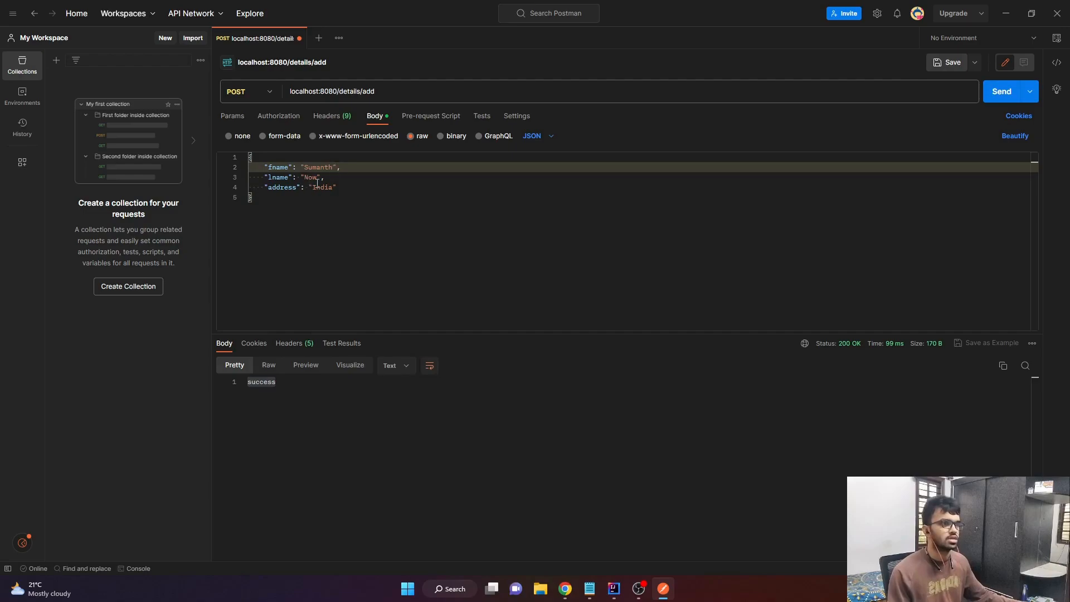
{"action": "type", "text": "S"}
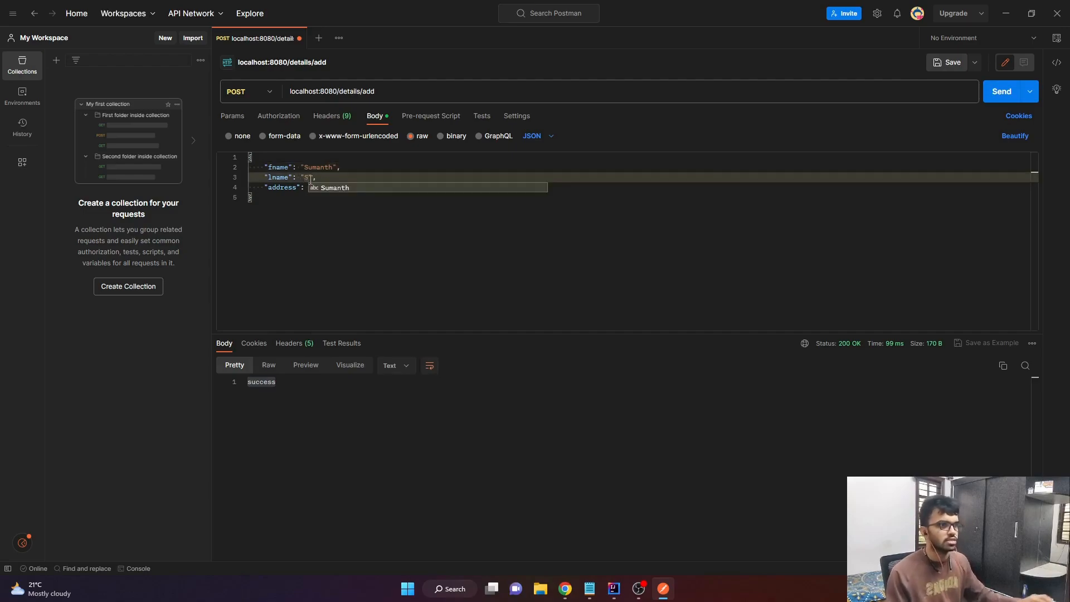
{"action": "type", "text": "India\""}
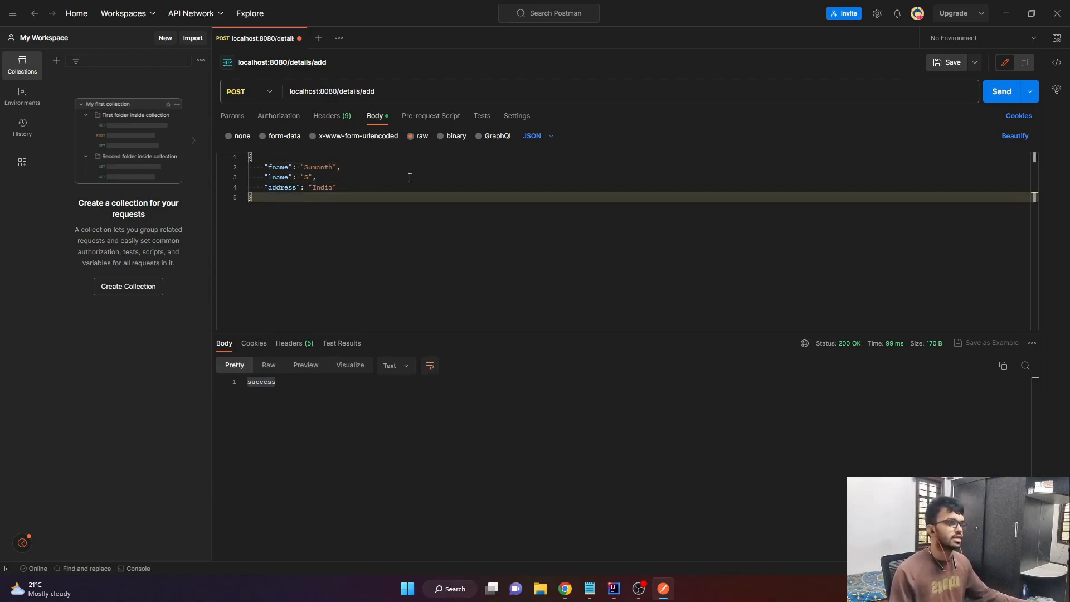
{"action": "left_click", "coordinate": [1001, 91]}
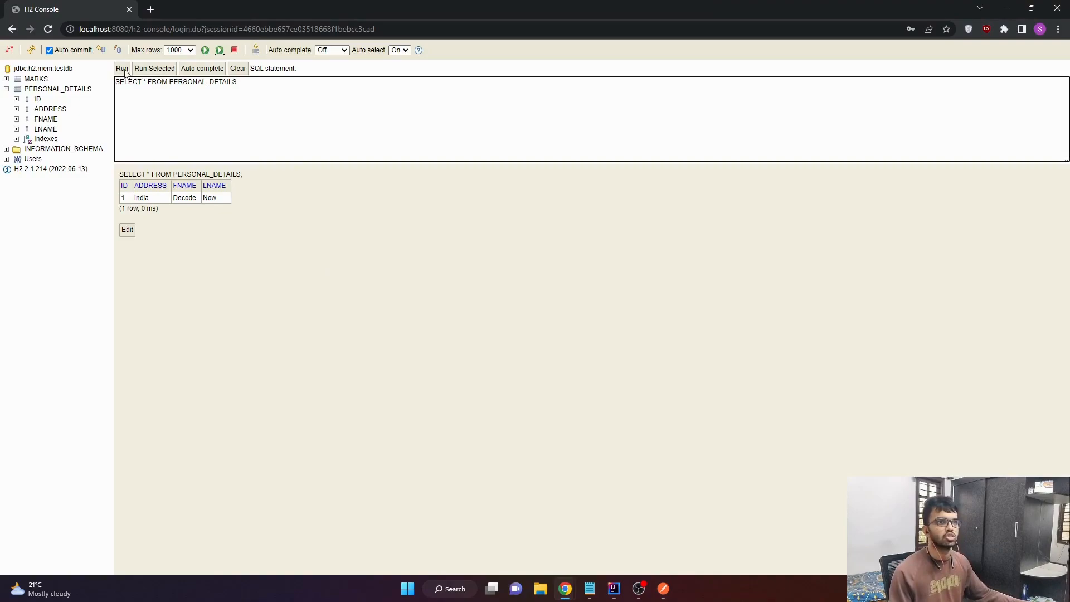
{"action": "left_click", "coordinate": [122, 68]}
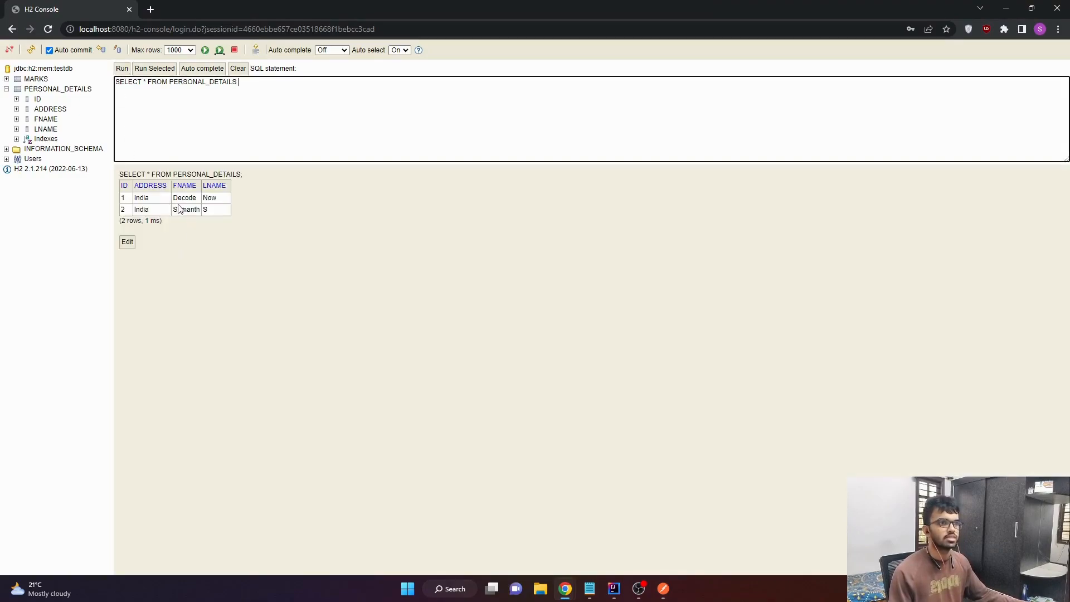